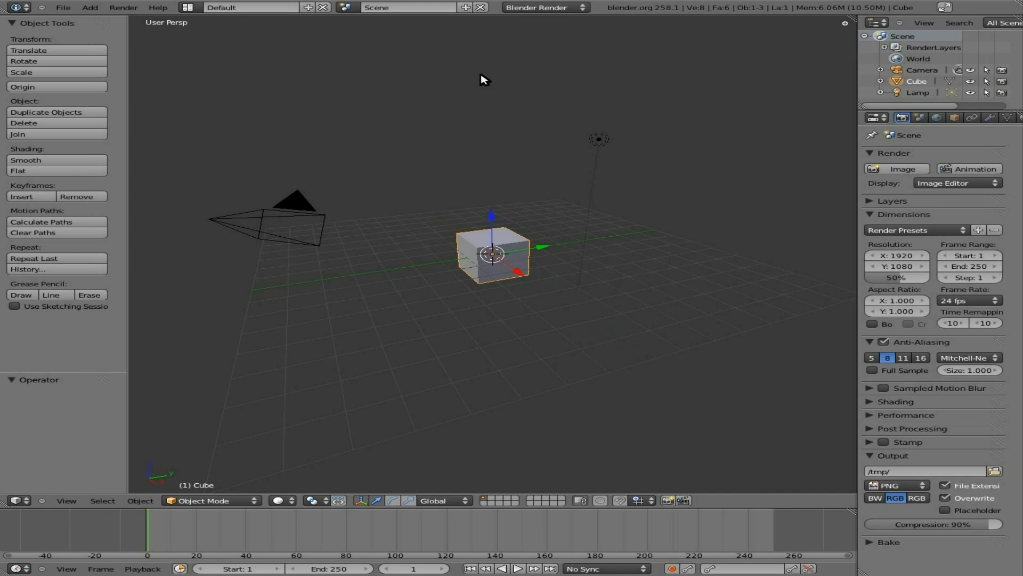
pyautogui.moveTo(563, 256)
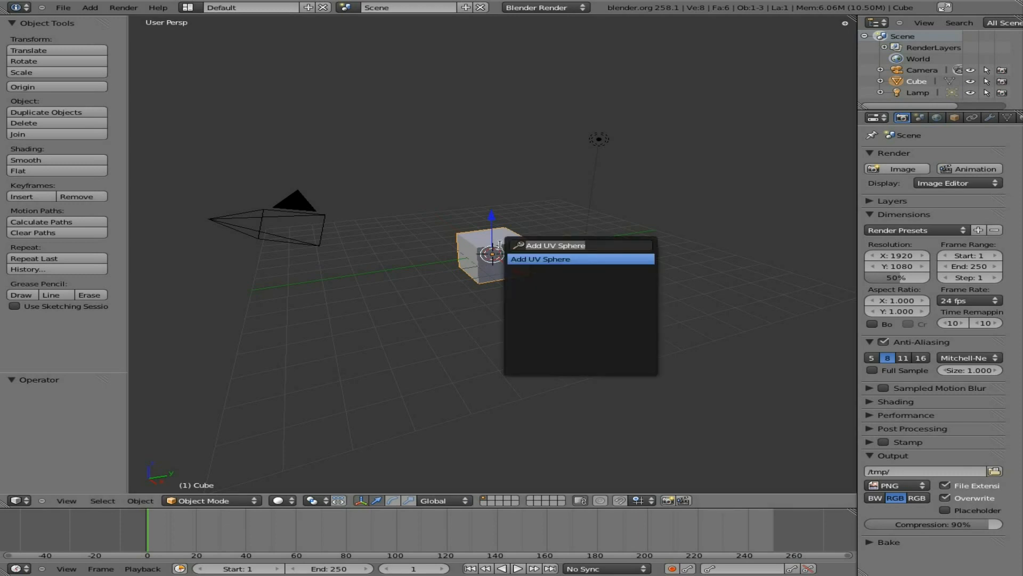
# Add a plane from the 'plane' search and scale it up into a floor under the cube.
pyautogui.write('plane')
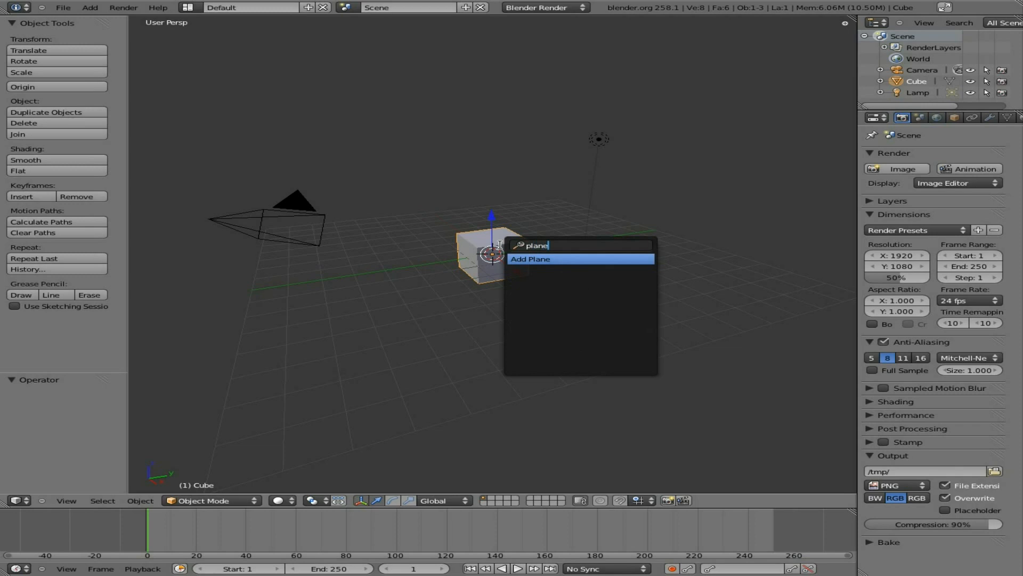
pyautogui.click(530, 259)
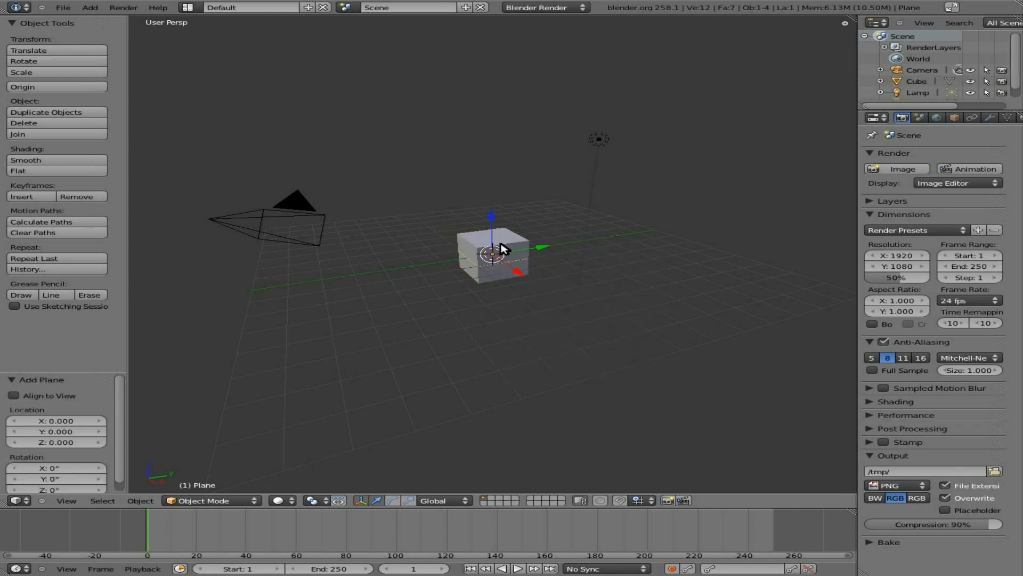
pyautogui.moveTo(502, 248); pyautogui.dragTo(712, 375)
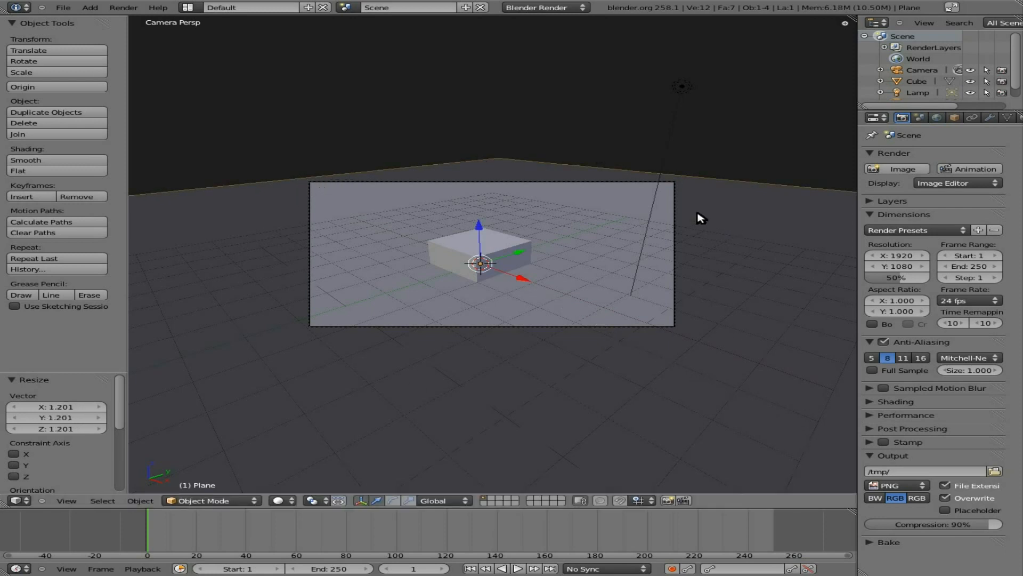
pyautogui.moveTo(580, 234)
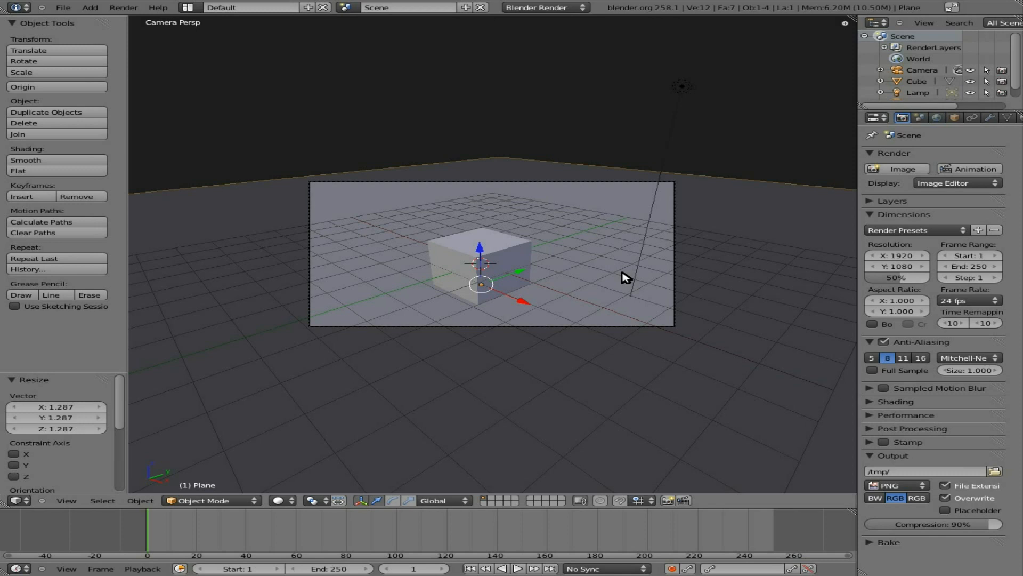
pyautogui.moveTo(466, 246)
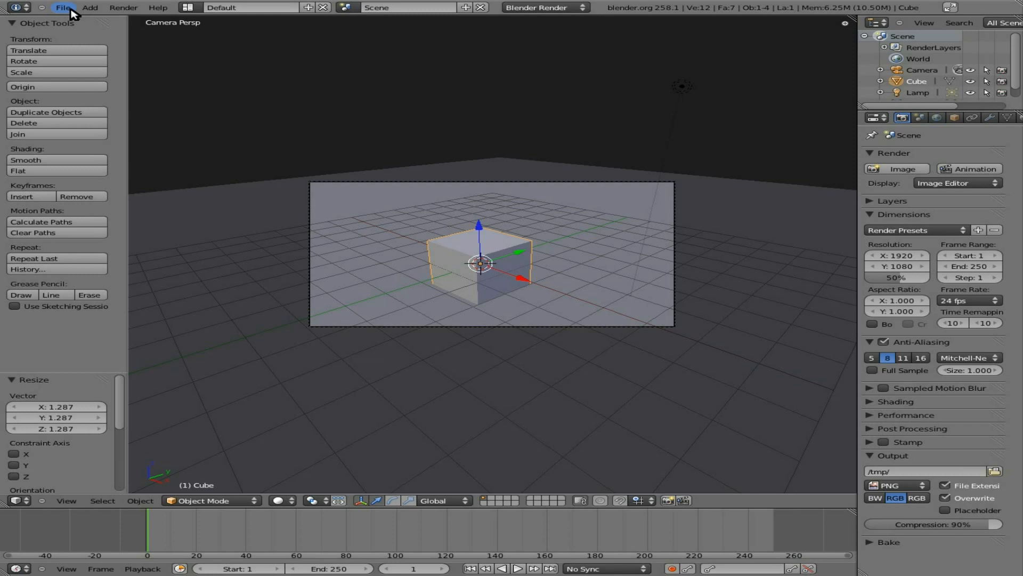
# Open User Preferences from the File menu, then close the window.
pyautogui.click(62, 7)
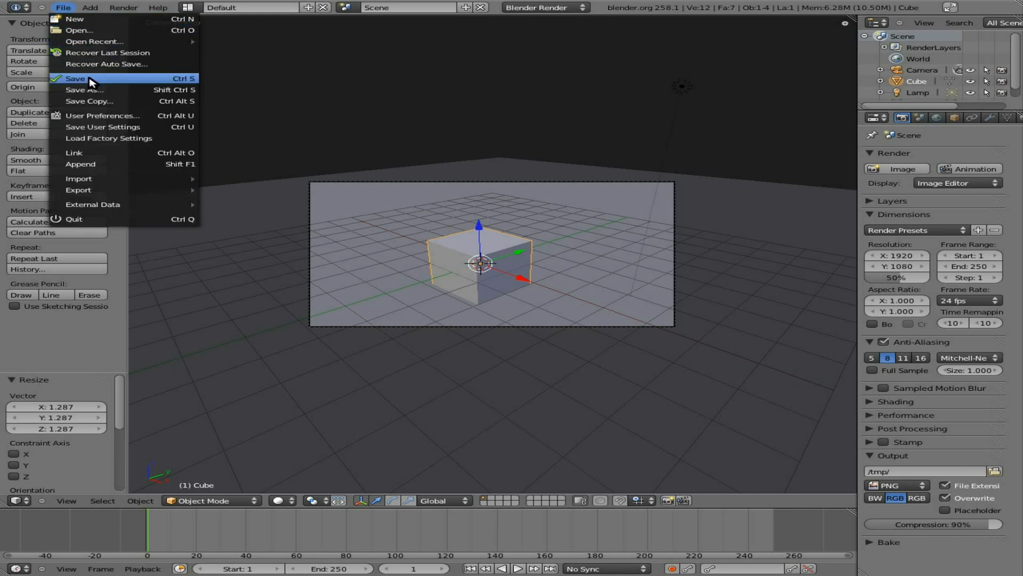
pyautogui.moveTo(101, 115)
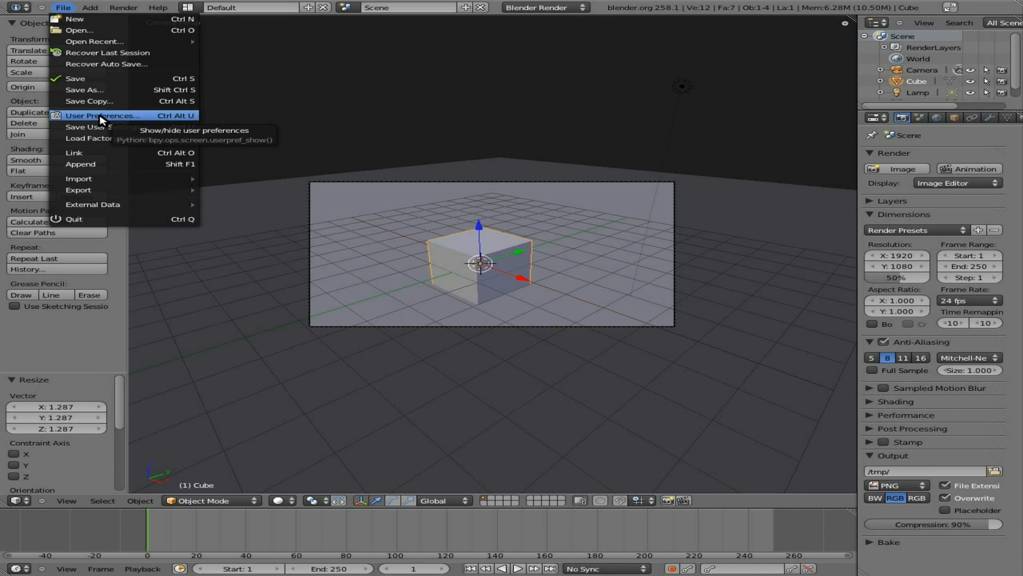
pyautogui.click(102, 116)
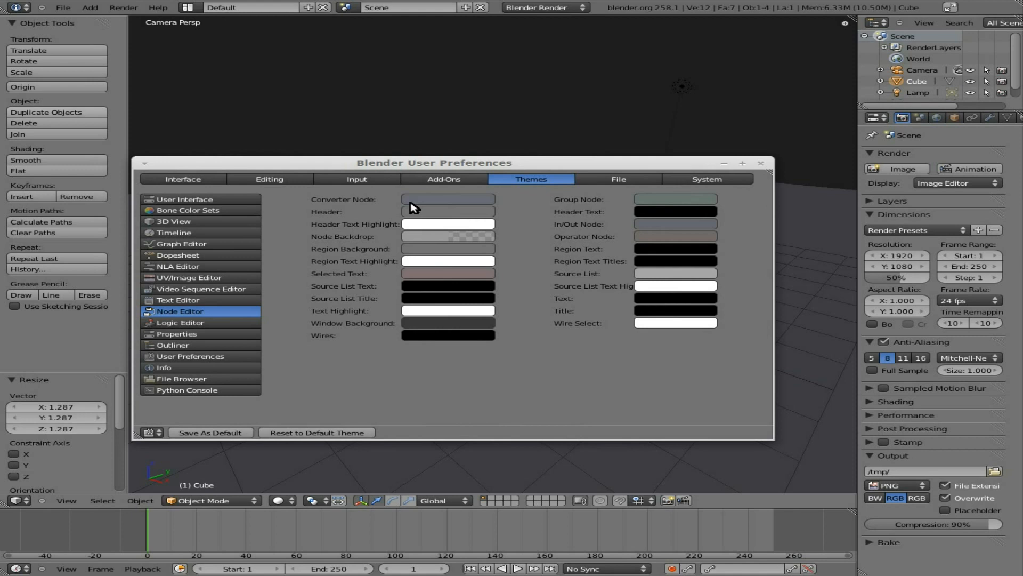
pyautogui.moveTo(443, 179)
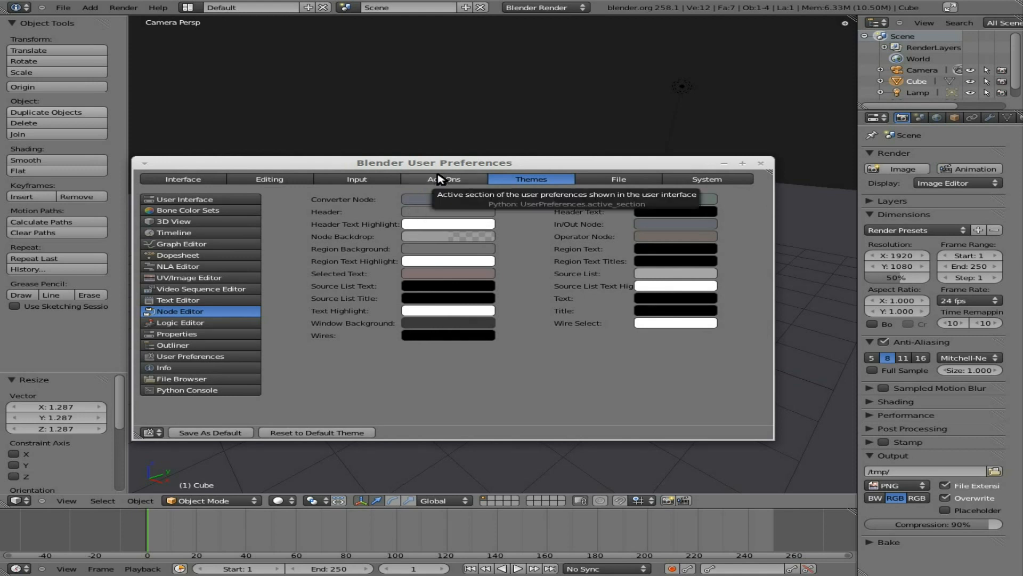
pyautogui.moveTo(767, 168)
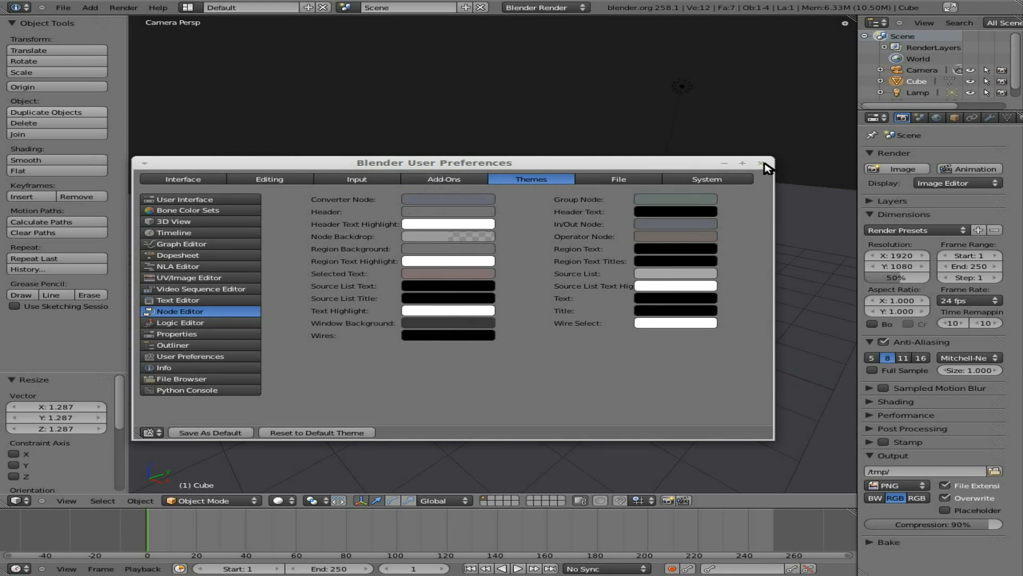
pyautogui.click(765, 163)
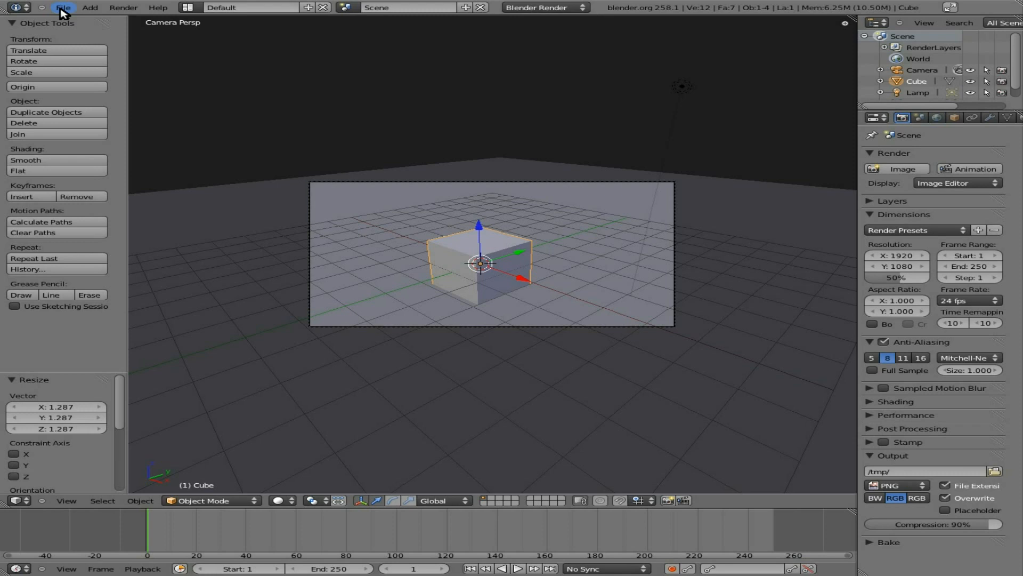
# Reopen User Preferences and enable the Fracture Tools add-on under the Object category.
pyautogui.click(63, 7)
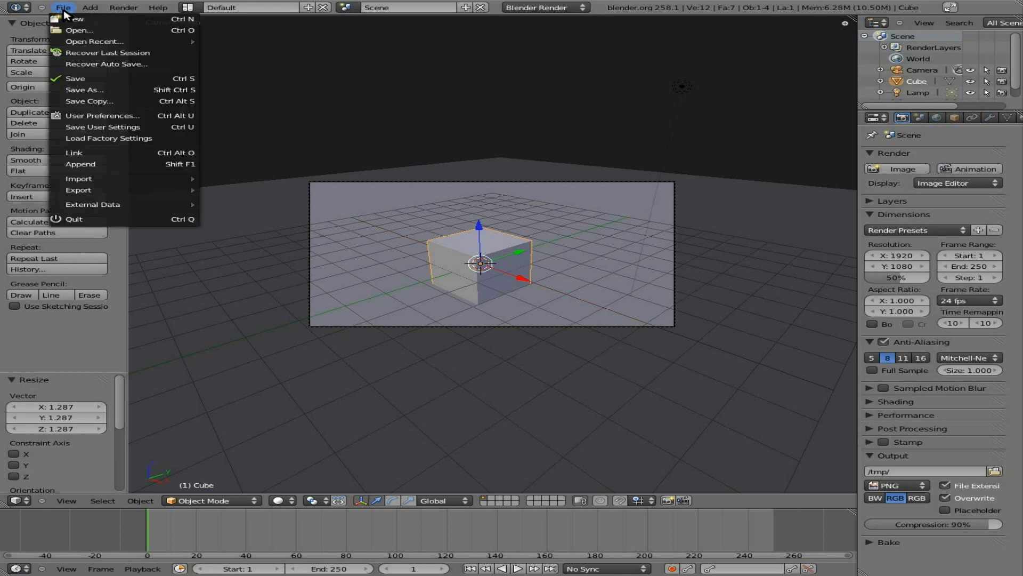
pyautogui.click(103, 116)
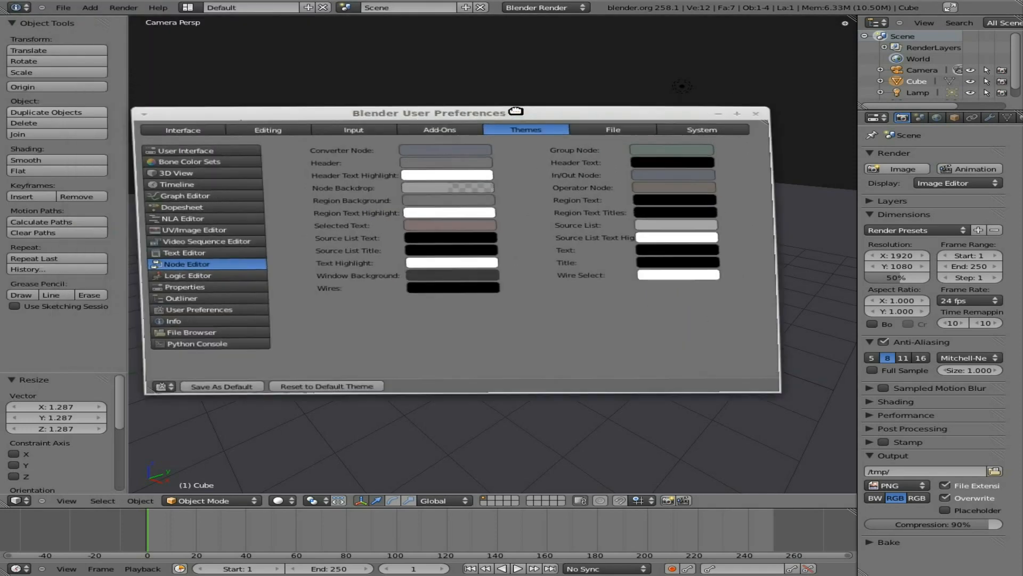
pyautogui.click(445, 138)
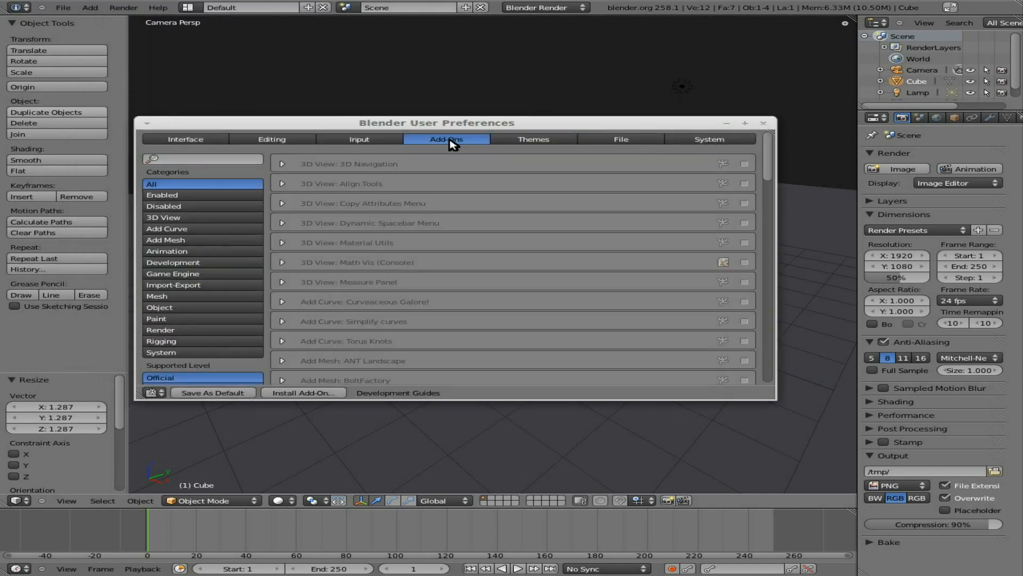
pyautogui.moveTo(189, 340)
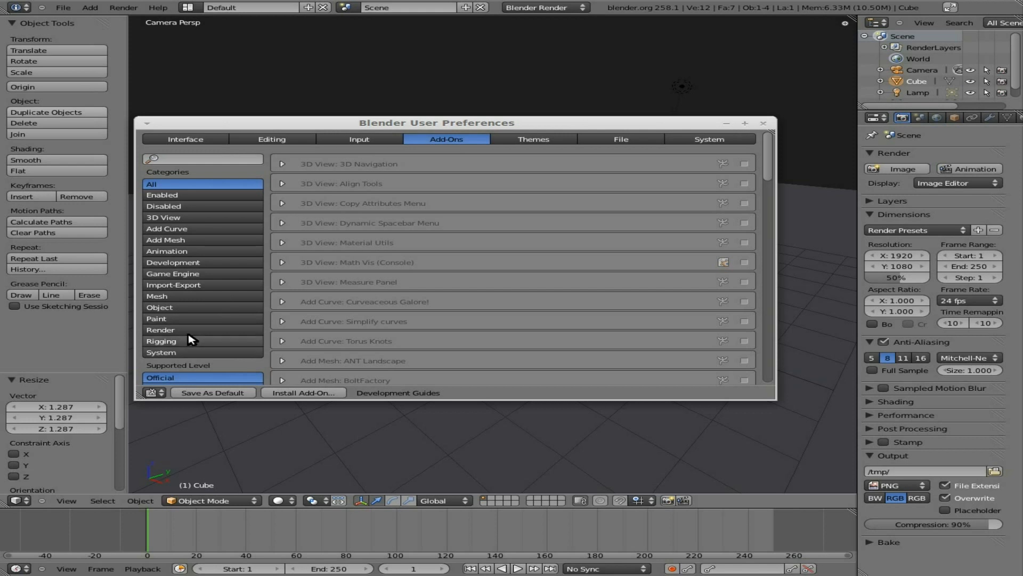
pyautogui.click(161, 308)
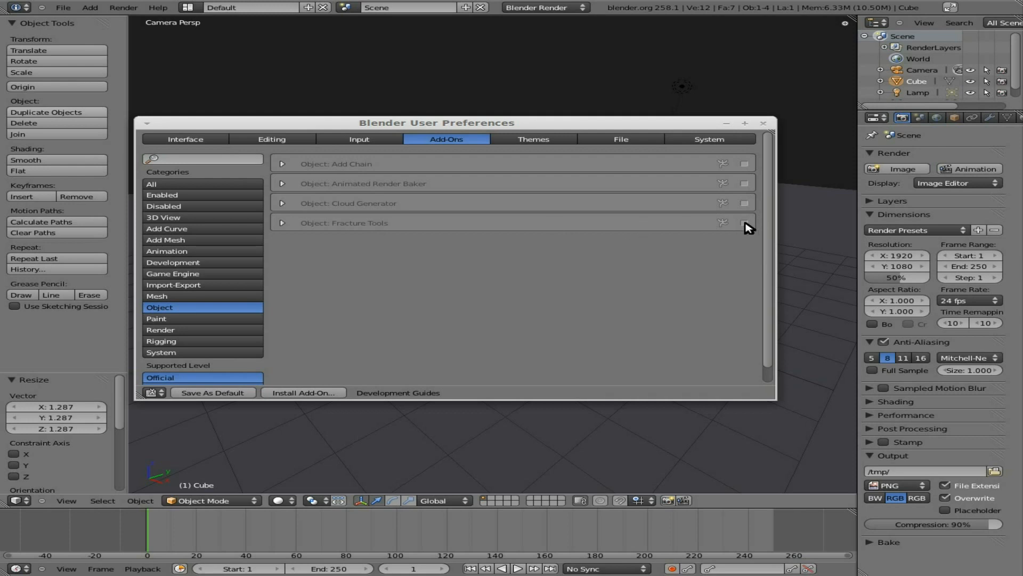
pyautogui.click(762, 123)
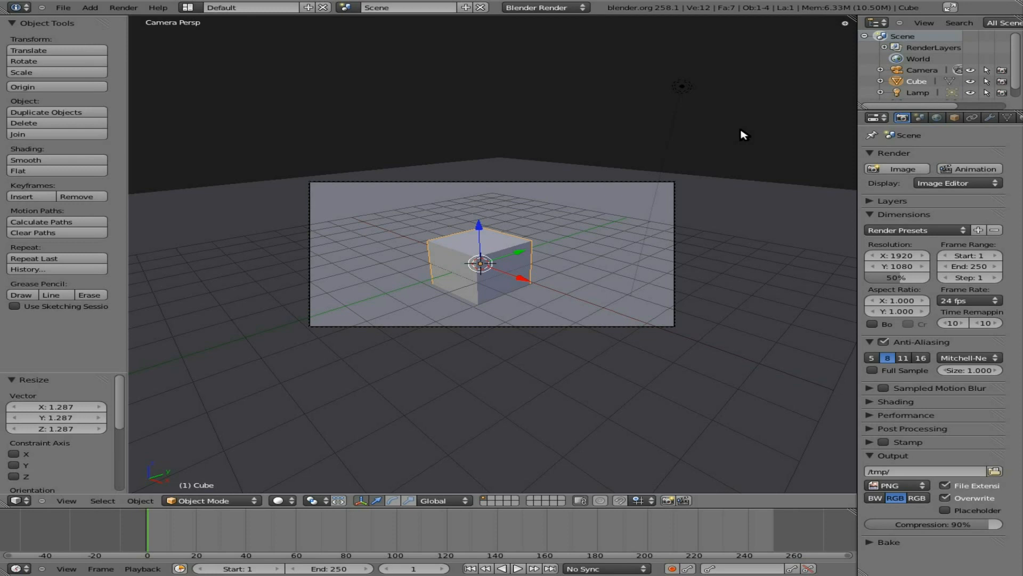
pyautogui.moveTo(614, 158)
pyautogui.write('fra')
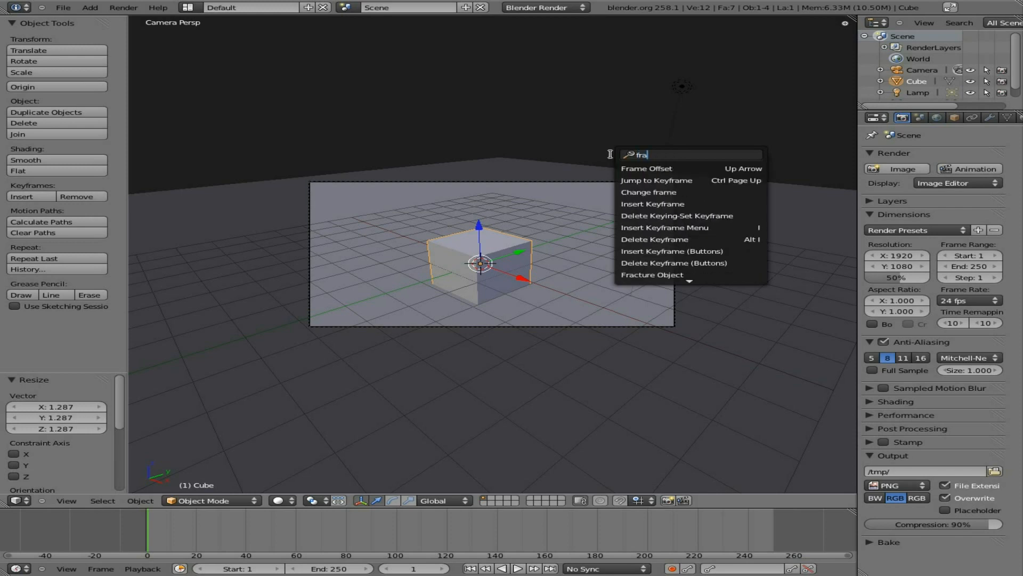
# Run Fracture Object on the cube with 25 shards and execute it.
pyautogui.write('c')
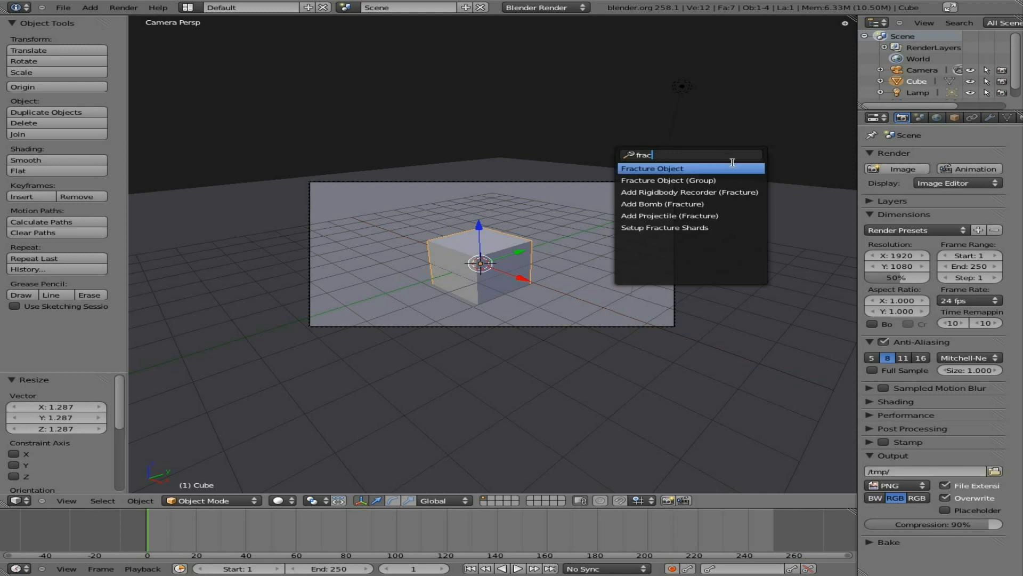
pyautogui.moveTo(694, 171)
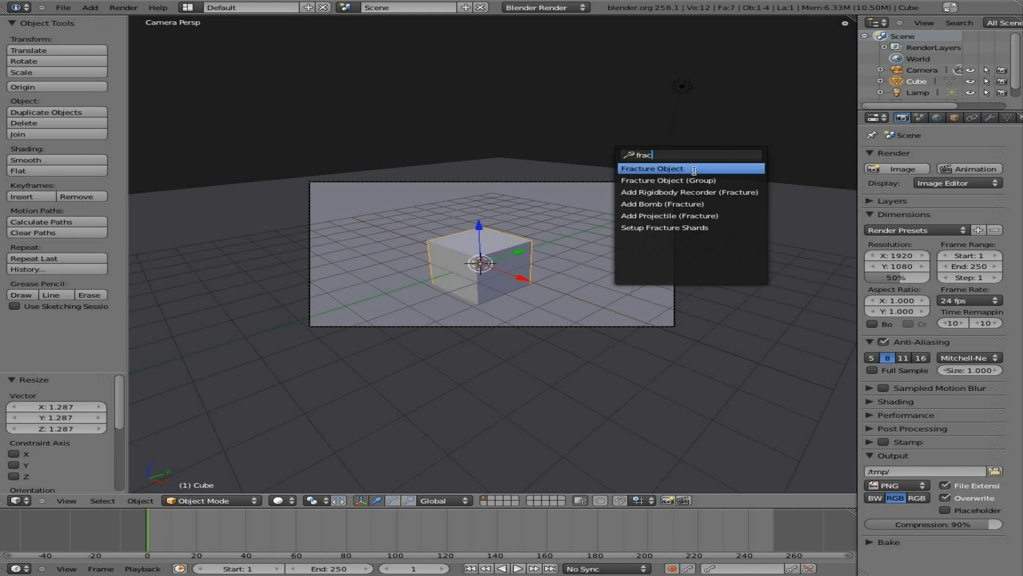
pyautogui.click(651, 169)
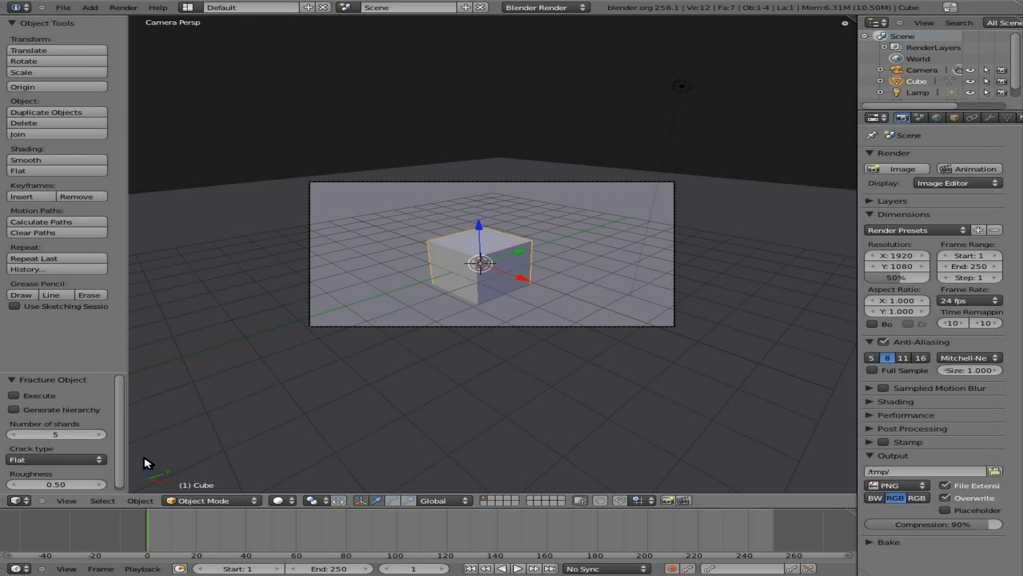
pyautogui.moveTo(117, 441)
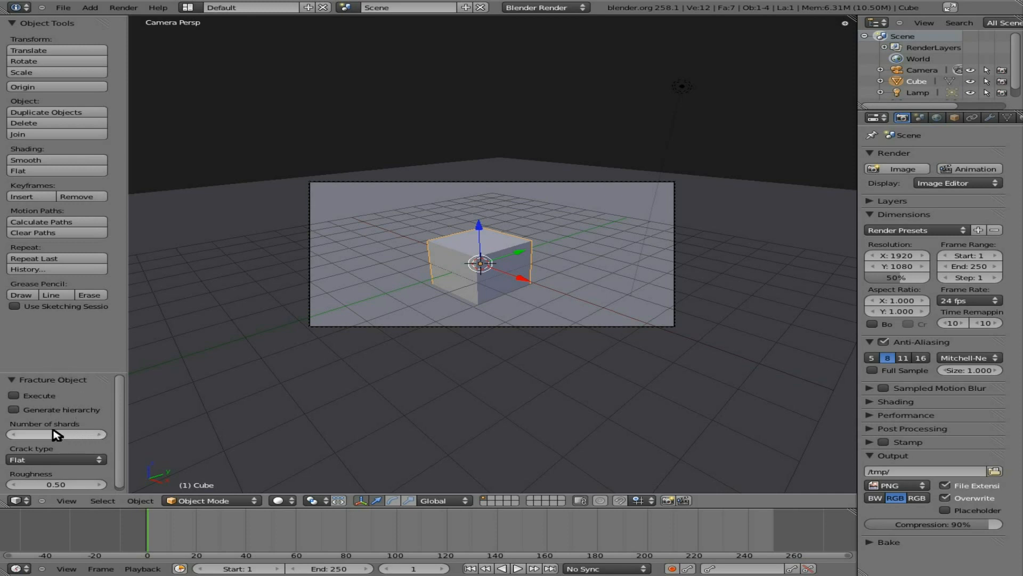
pyautogui.click(56, 434)
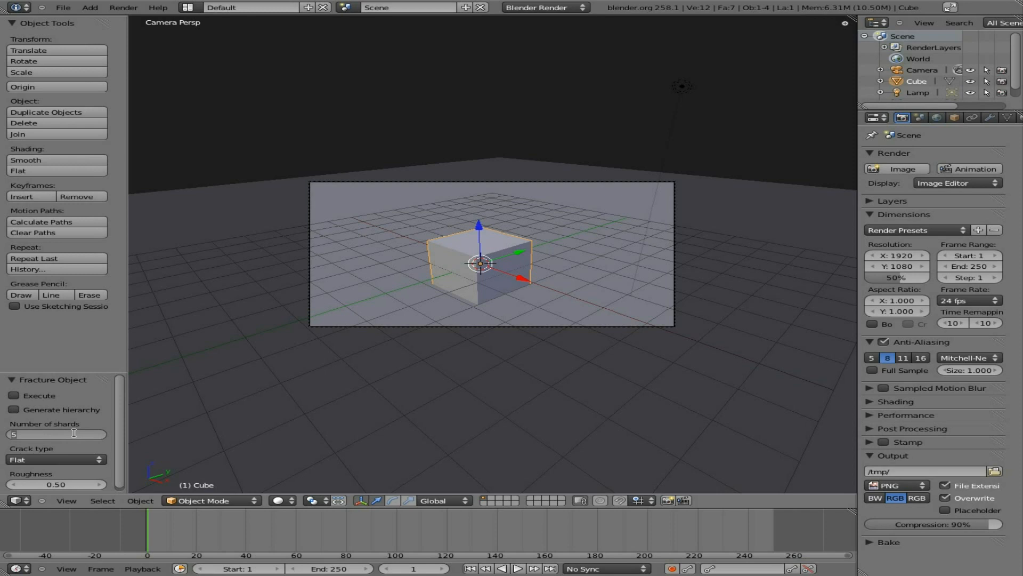
pyautogui.write('25')
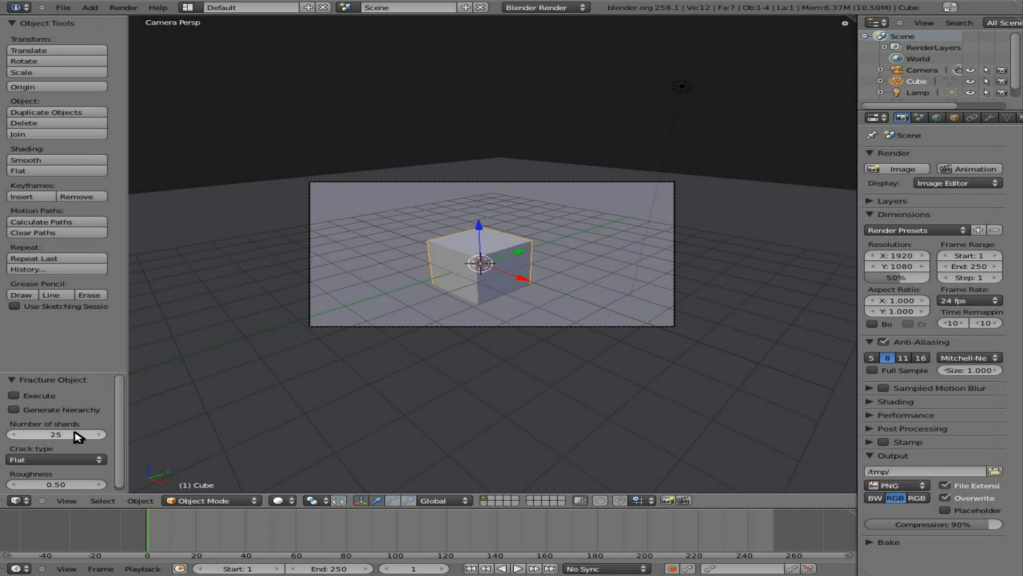
pyautogui.moveTo(15, 395)
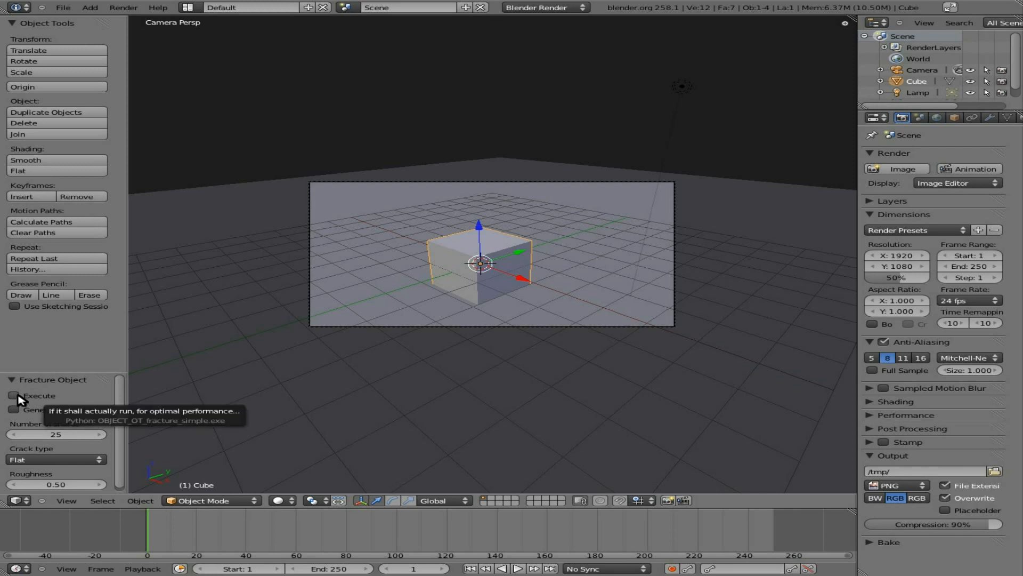
pyautogui.click(15, 395)
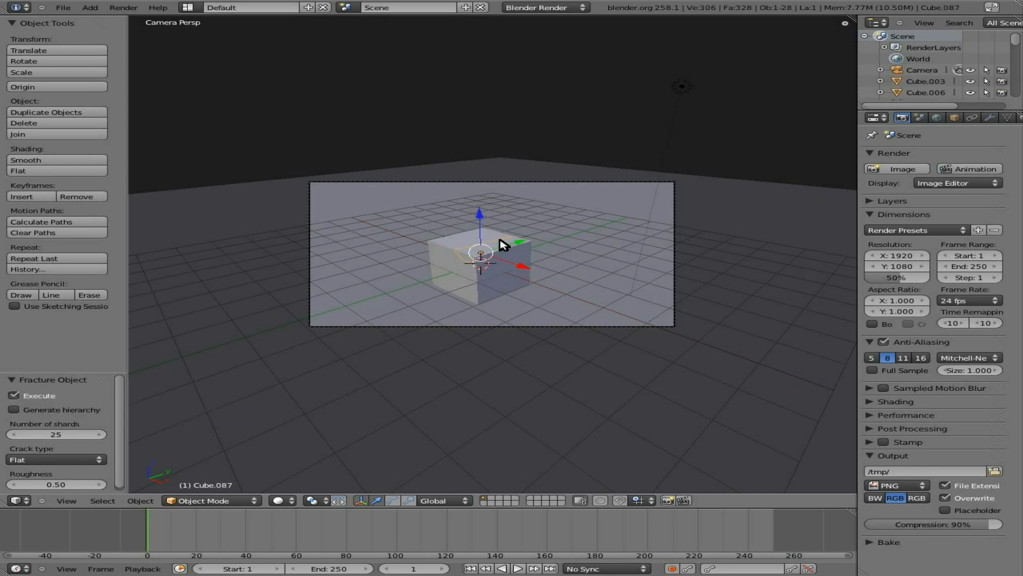
pyautogui.click(499, 247)
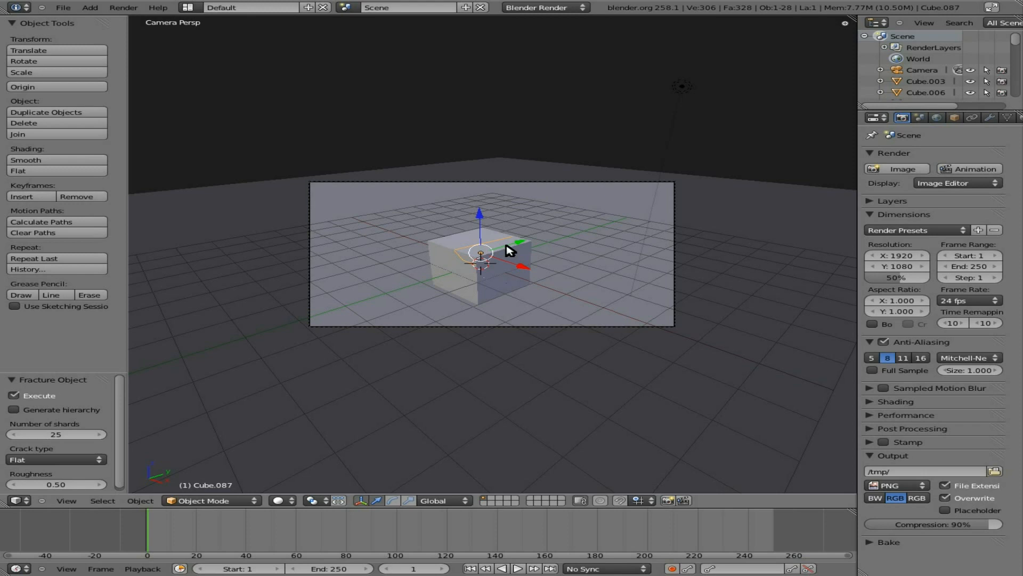
pyautogui.moveTo(552, 256)
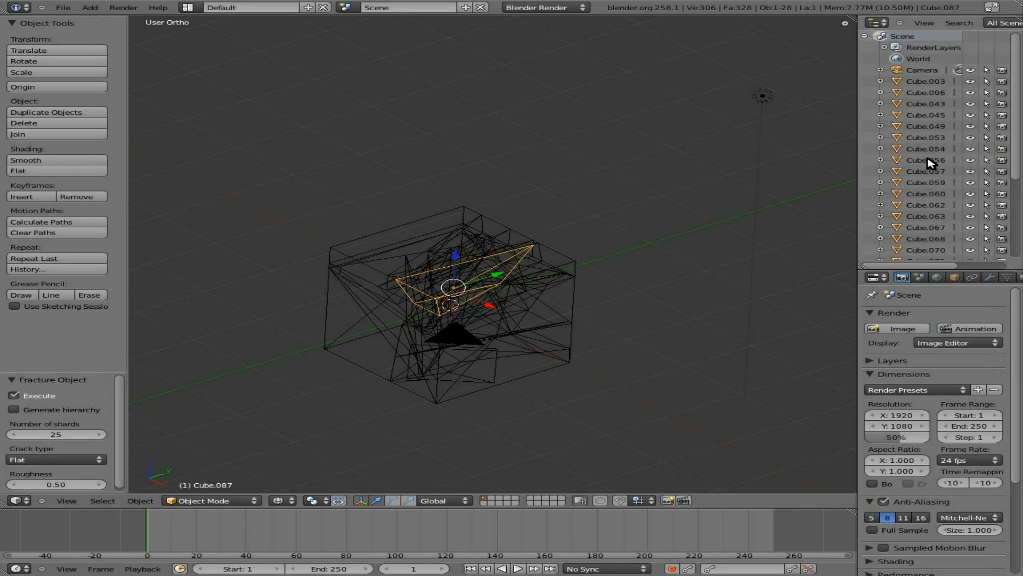
pyautogui.moveTo(474, 302)
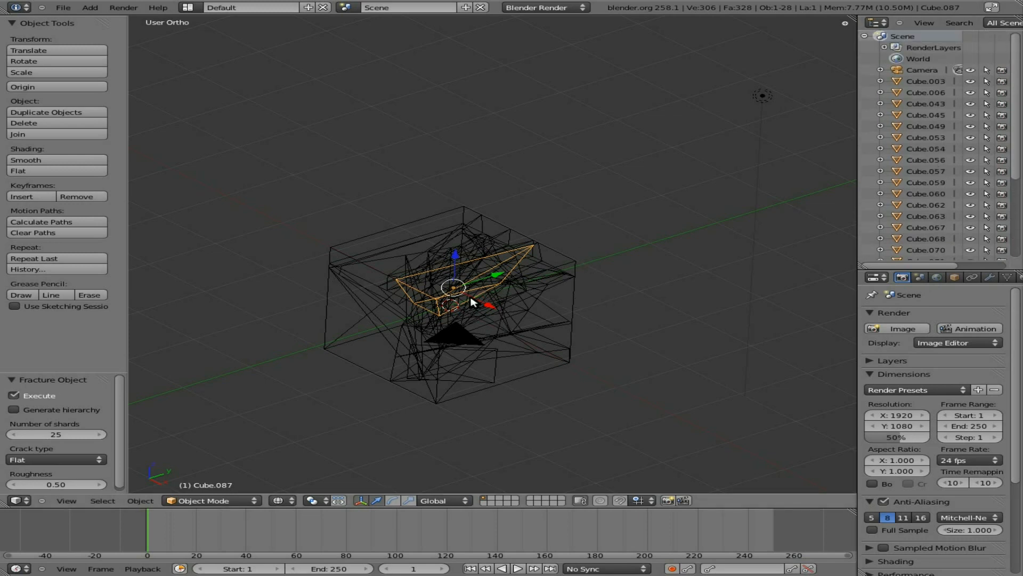
pyautogui.moveTo(482, 330)
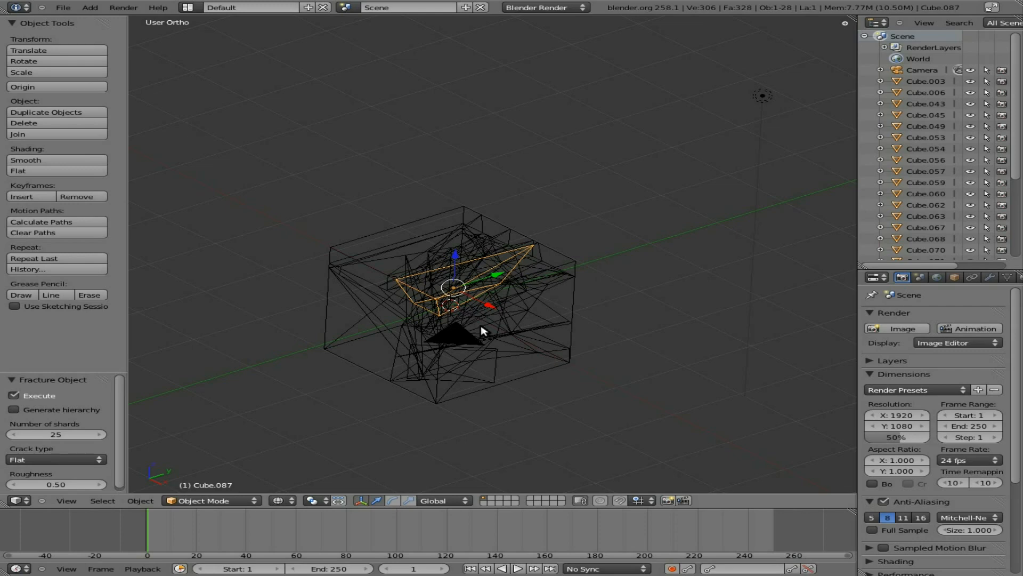
pyautogui.moveTo(482, 315)
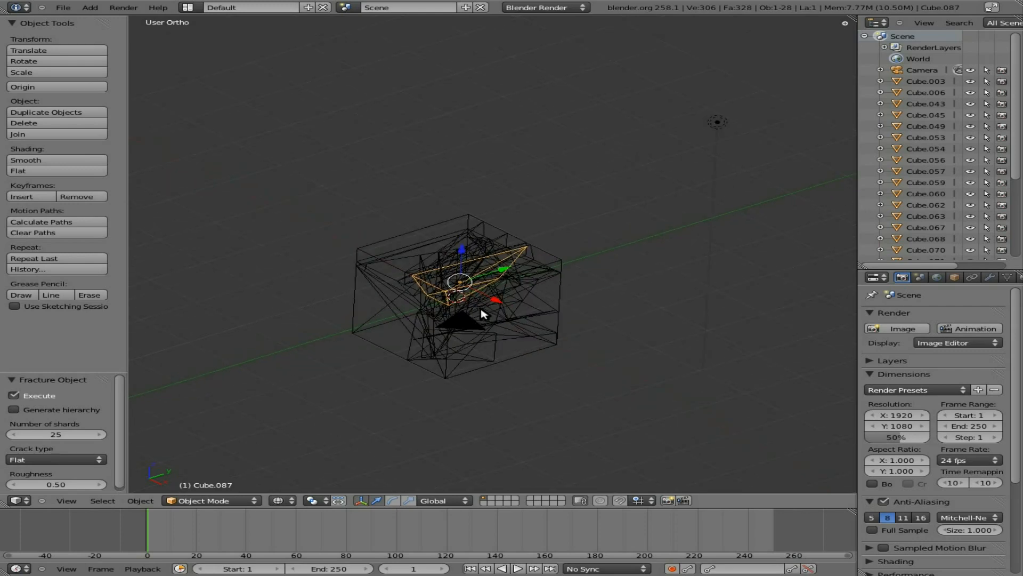
# Select every shard object of the fractured cube in the viewport.
pyautogui.press('KP_1')
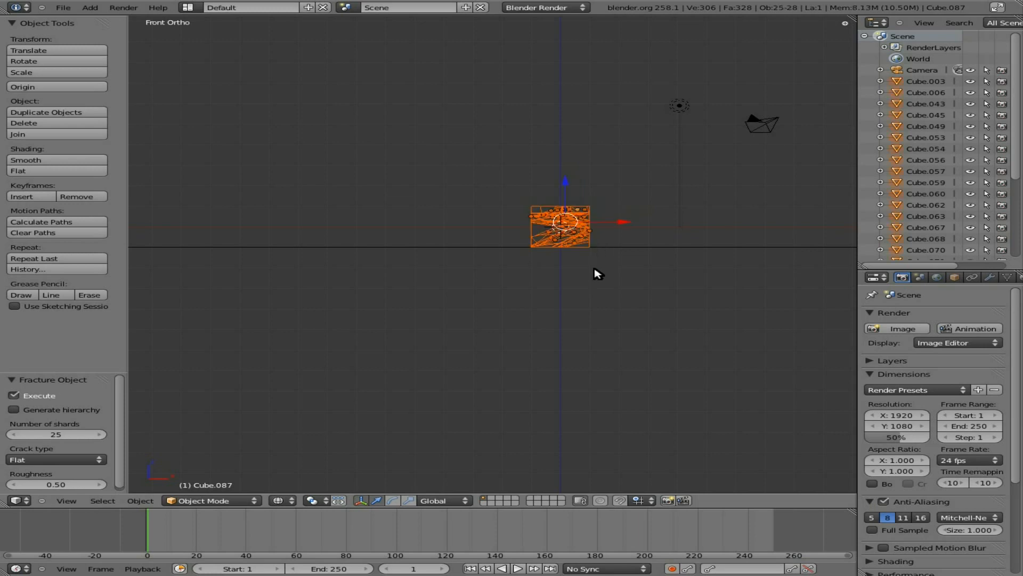
# Run Setup Fracture Shards on the selected shards, giving each a dotted boundary sphere.
pyautogui.moveTo(596, 274); pyautogui.dragTo(515, 275)
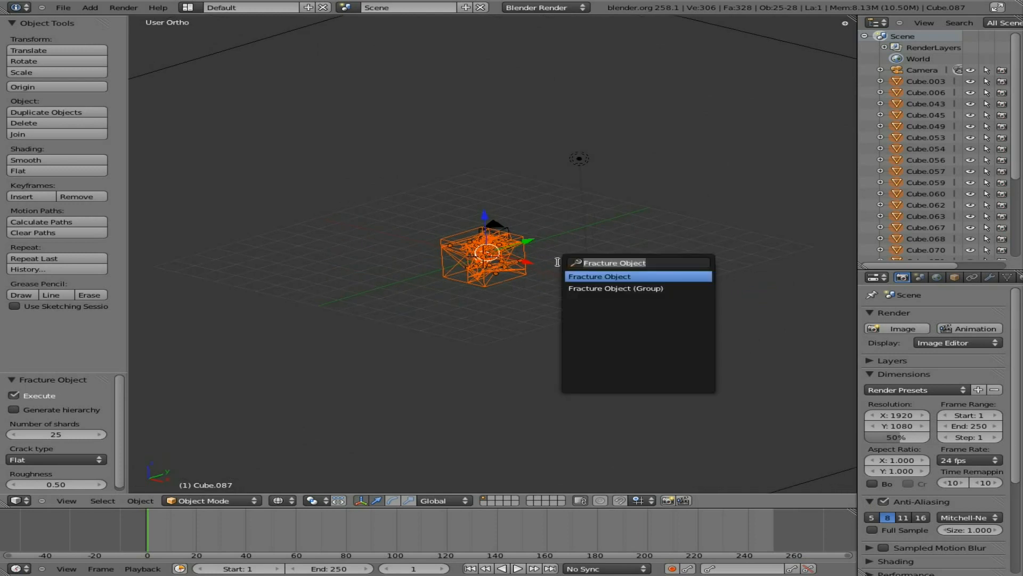
pyautogui.write('frac')
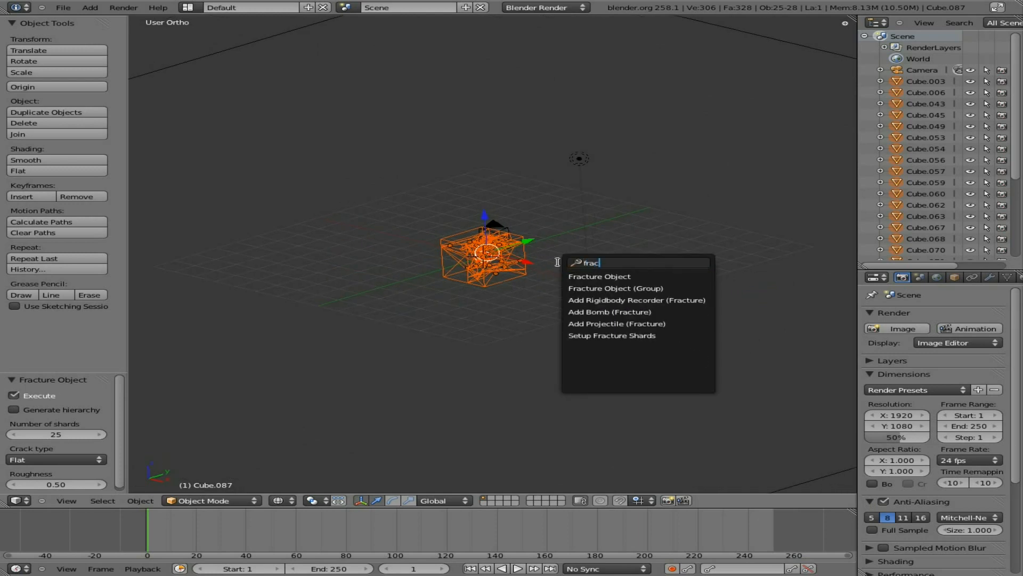
pyautogui.moveTo(611, 334)
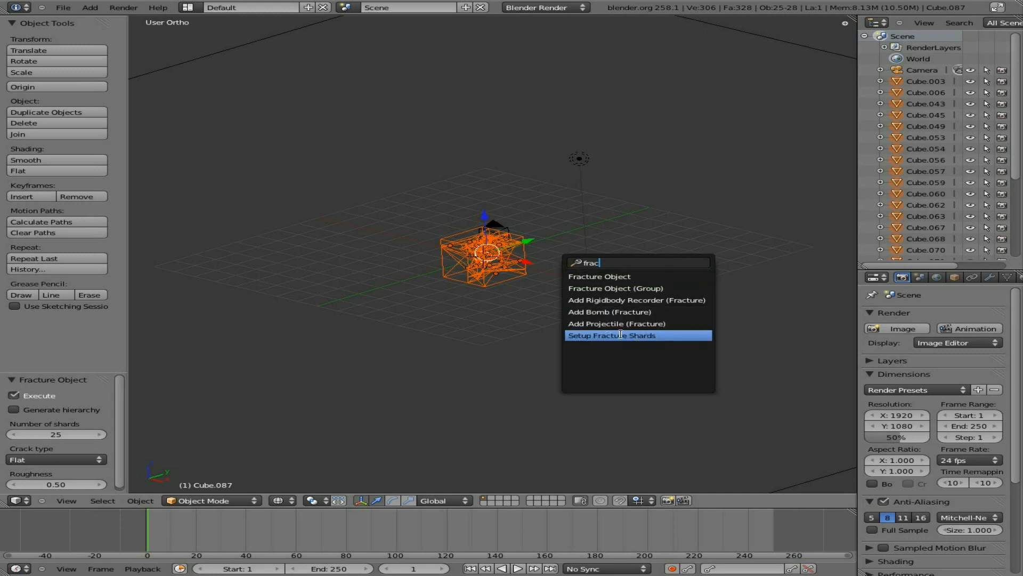
pyautogui.click(611, 335)
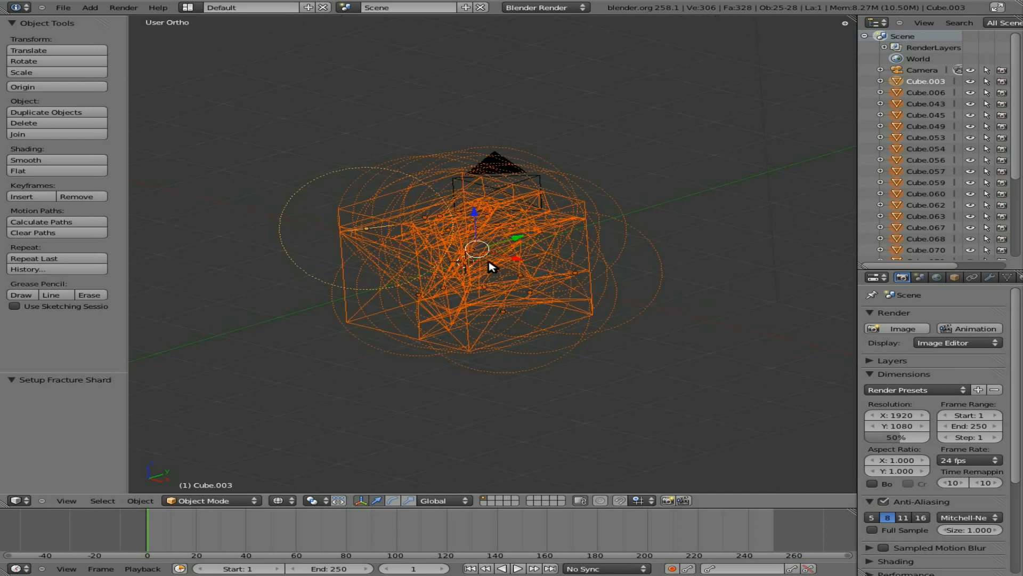
pyautogui.moveTo(495, 260)
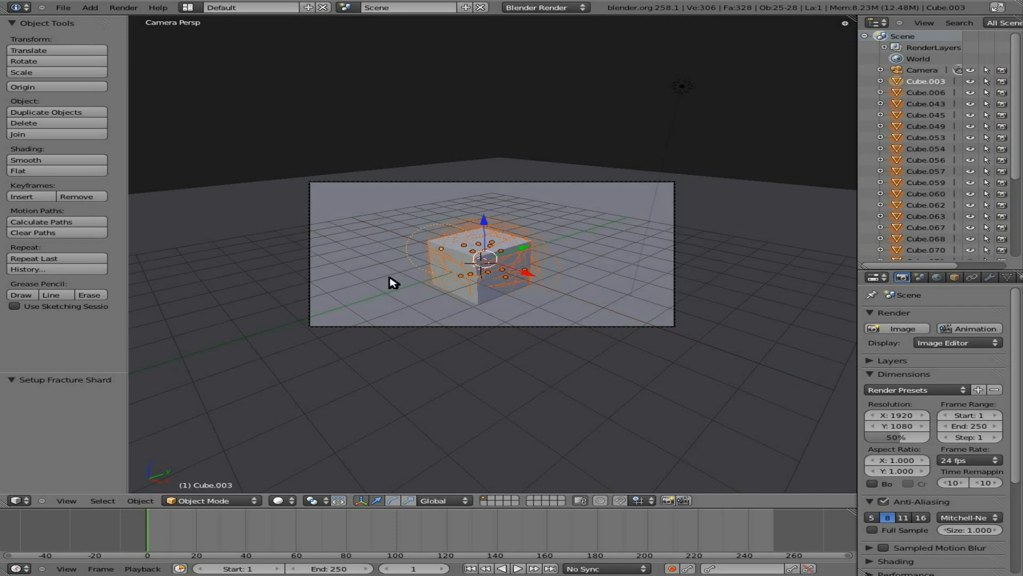
pyautogui.moveTo(555, 270)
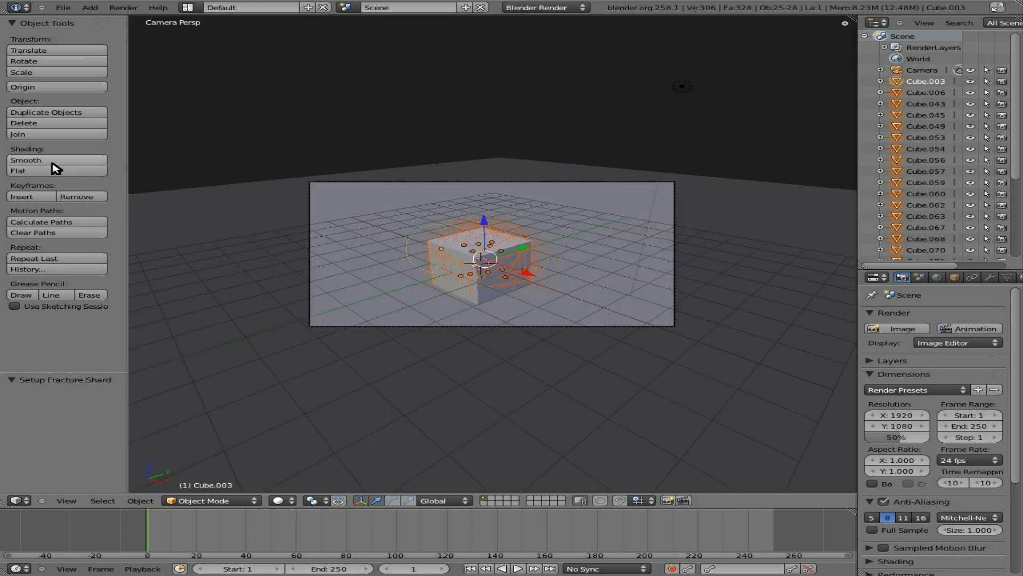
# Apply Flat shading to the selected shards in the Object Tools panel.
pyautogui.click(18, 171)
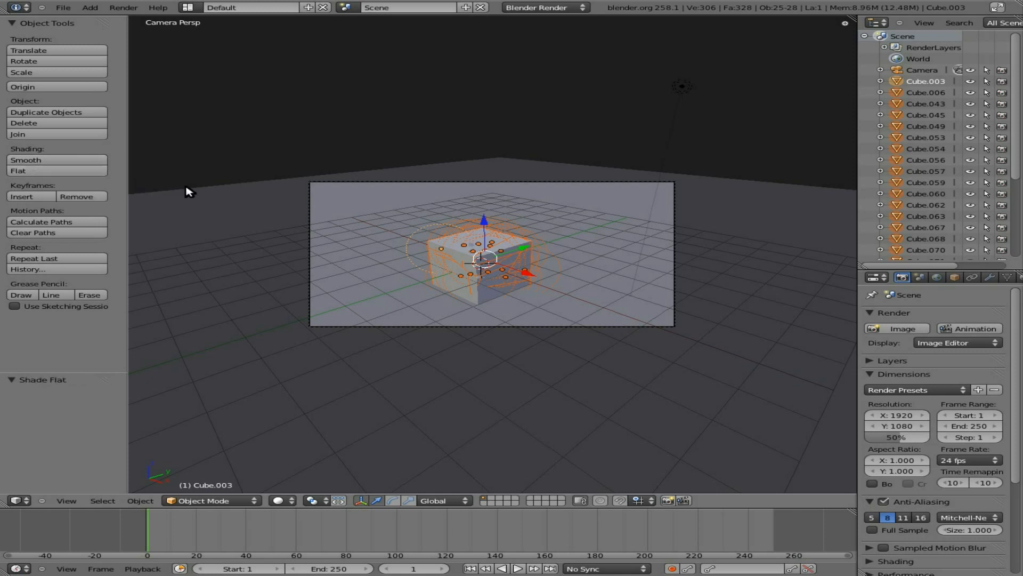
pyautogui.moveTo(567, 238)
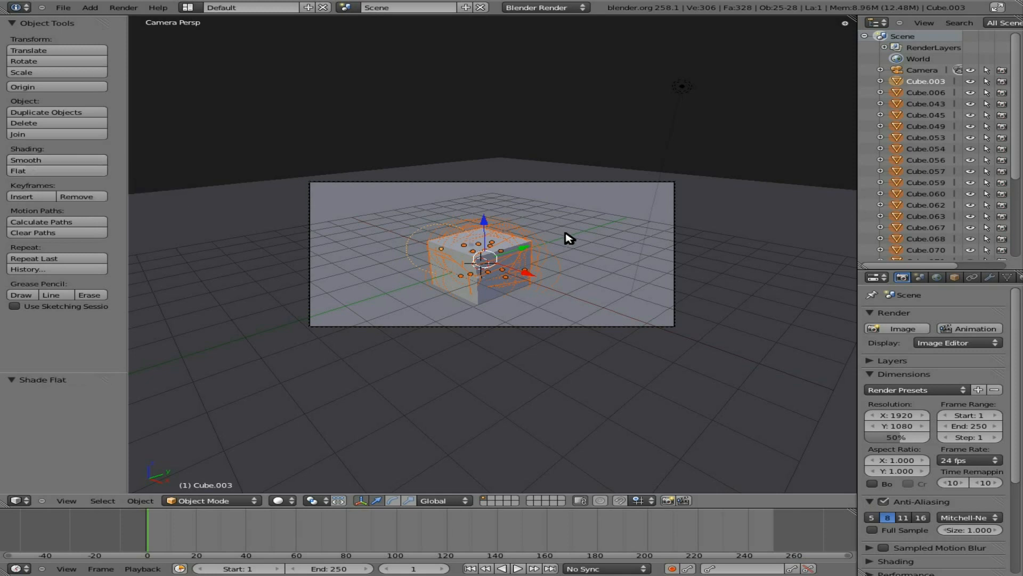
pyautogui.moveTo(534, 256)
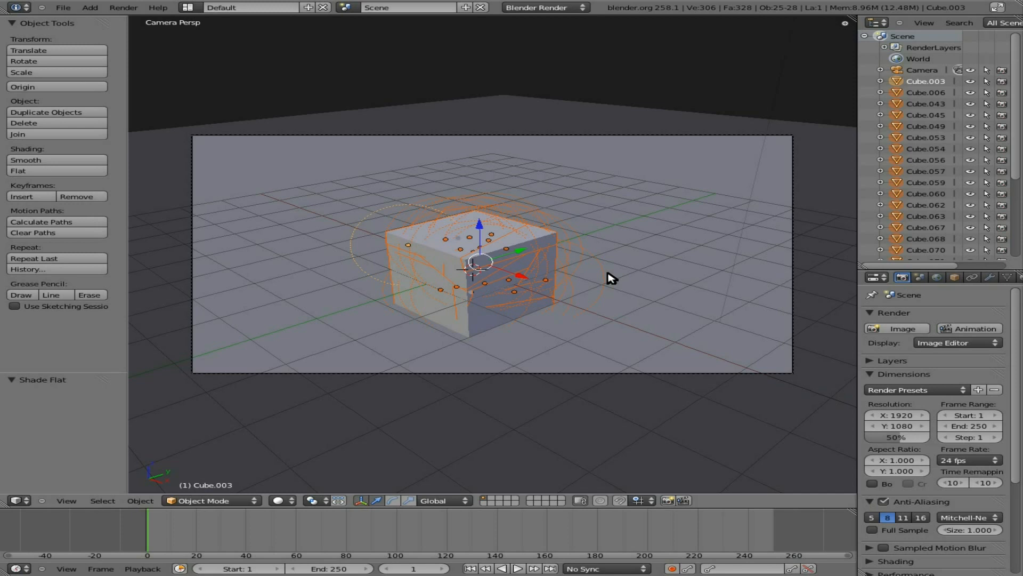
pyautogui.moveTo(436, 511)
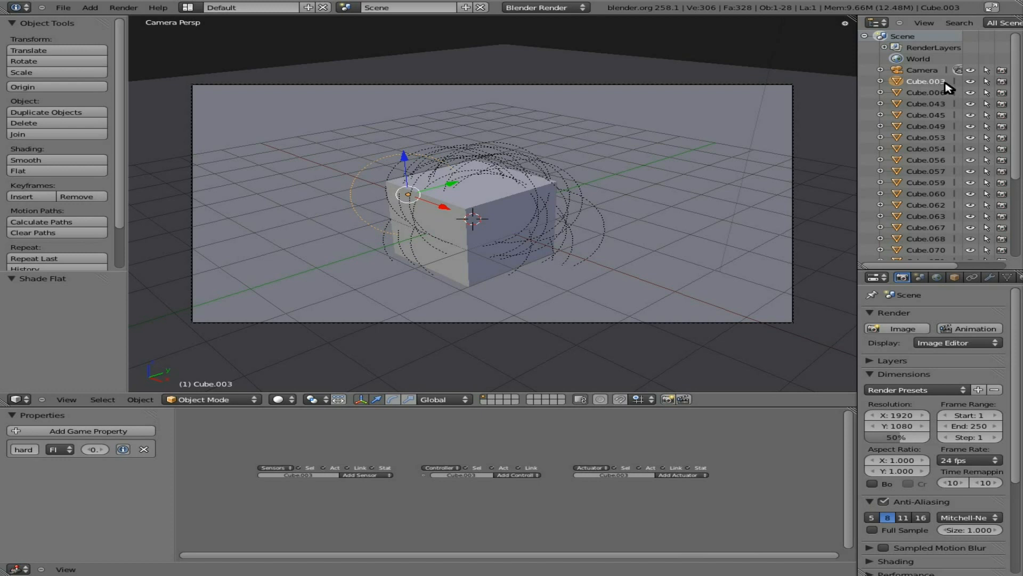
pyautogui.moveTo(938, 84)
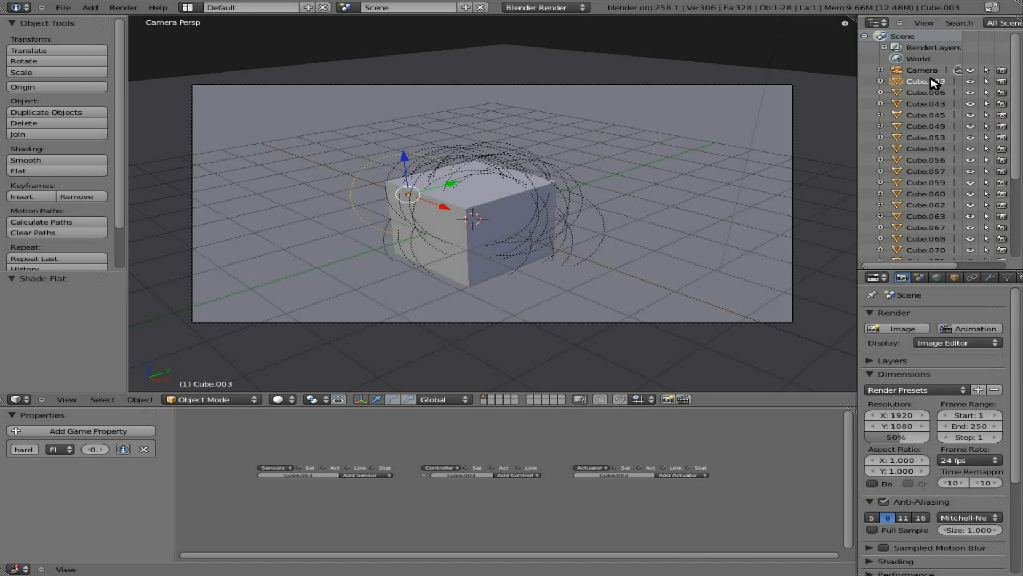
pyautogui.moveTo(935, 87)
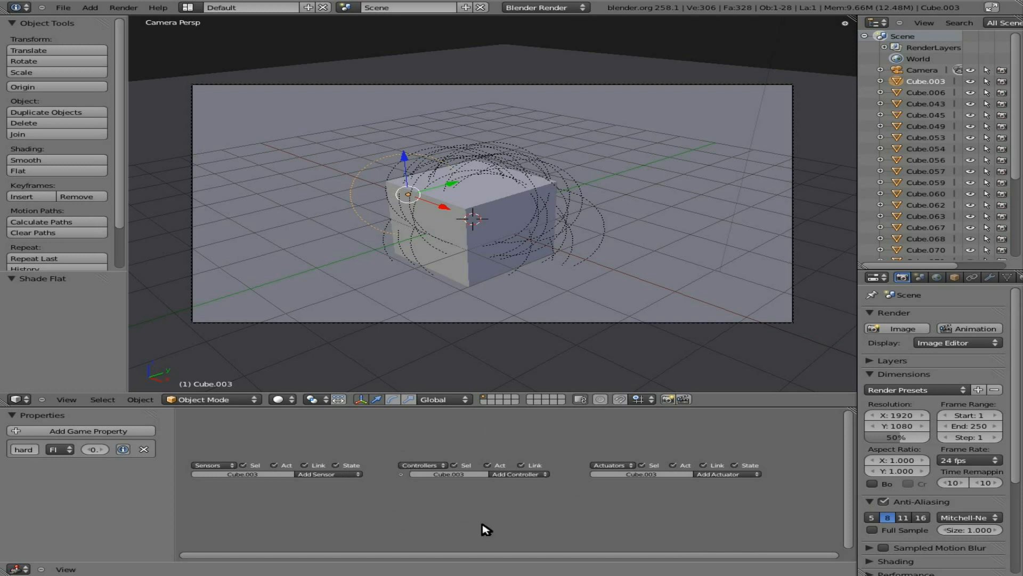
pyautogui.moveTo(491, 445)
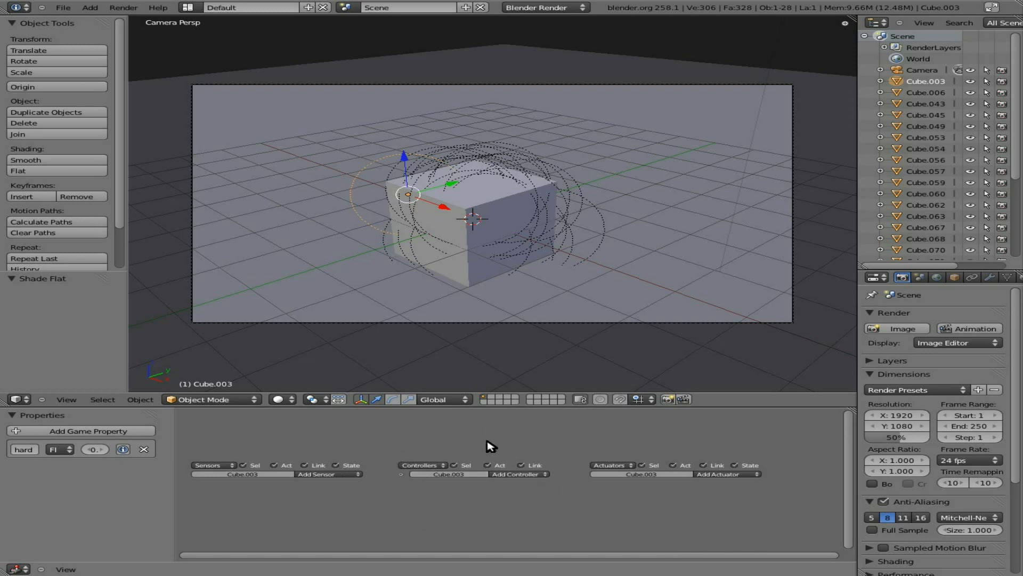
pyautogui.moveTo(529, 491)
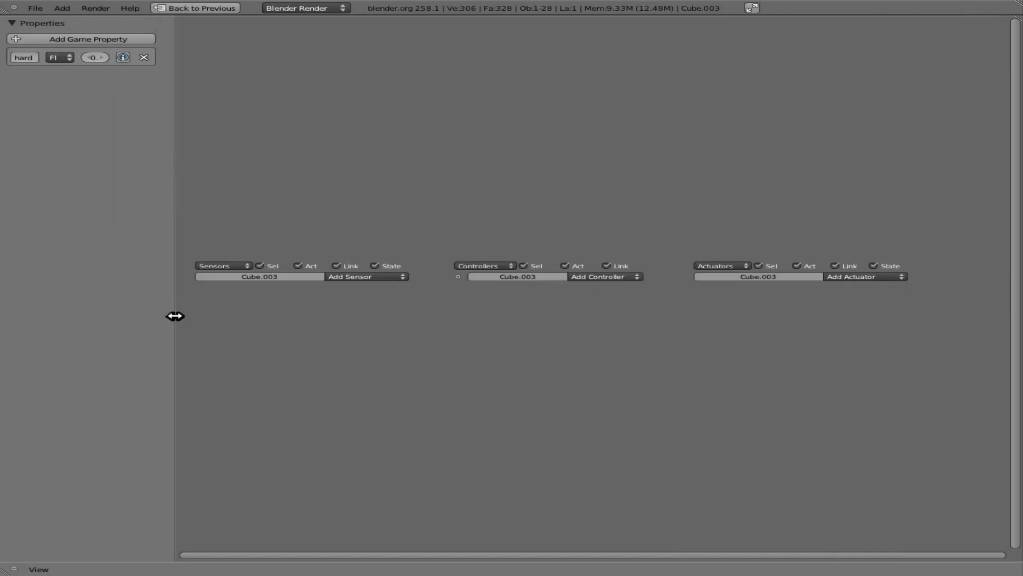
# Narrow the game properties side panel of the maximized Logic Editor.
pyautogui.moveTo(175, 316); pyautogui.dragTo(93, 314)
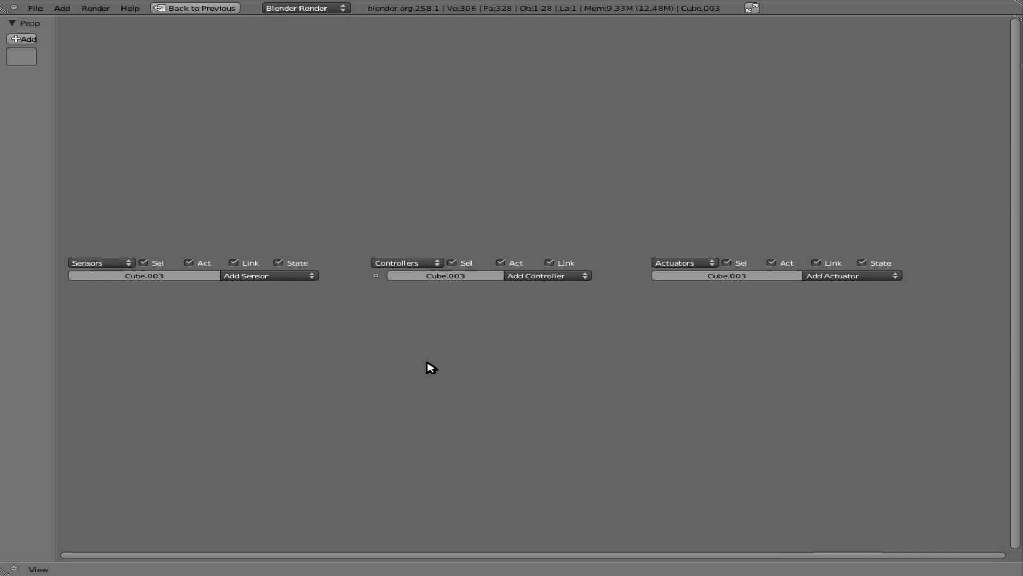
pyautogui.moveTo(299, 283)
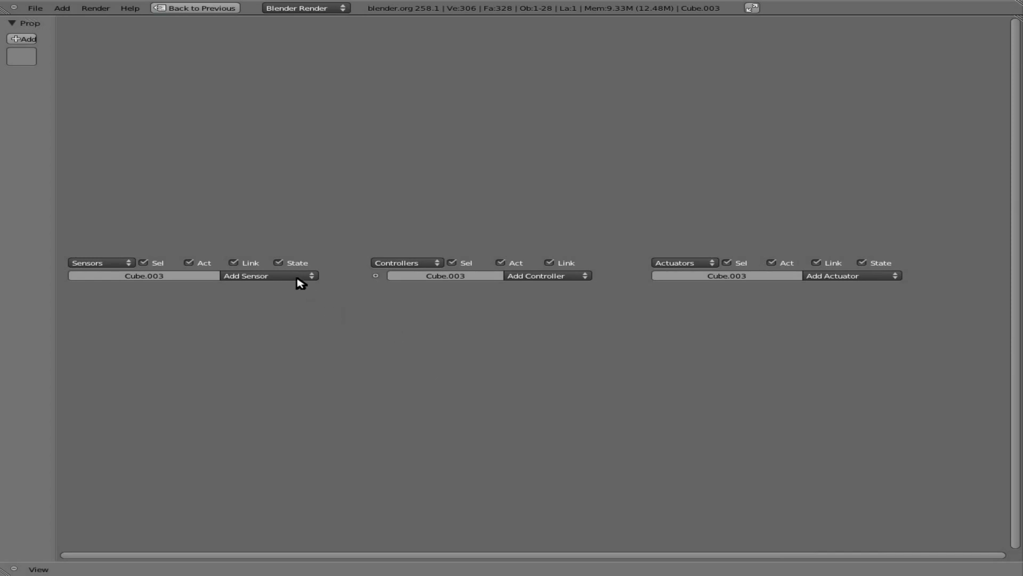
# Add an Always sensor, an And controller and an Edit Object actuator to Cube.003.
pyautogui.click(267, 275)
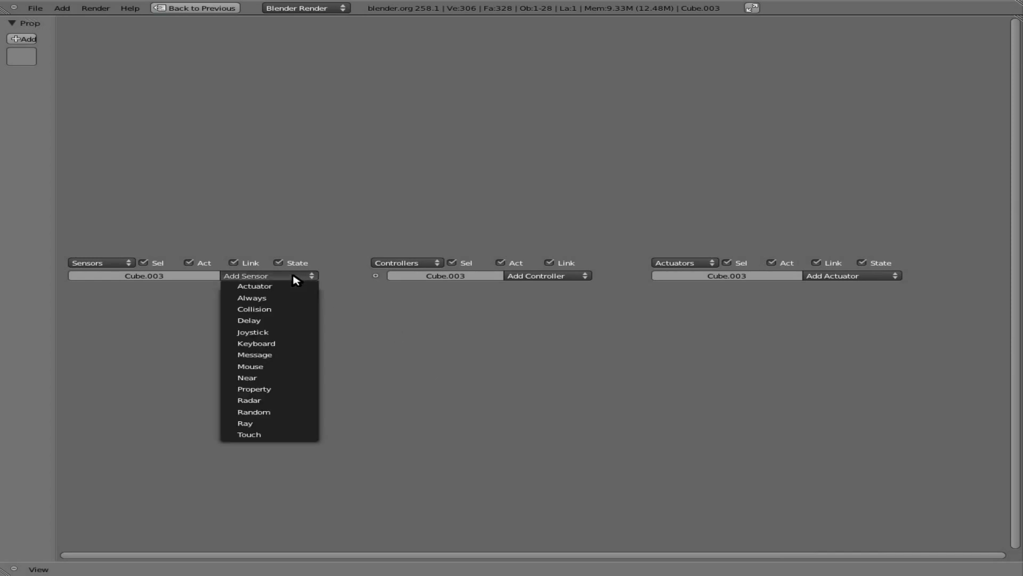
pyautogui.moveTo(252, 299)
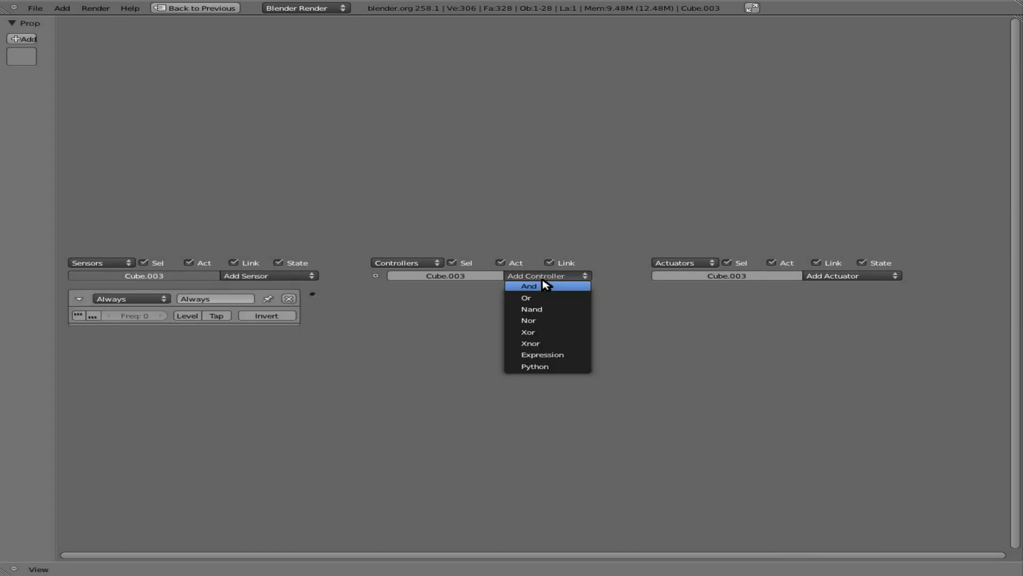
pyautogui.click(846, 275)
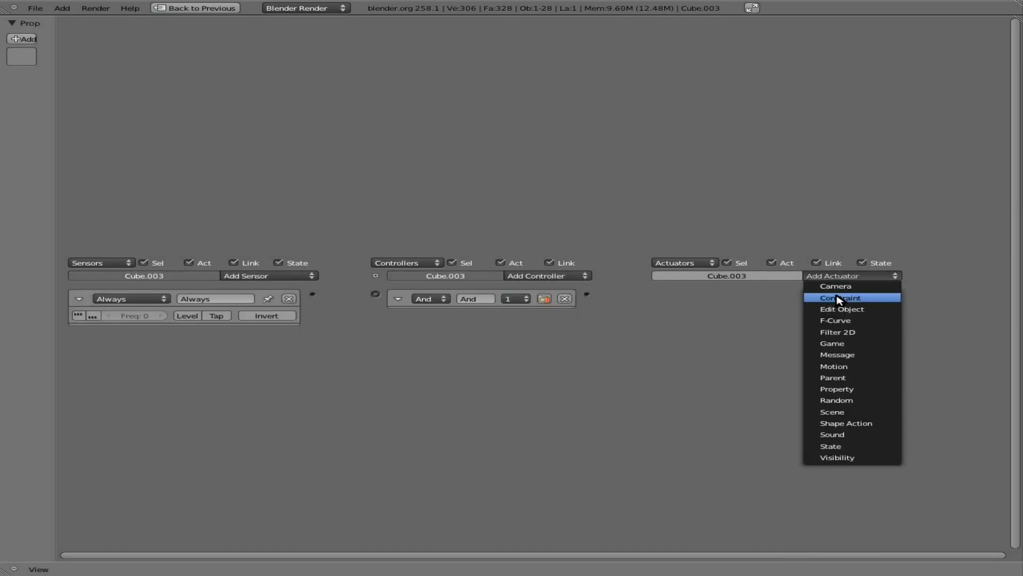
pyautogui.click(841, 309)
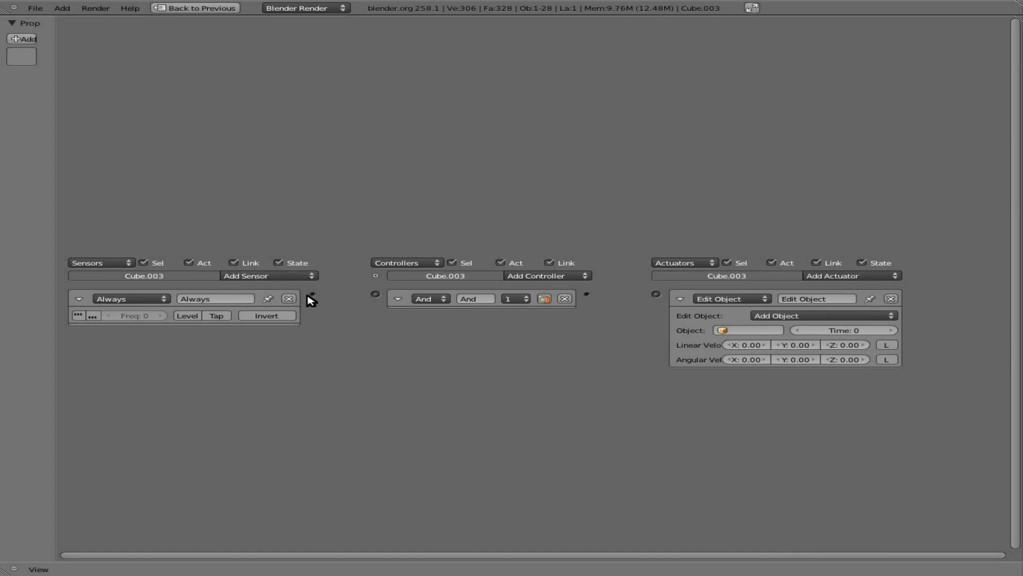
# Link sensor, controller and actuator, and set the actuator to Dynamics > Suspend Dynamics.
pyautogui.moveTo(299, 294); pyautogui.dragTo(375, 291)
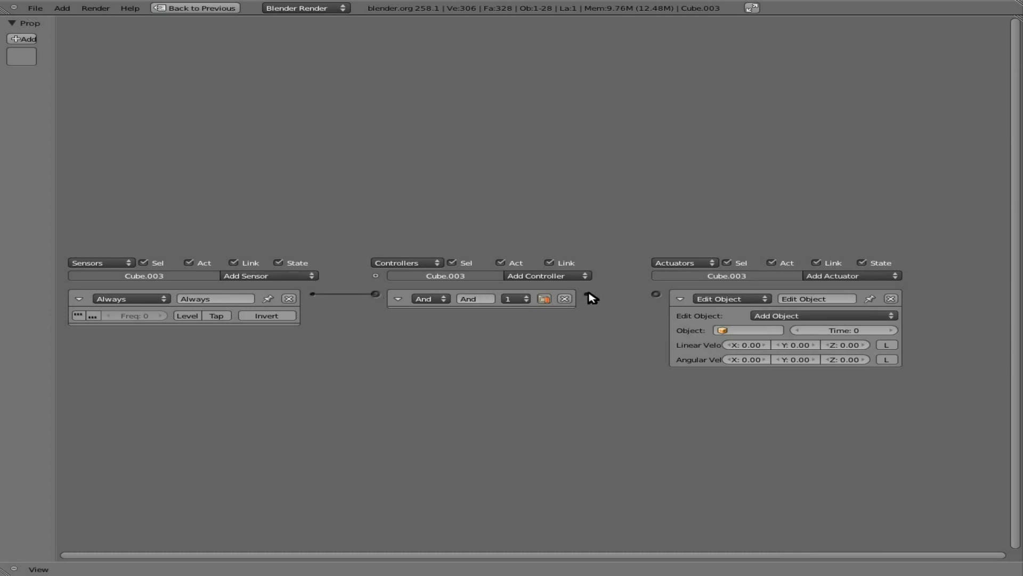
pyautogui.moveTo(590, 297); pyautogui.dragTo(654, 293)
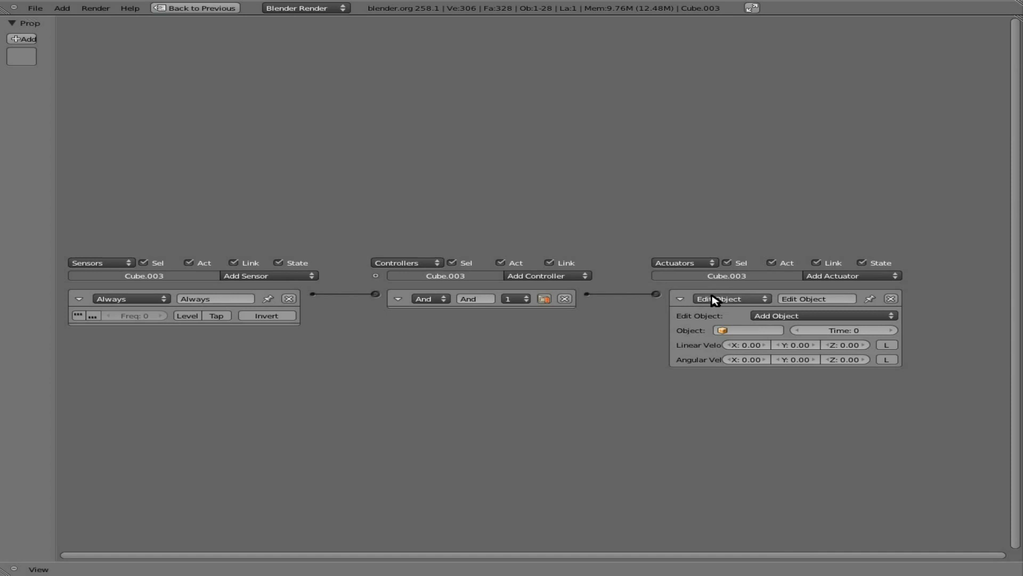
pyautogui.moveTo(800, 318)
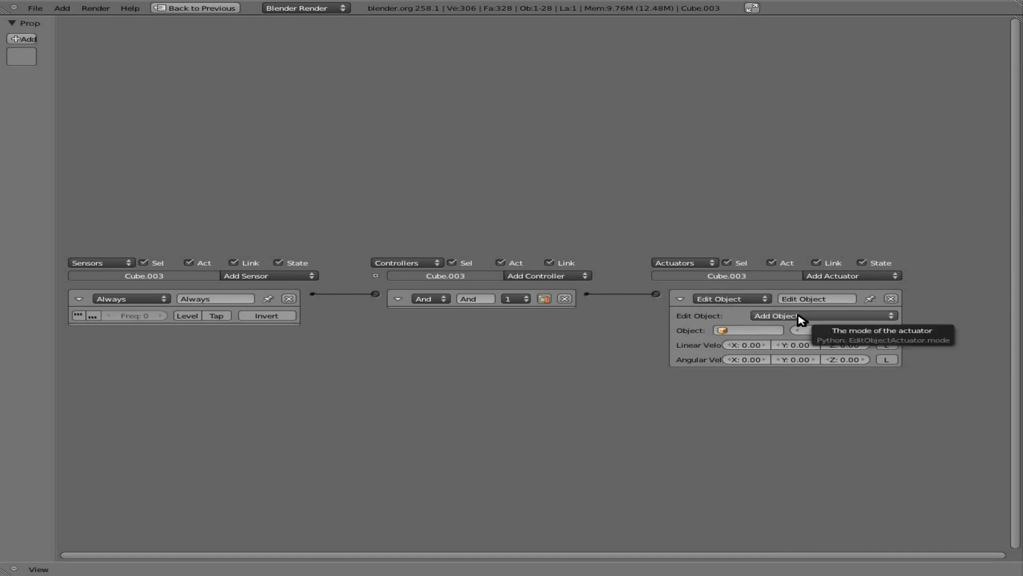
pyautogui.click(821, 315)
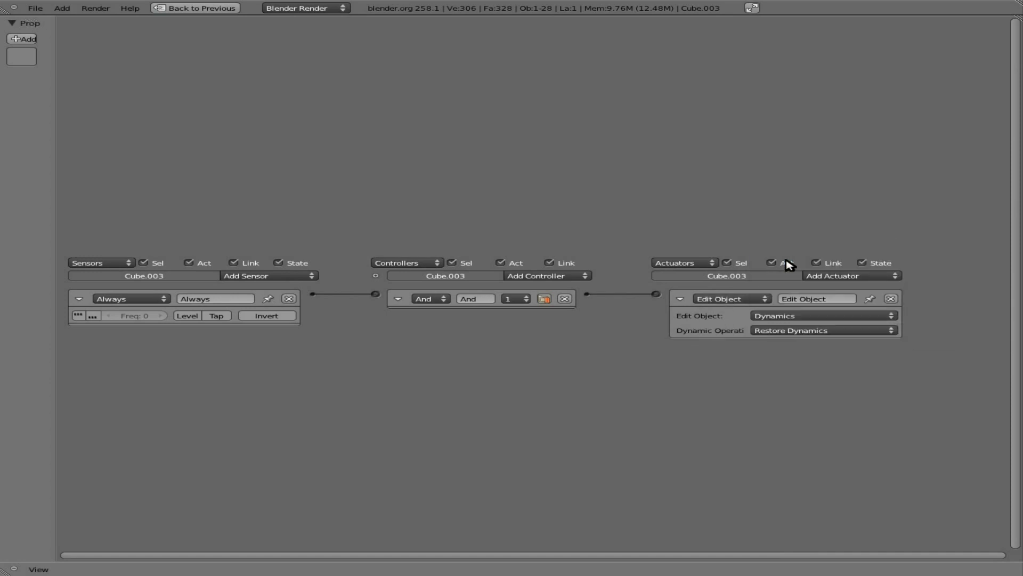
pyautogui.moveTo(790, 334)
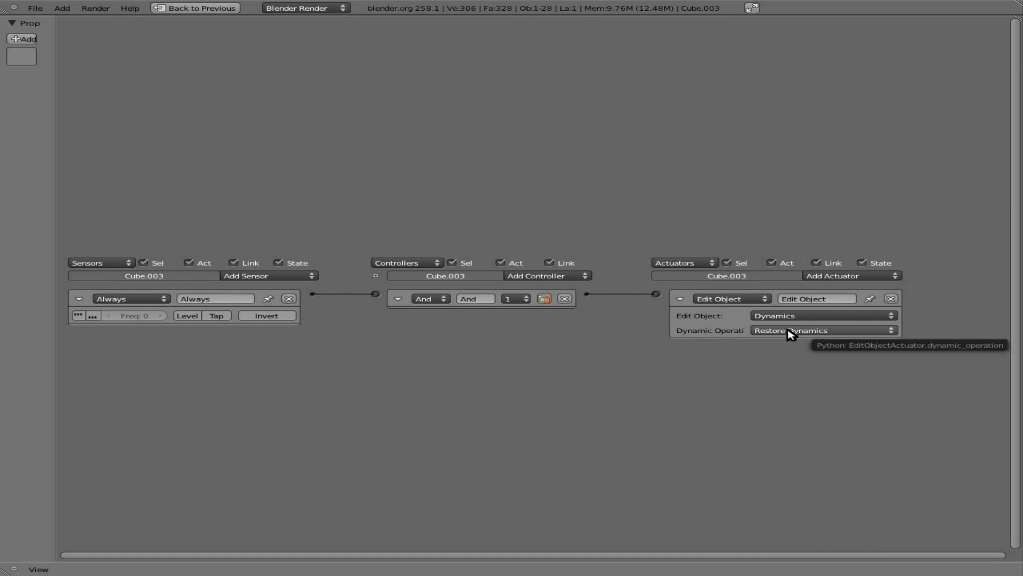
pyautogui.click(822, 329)
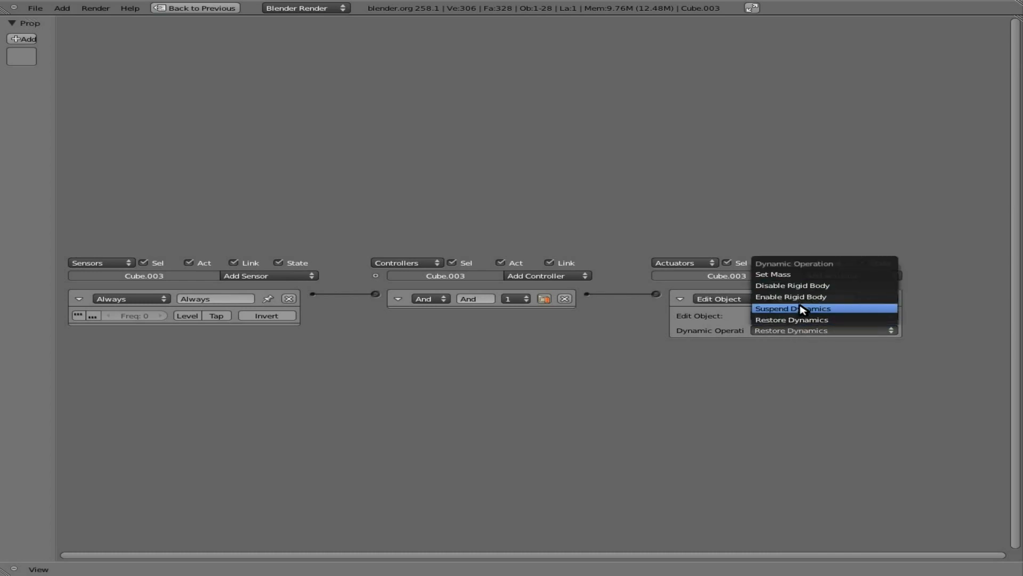
pyautogui.click(791, 308)
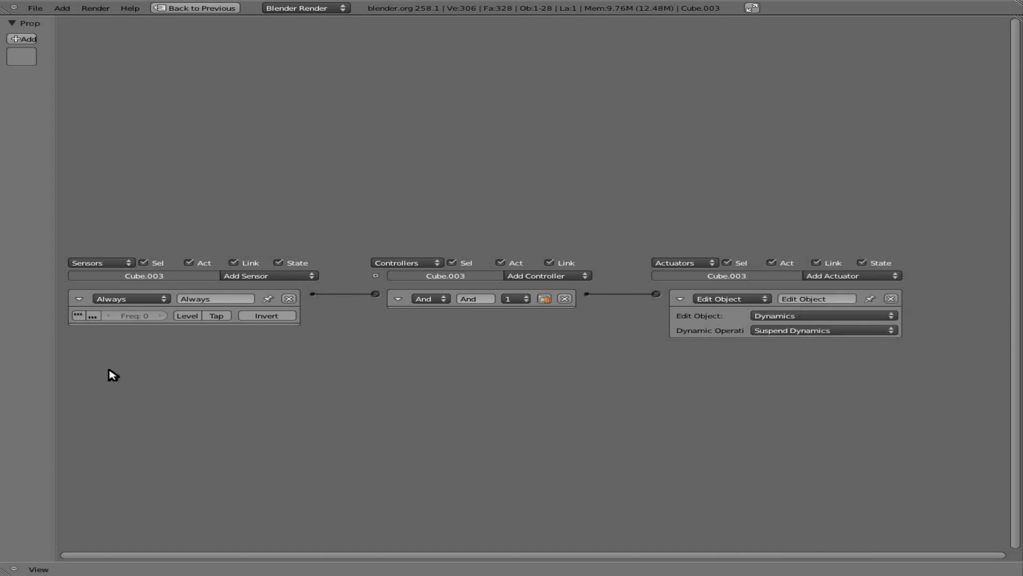
pyautogui.moveTo(374, 413)
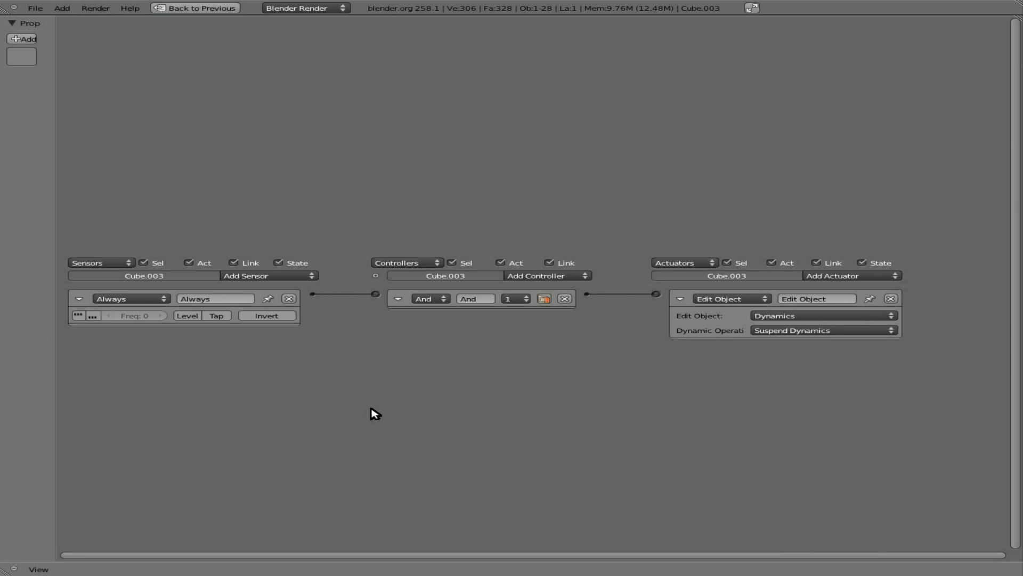
pyautogui.moveTo(306, 316)
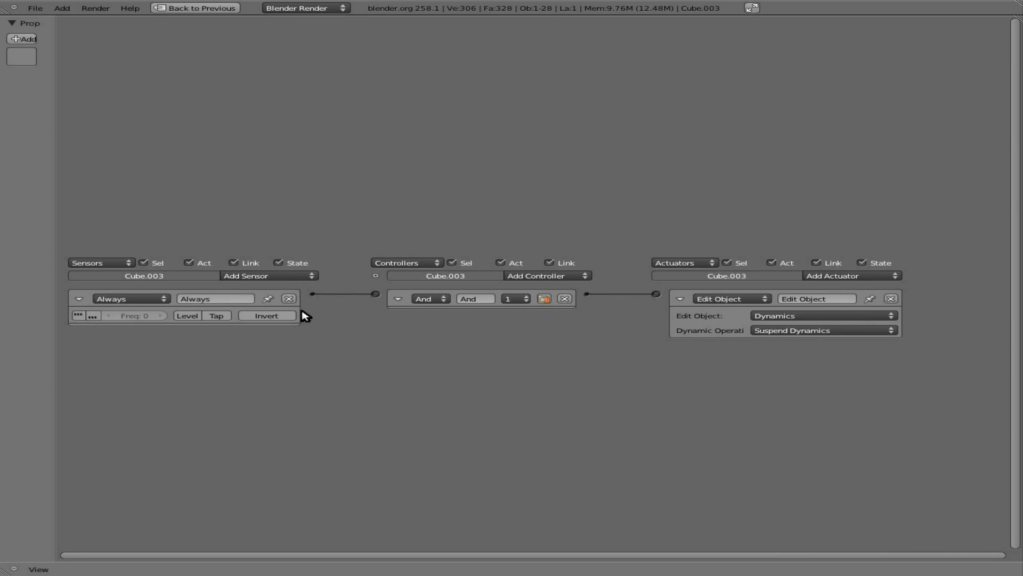
# Add a Collision sensor, a second And controller and an Edit Object actuator editing Dynamics.
pyautogui.click(267, 275)
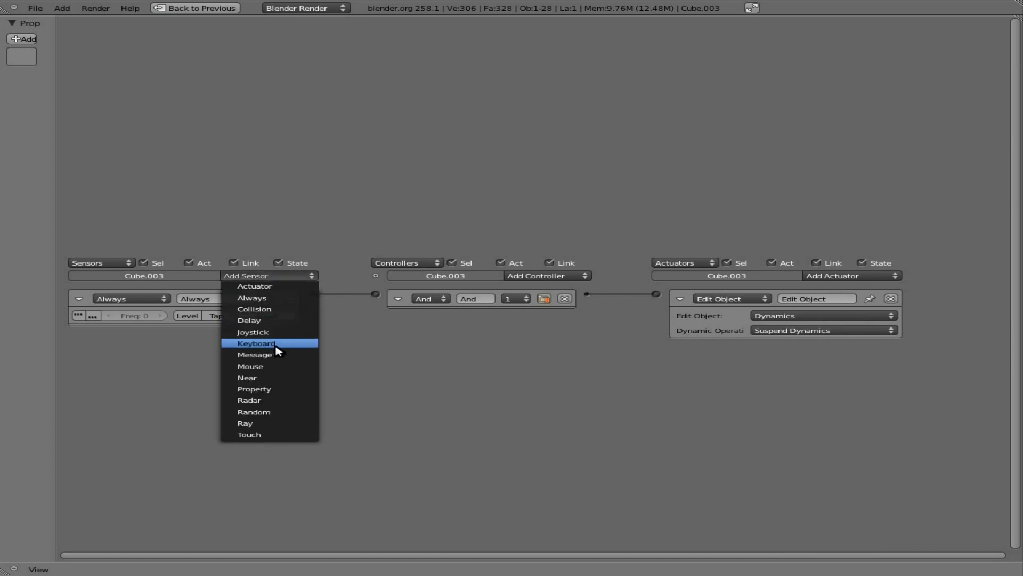
pyautogui.moveTo(273, 308)
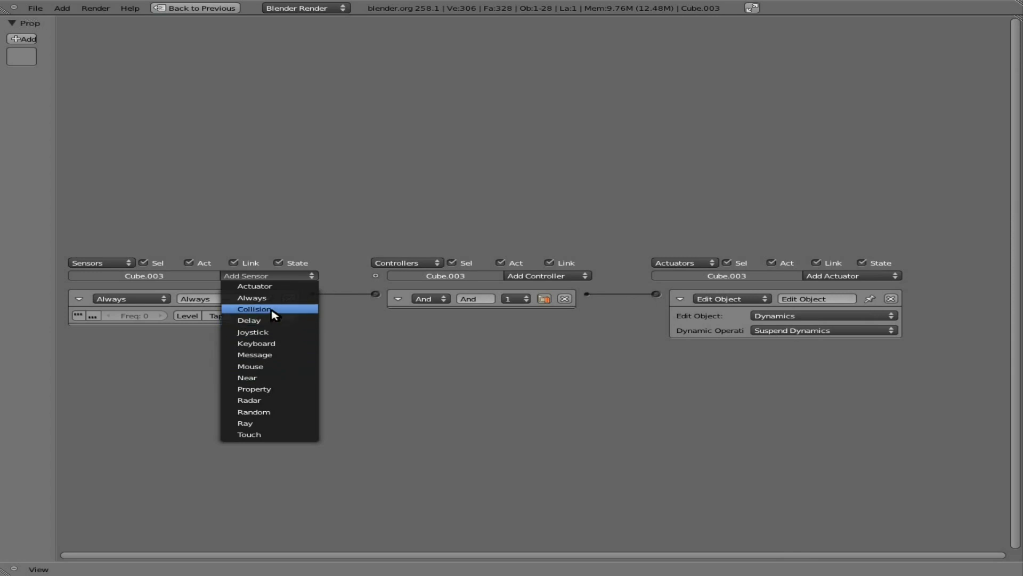
pyautogui.click(253, 308)
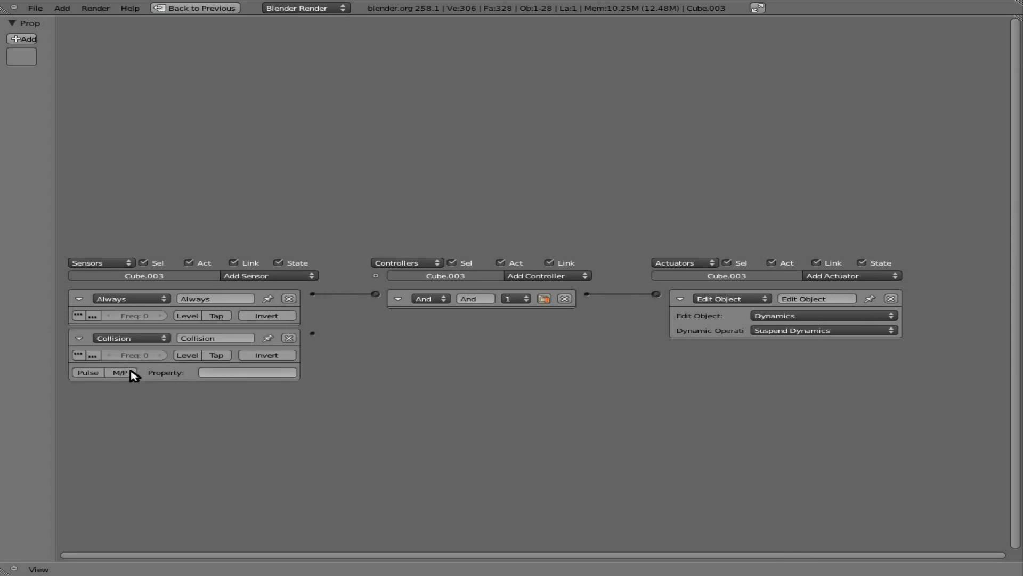
pyautogui.moveTo(564, 285)
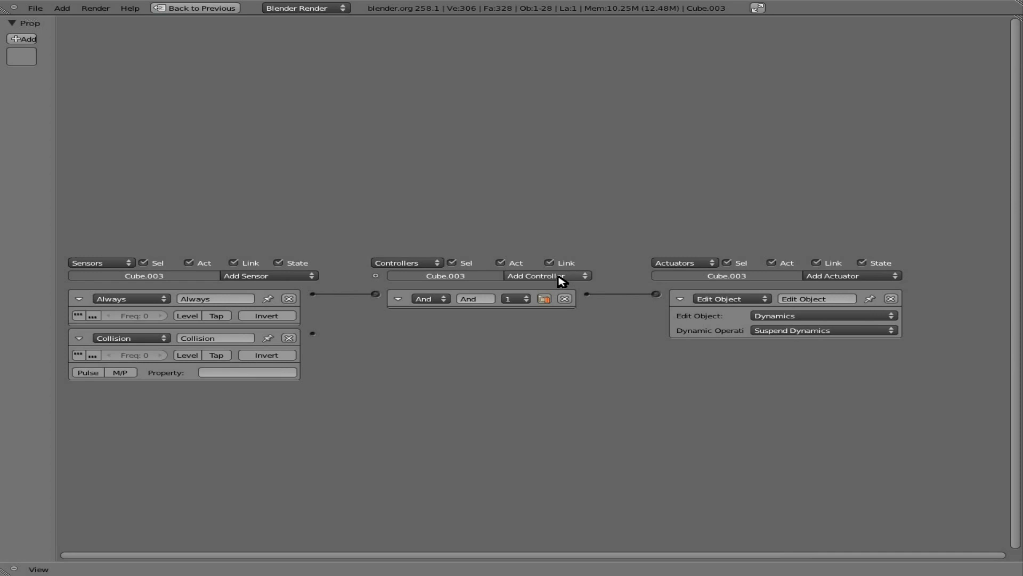
pyautogui.click(545, 275)
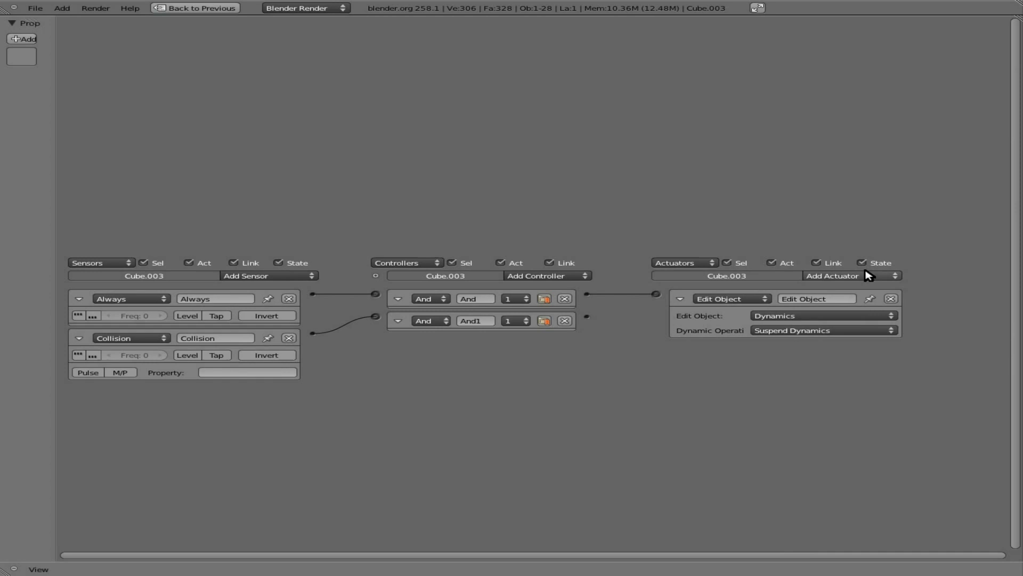
pyautogui.click(831, 276)
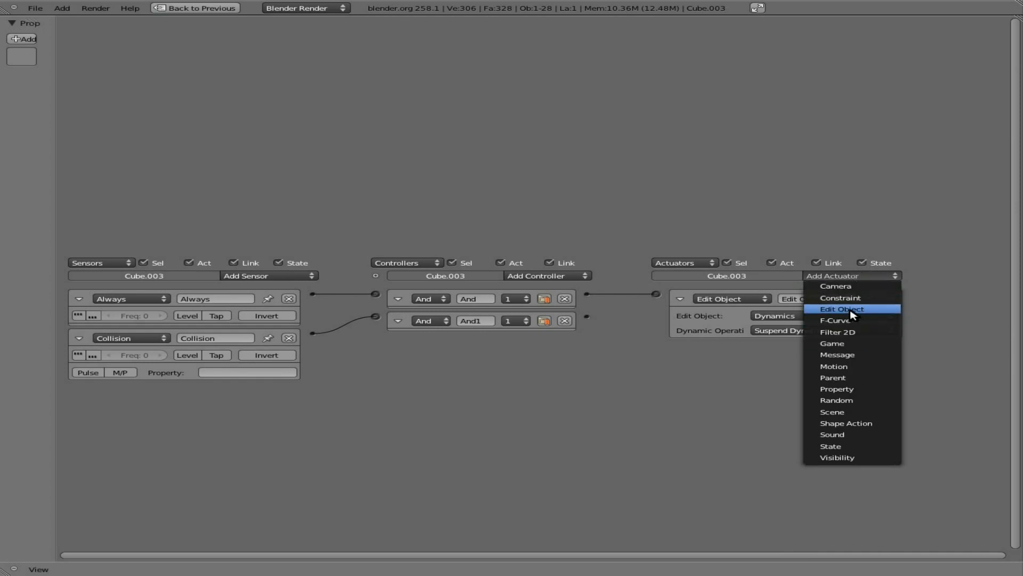
pyautogui.click(840, 309)
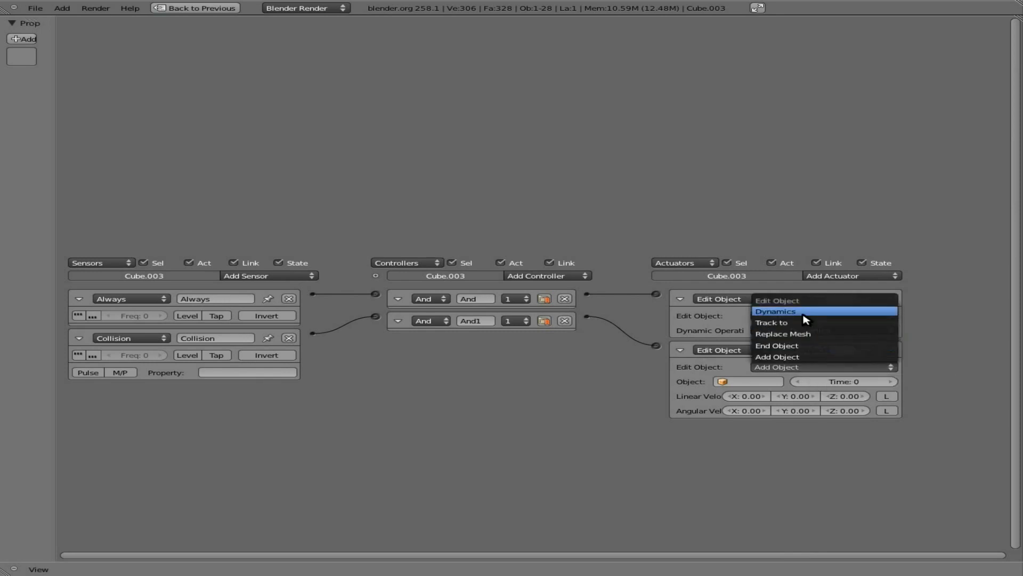
pyautogui.click(775, 311)
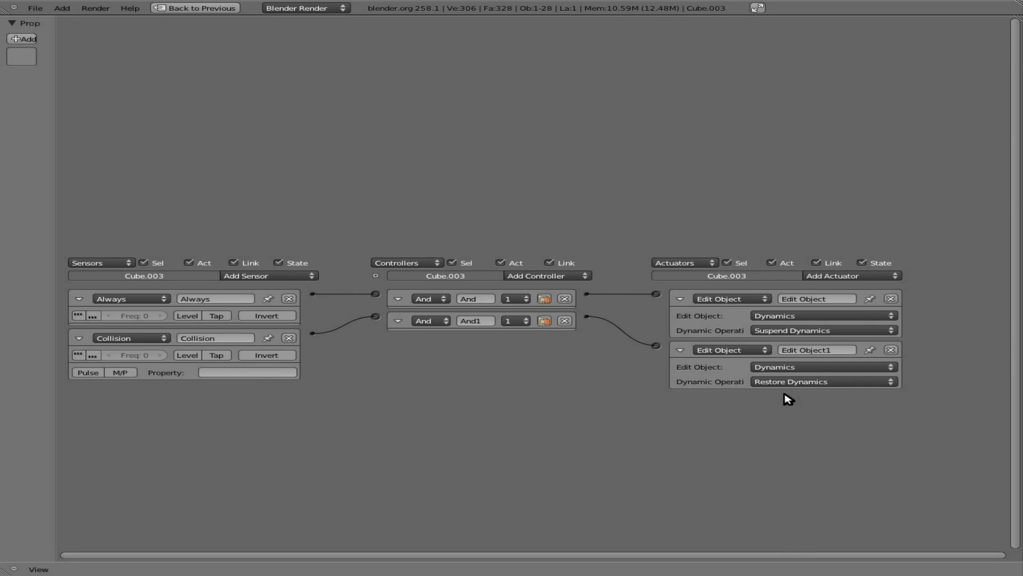
pyautogui.moveTo(529, 319)
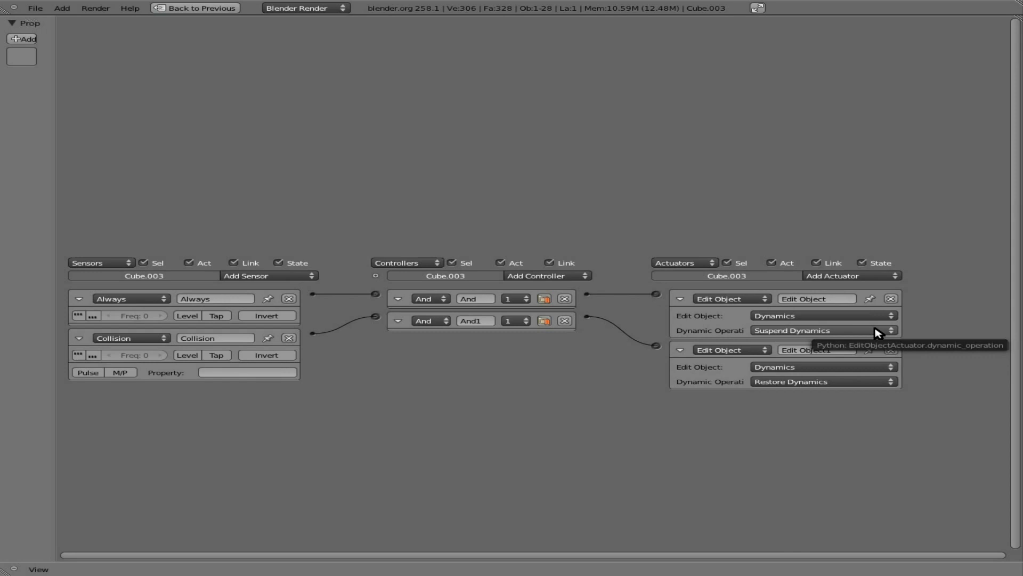
pyautogui.moveTo(679, 351)
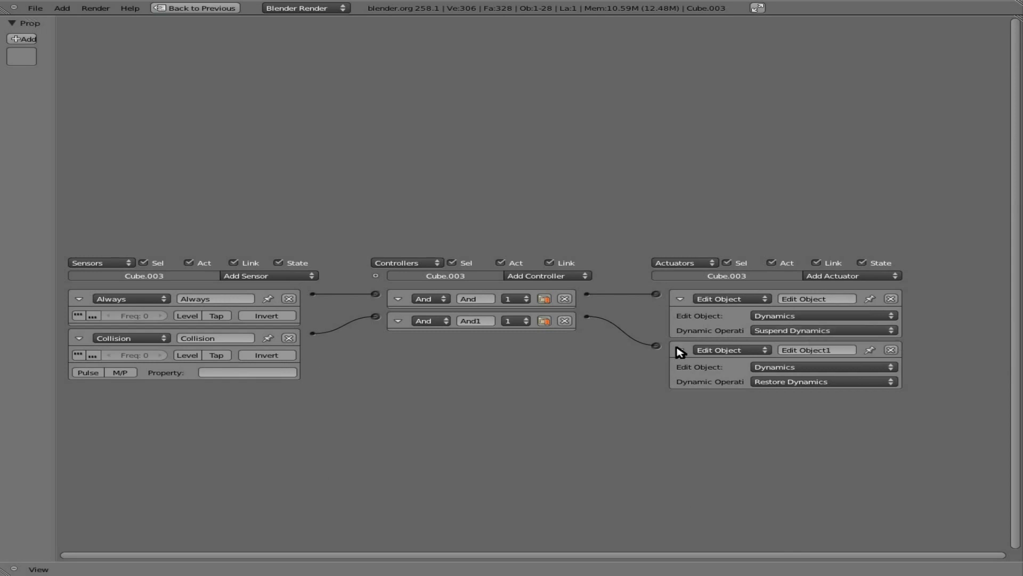
pyautogui.moveTo(738, 379)
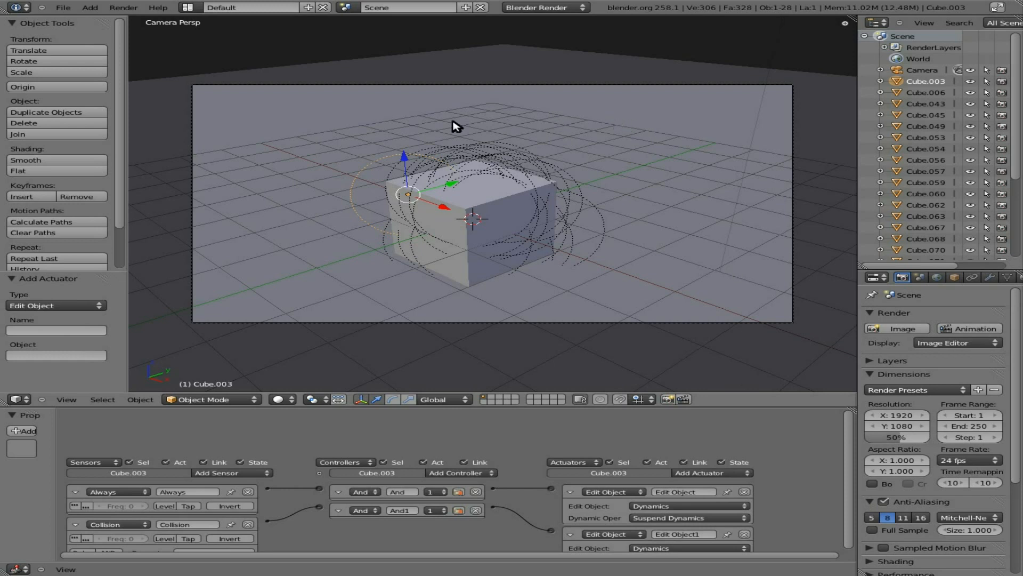
pyautogui.moveTo(370, 185)
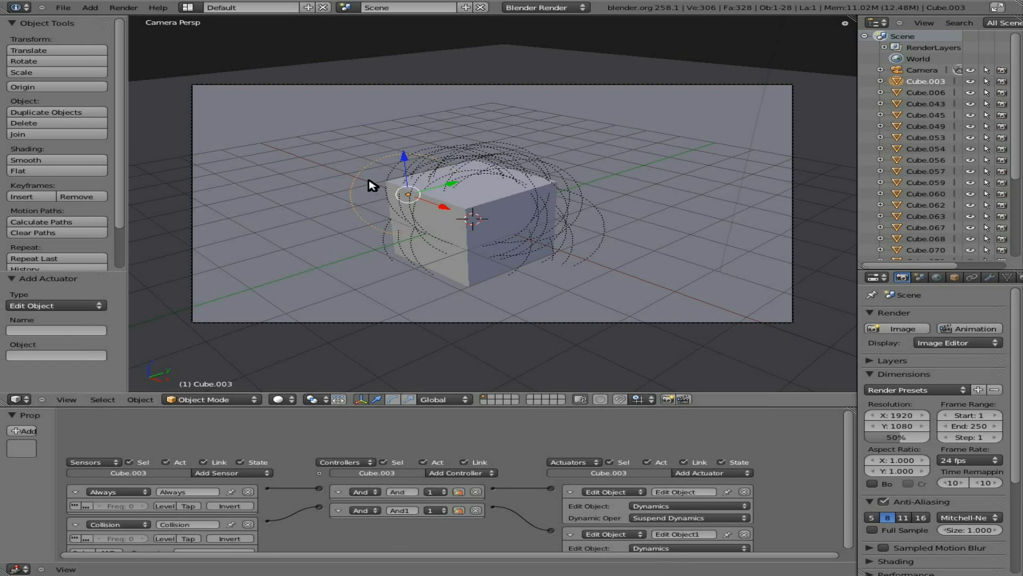
pyautogui.moveTo(471, 165)
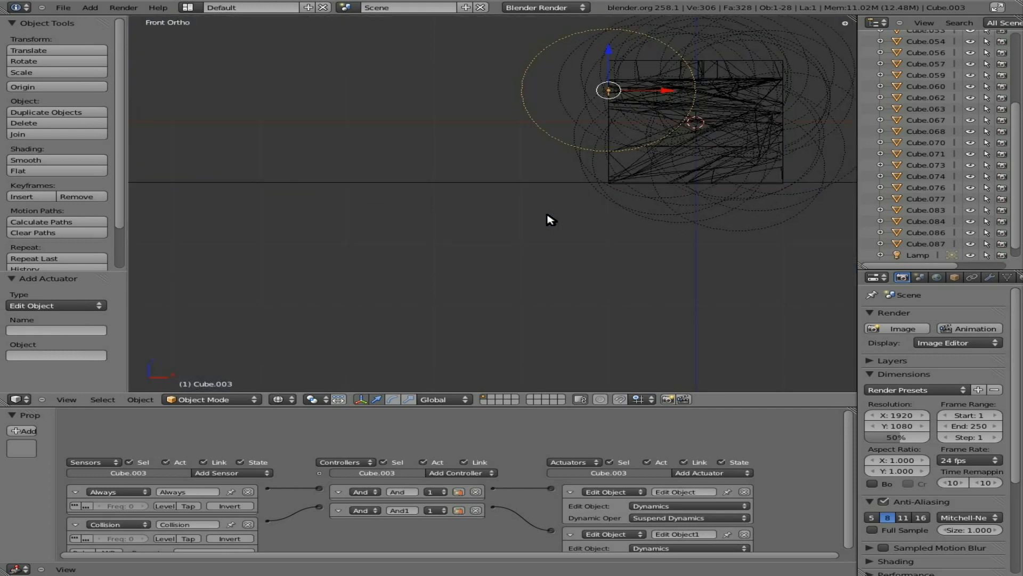
# Box-select all the fracture shards together with Cube.003.
pyautogui.moveTo(561, 61); pyautogui.dragTo(805, 183)
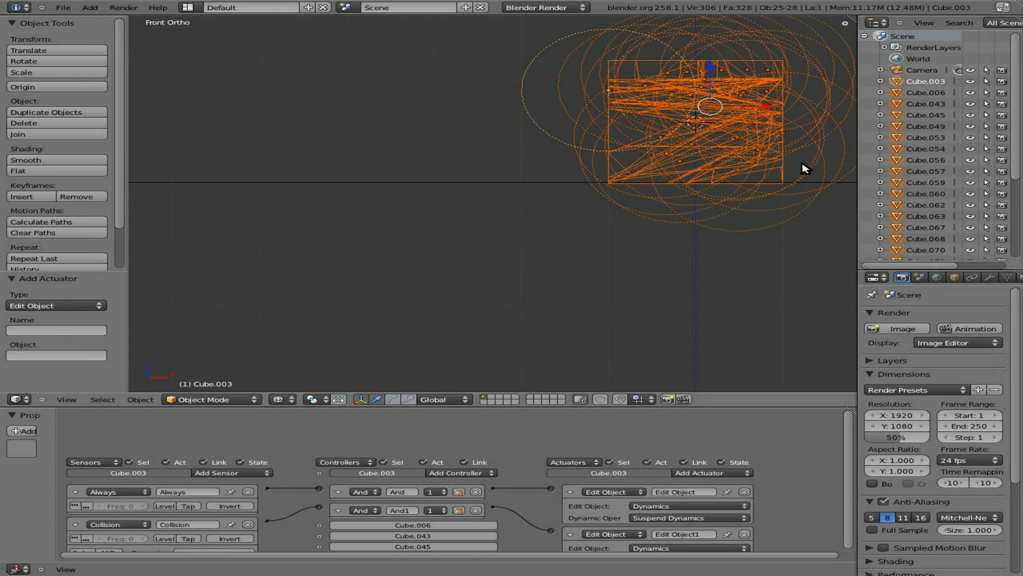
pyautogui.moveTo(486, 183)
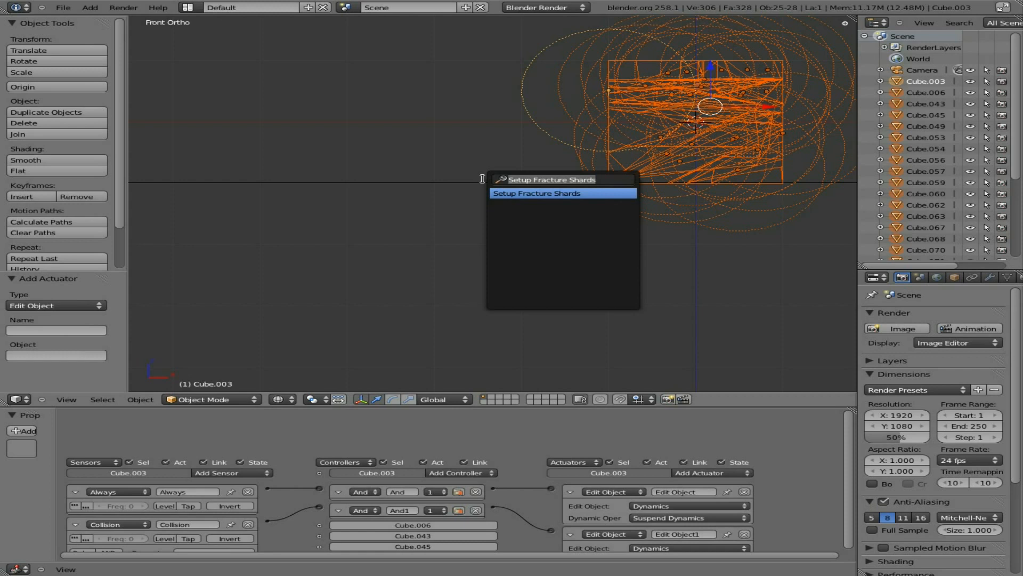
# Copy Cube.003's logic bricks to all selected shards, then return to camera view.
pyautogui.write('logi')
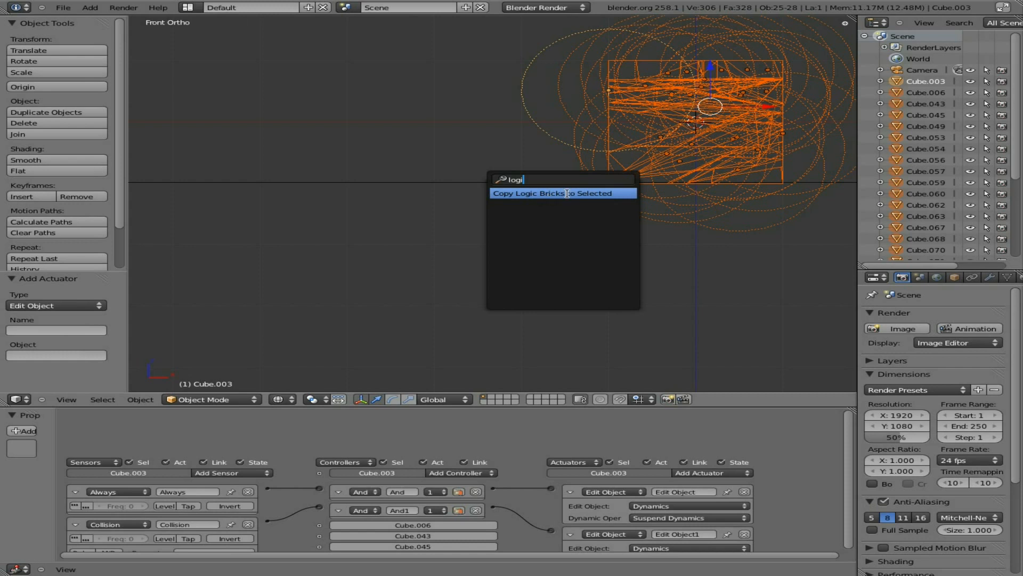
pyautogui.click(553, 192)
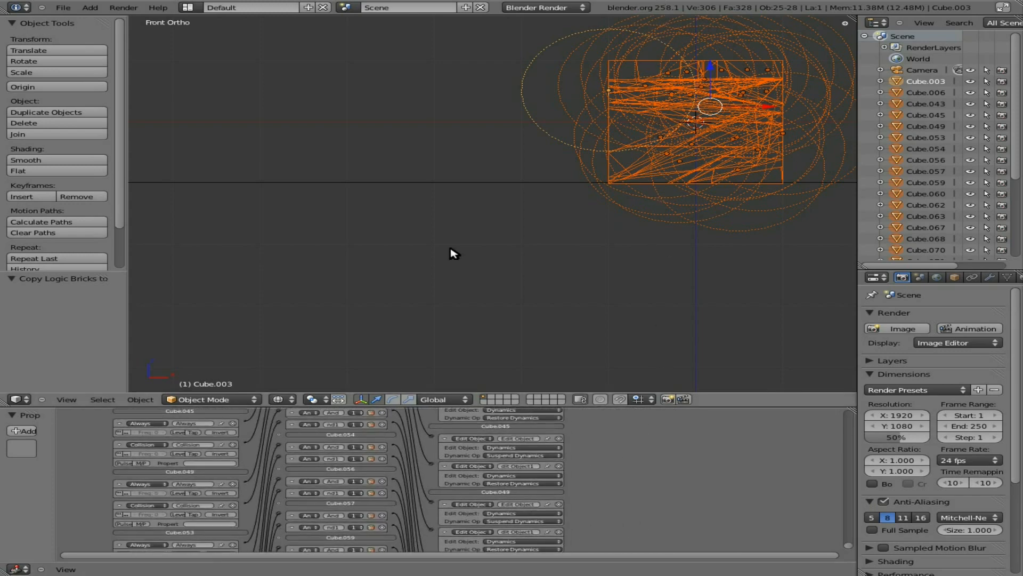
pyautogui.press('KP_0')
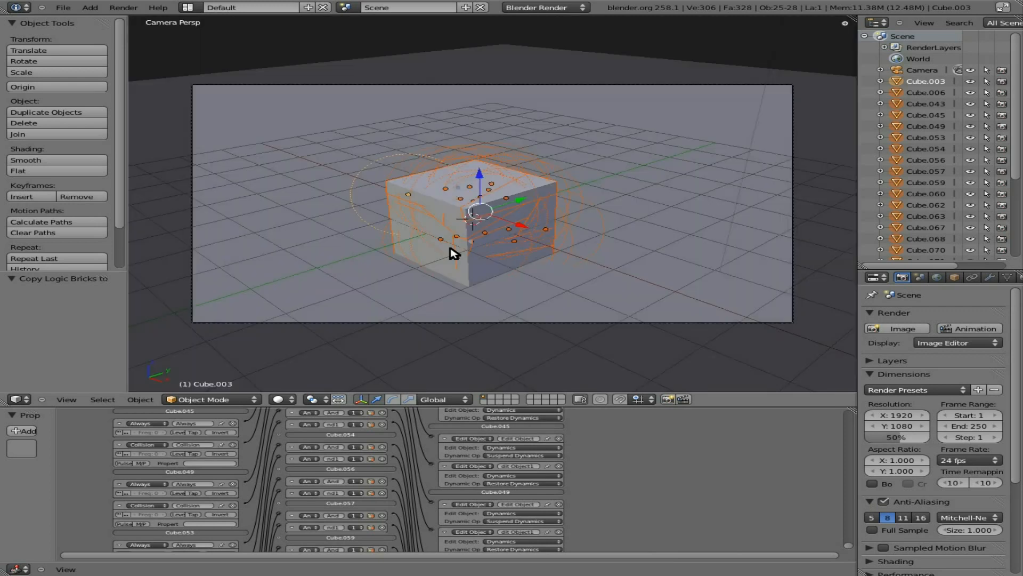
# Add a UV sphere scaled up to cut into the cube, and show its physics settings.
pyautogui.click(59, 278)
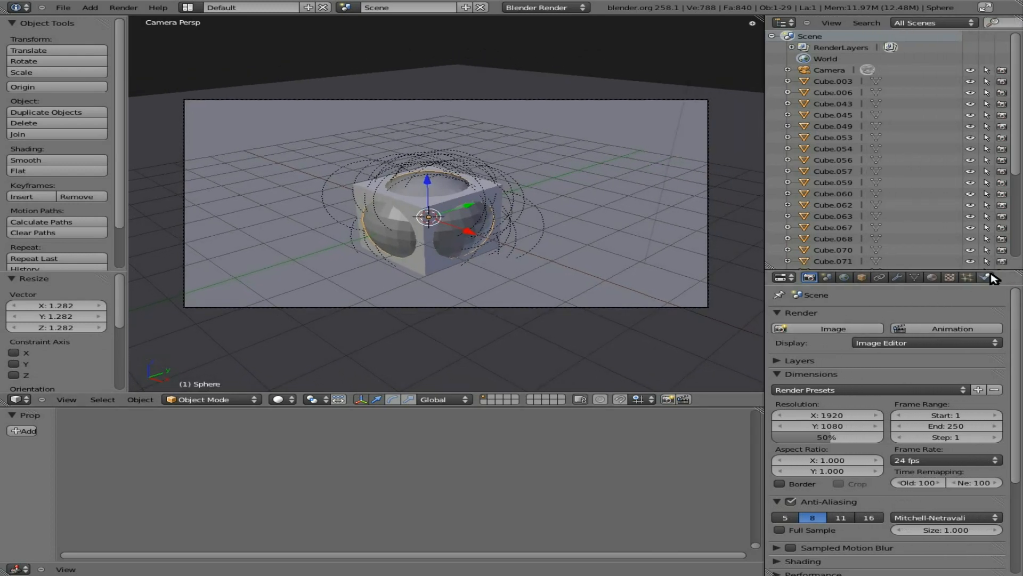
pyautogui.click(987, 278)
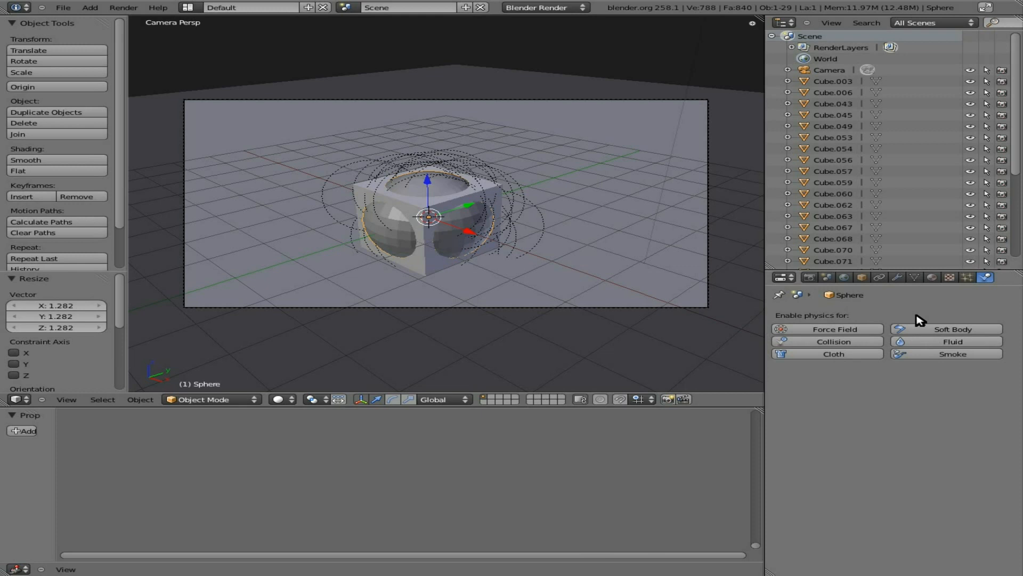
pyautogui.moveTo(644, 124)
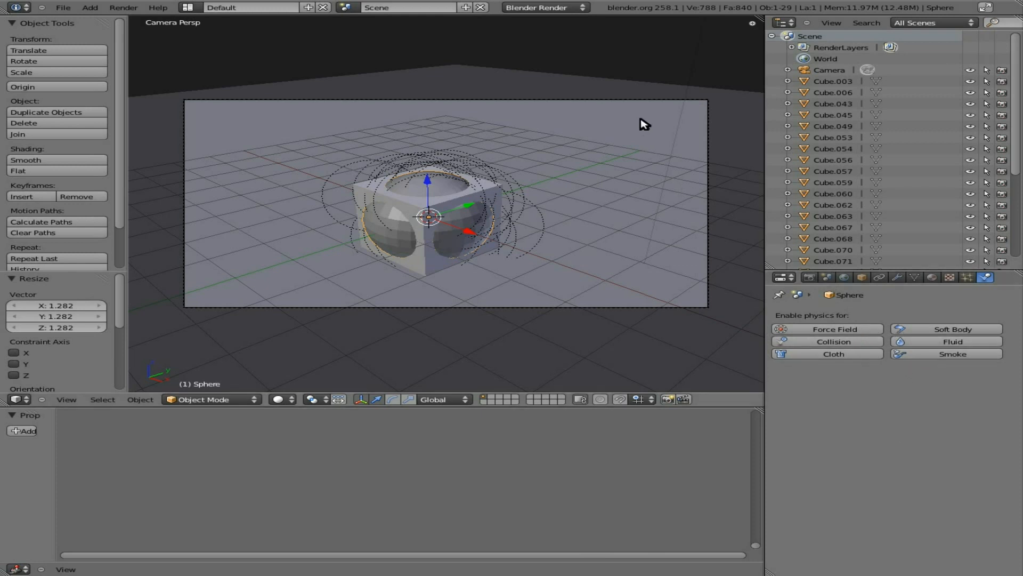
pyautogui.moveTo(575, 7)
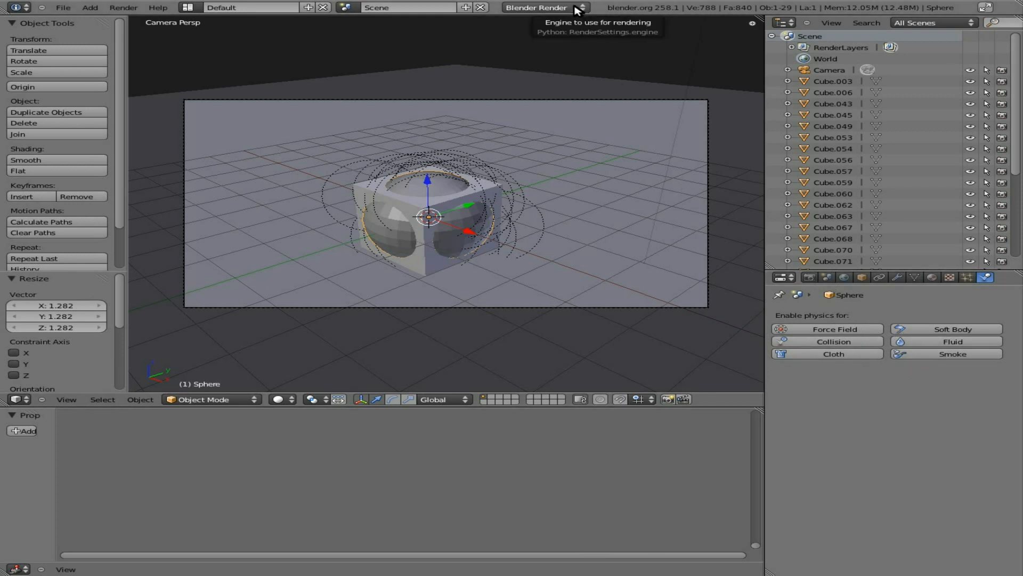
# Switch to the Blender Game engine and make the sphere a rigid body with mass 77.8.
pyautogui.click(545, 7)
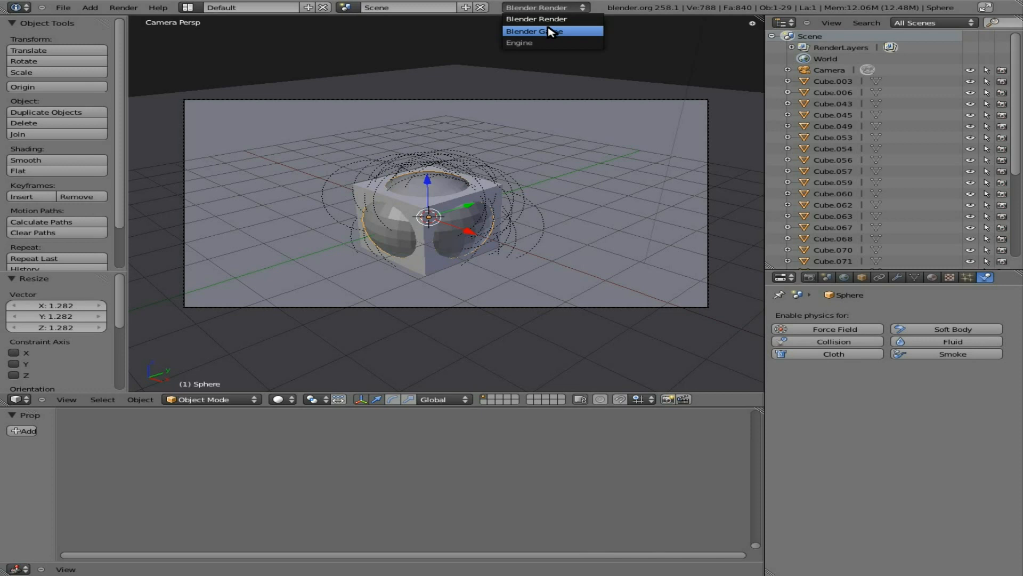
pyautogui.click(534, 31)
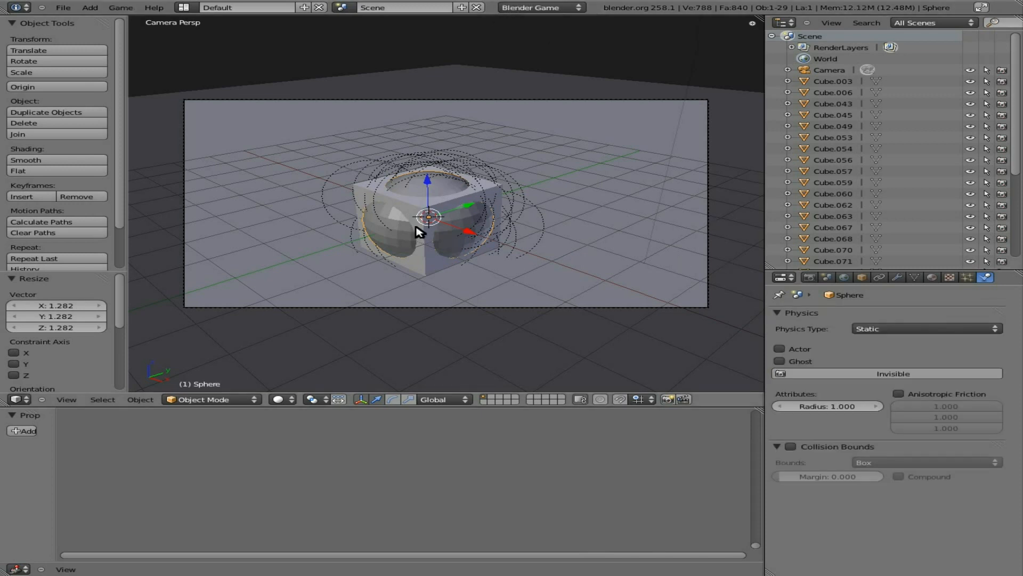
pyautogui.click(923, 328)
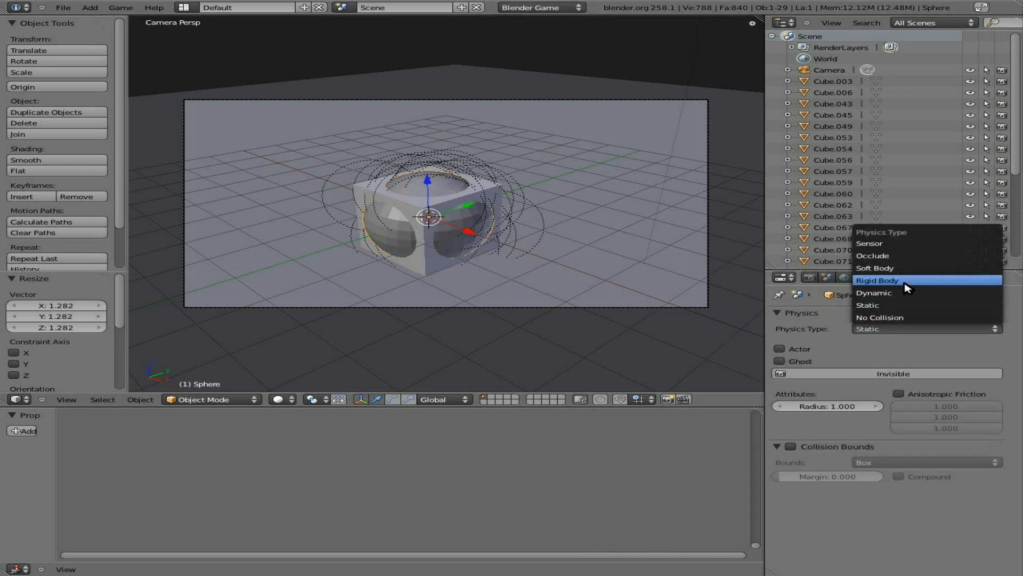
pyautogui.click(878, 279)
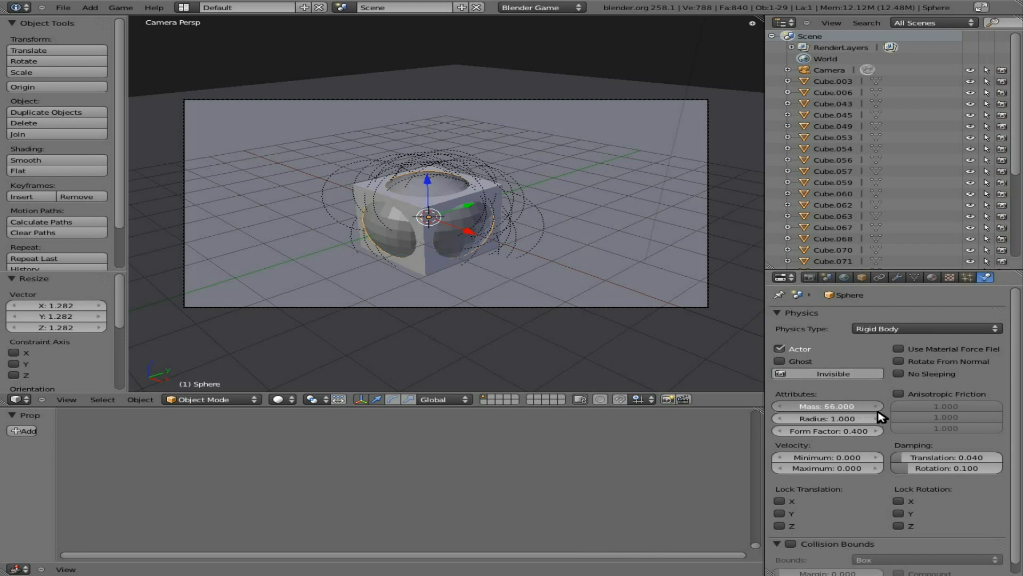
pyautogui.moveTo(827, 405); pyautogui.dragTo(881, 405)
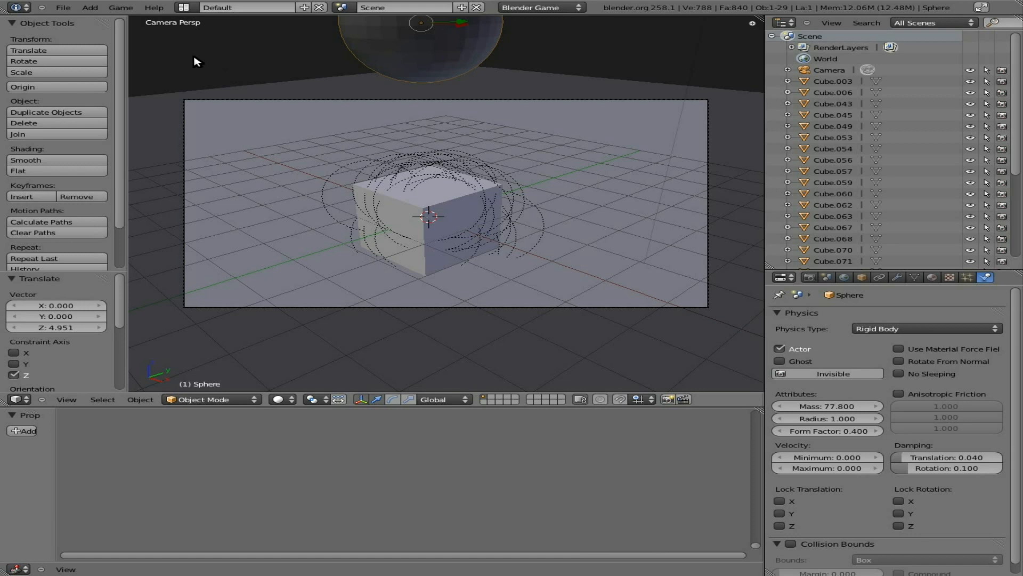
# Enable Game > Record Animation so the simulation is saved as keyframes.
pyautogui.click(120, 7)
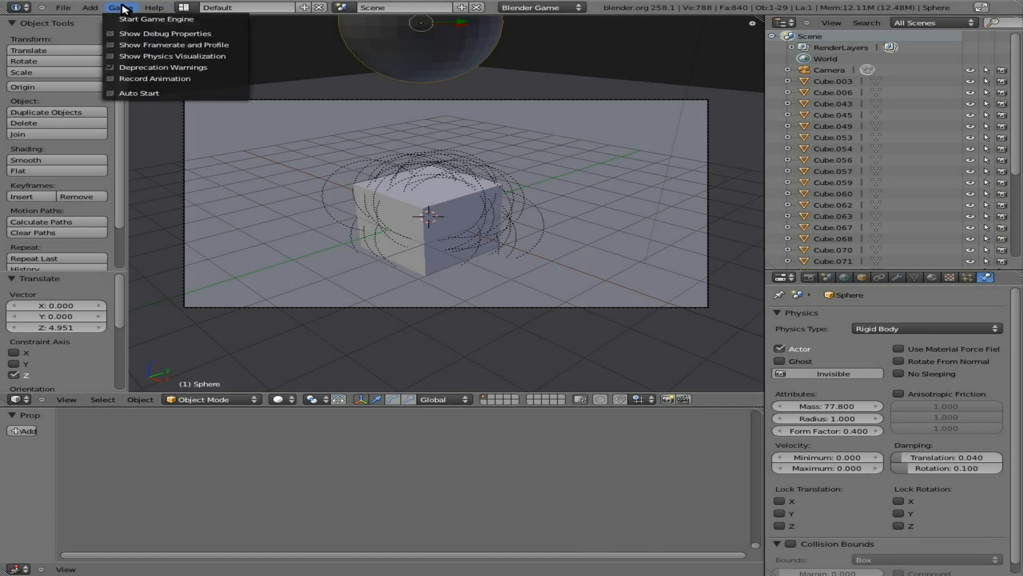
pyautogui.click(480, 132)
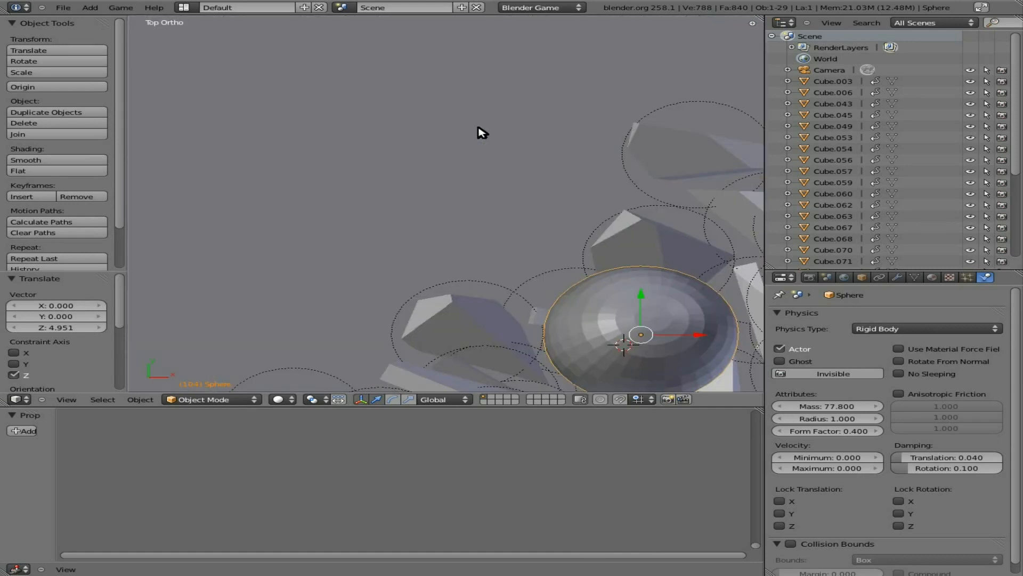
# Move the lamp to the right of the shards and change it into an area light.
pyautogui.scroll(-3)
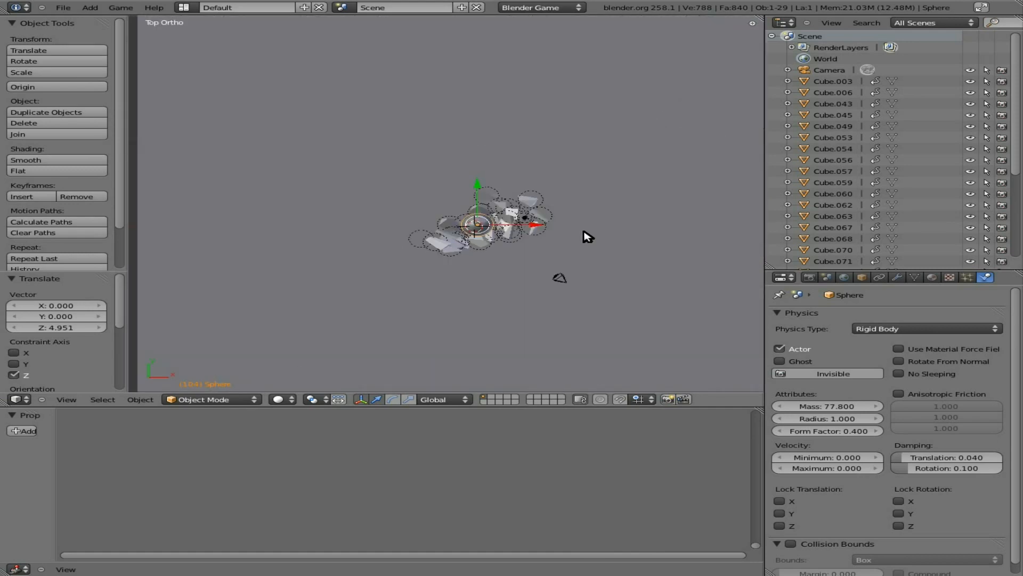
pyautogui.click(524, 223)
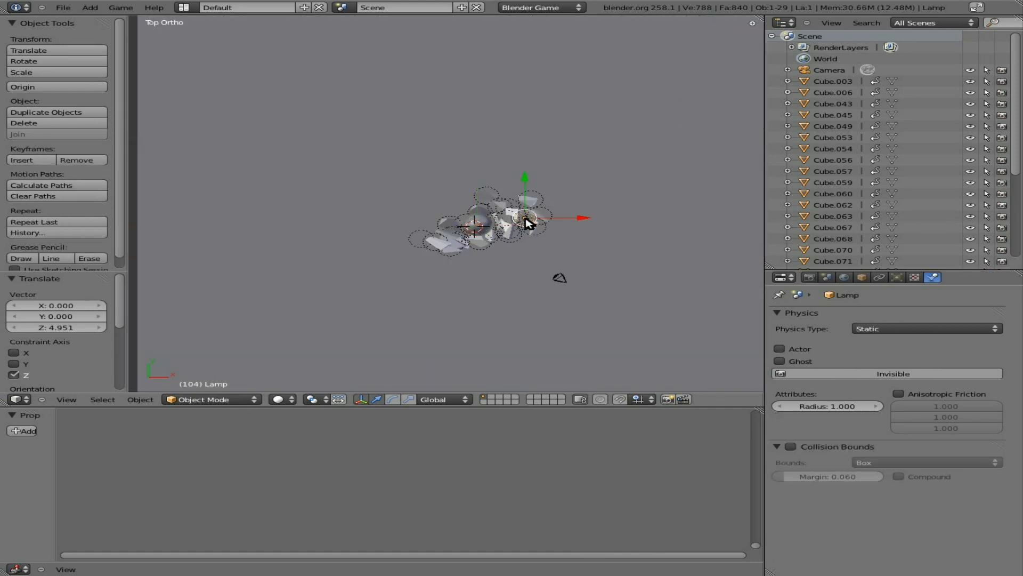
pyautogui.moveTo(526, 219); pyautogui.dragTo(630, 194)
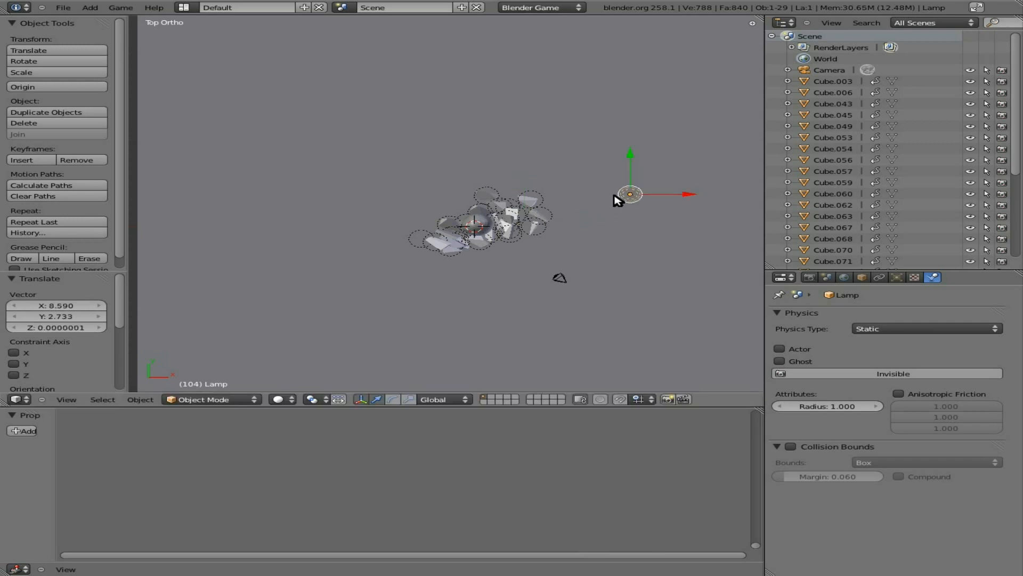
pyautogui.click(896, 277)
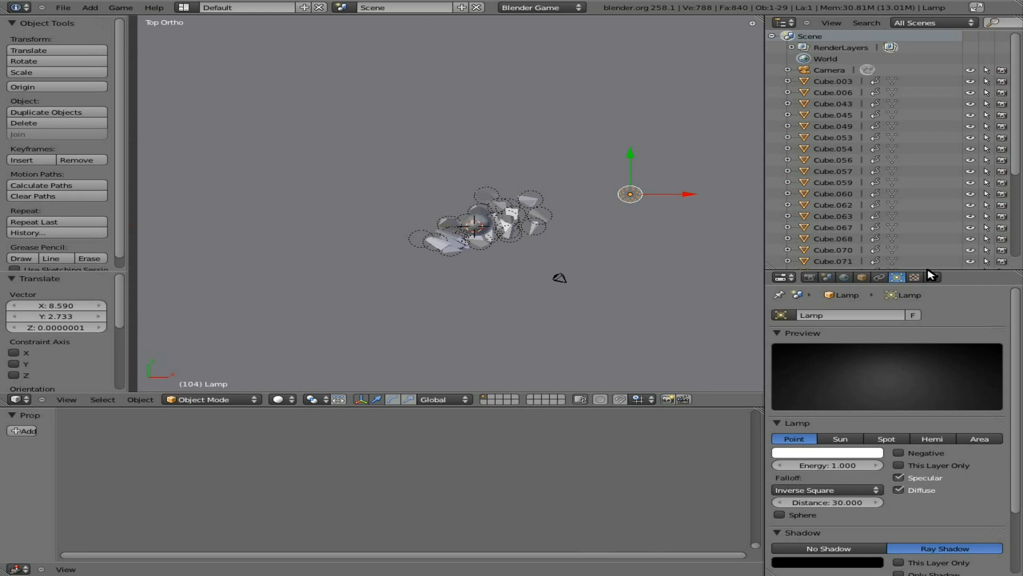
pyautogui.moveTo(927, 272)
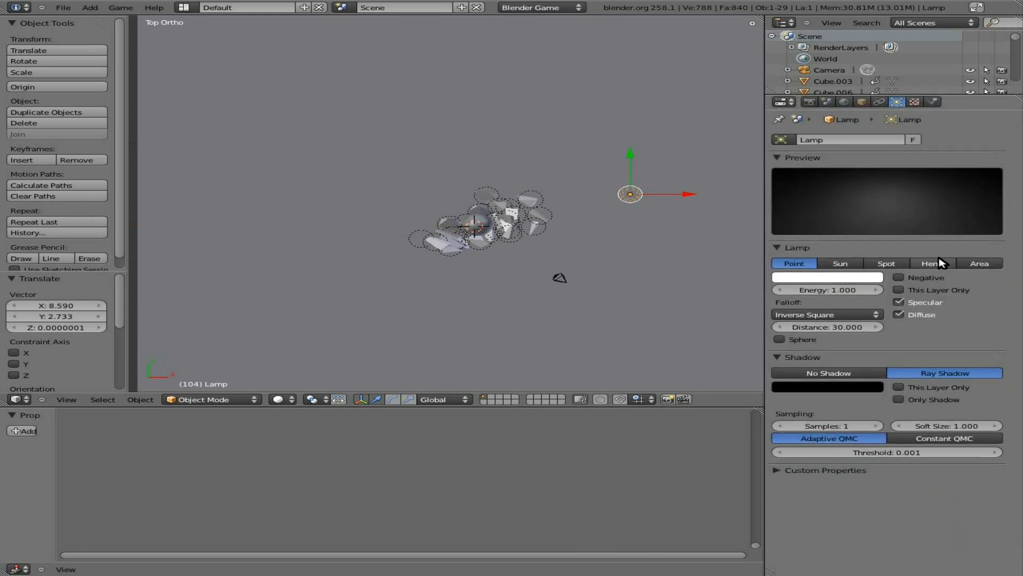
pyautogui.click(979, 263)
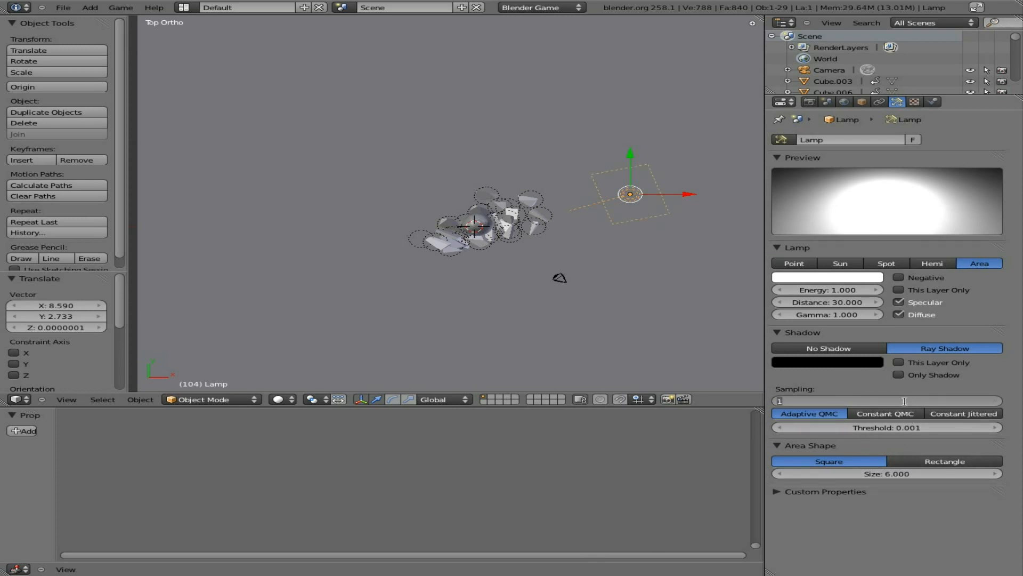
# Give the area lamp 8 shadow samples, reposition it toward the camera, and duplicate it.
pyautogui.click(887, 401)
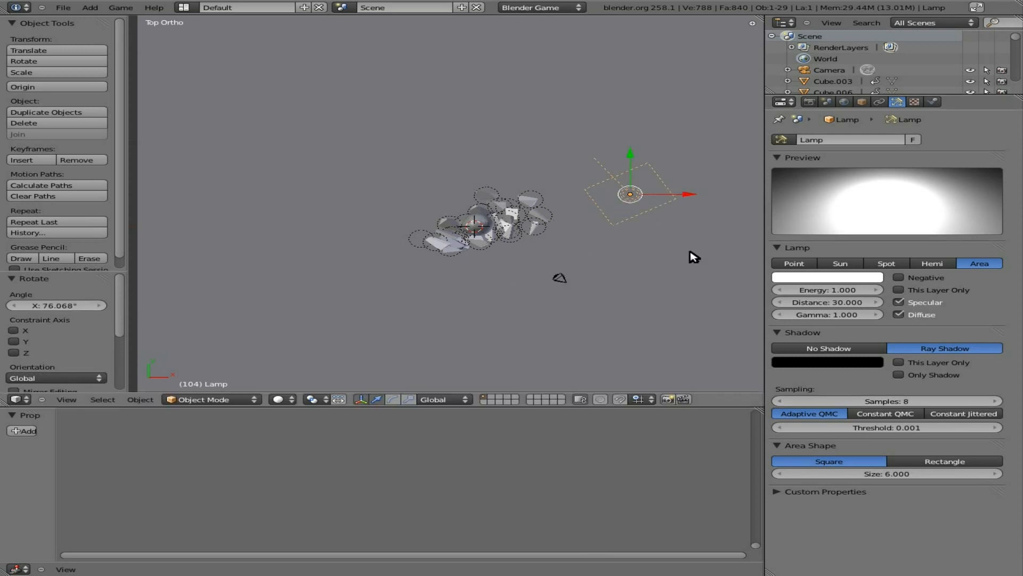
pyautogui.moveTo(628, 194); pyautogui.dragTo(550, 293)
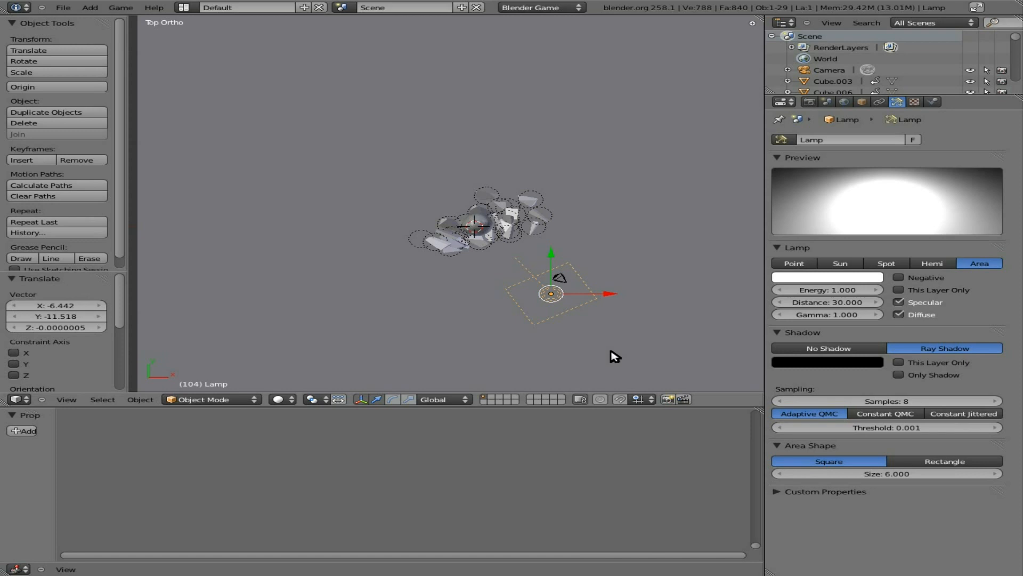
pyautogui.press('KP_3')
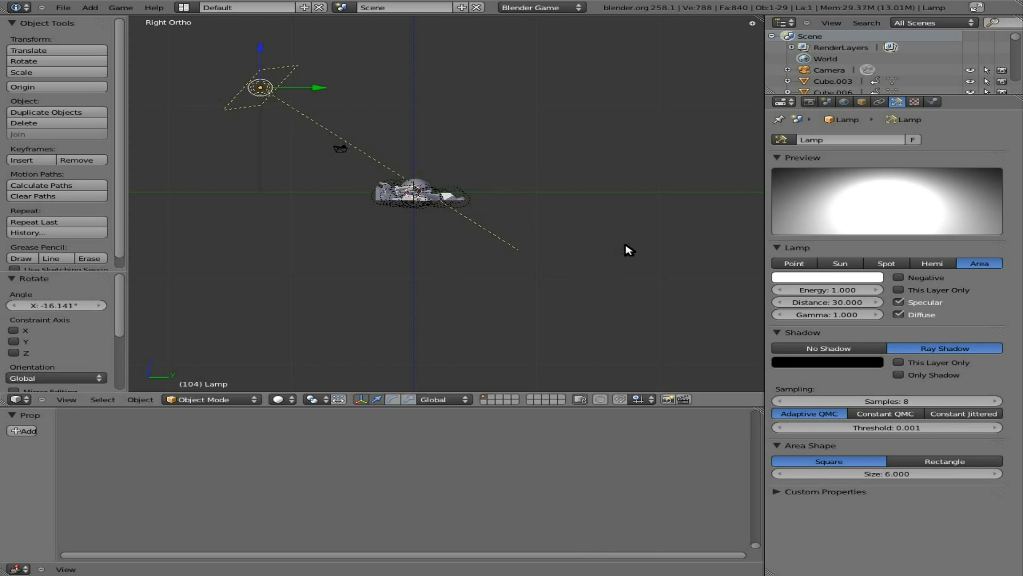
pyautogui.moveTo(748, 259)
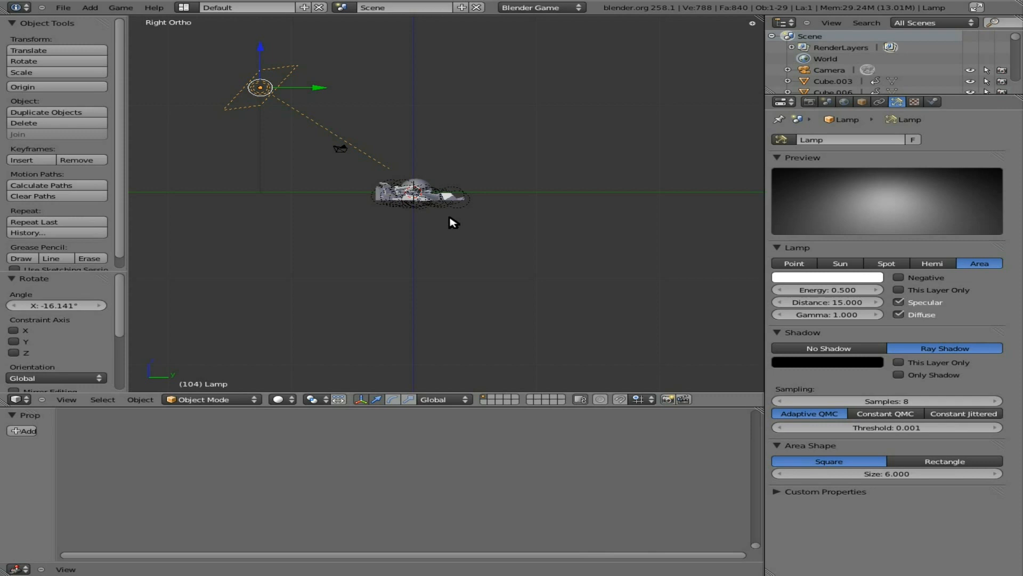
pyautogui.press('F12')
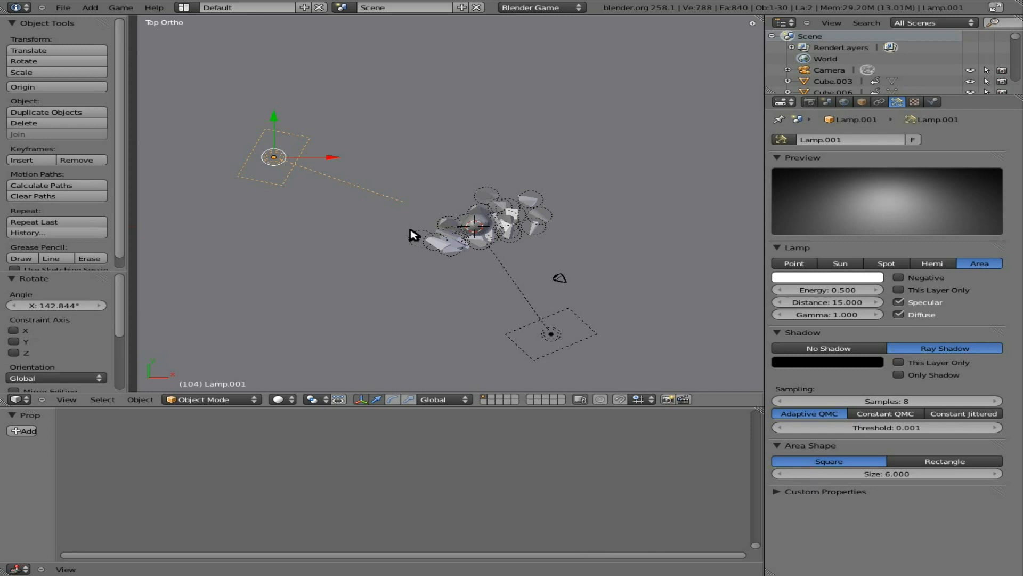
# Set Lamp.001 to energy 0.2 with a pale blue tint, then show the render settings.
pyautogui.click(827, 289)
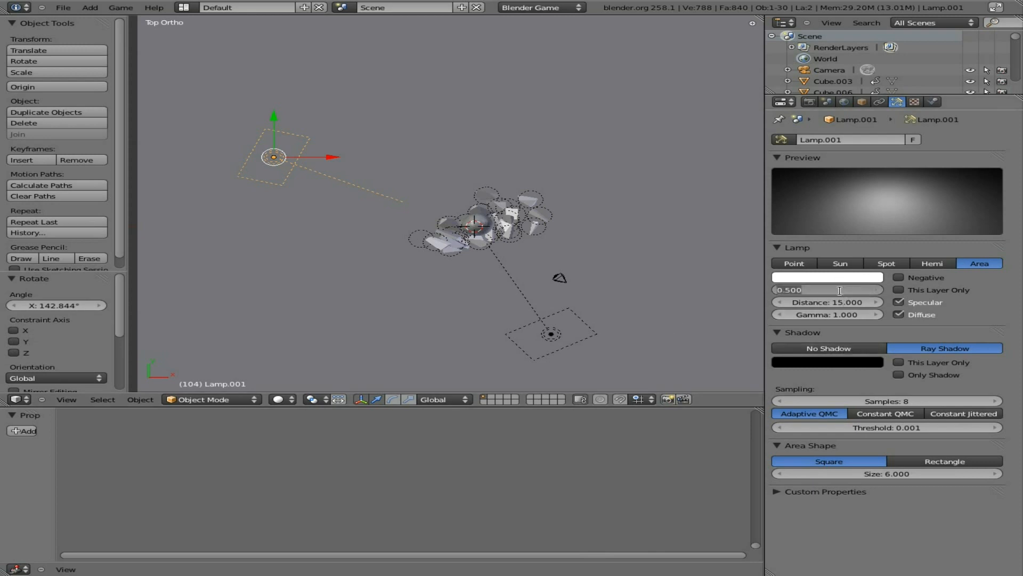
pyautogui.click(827, 277)
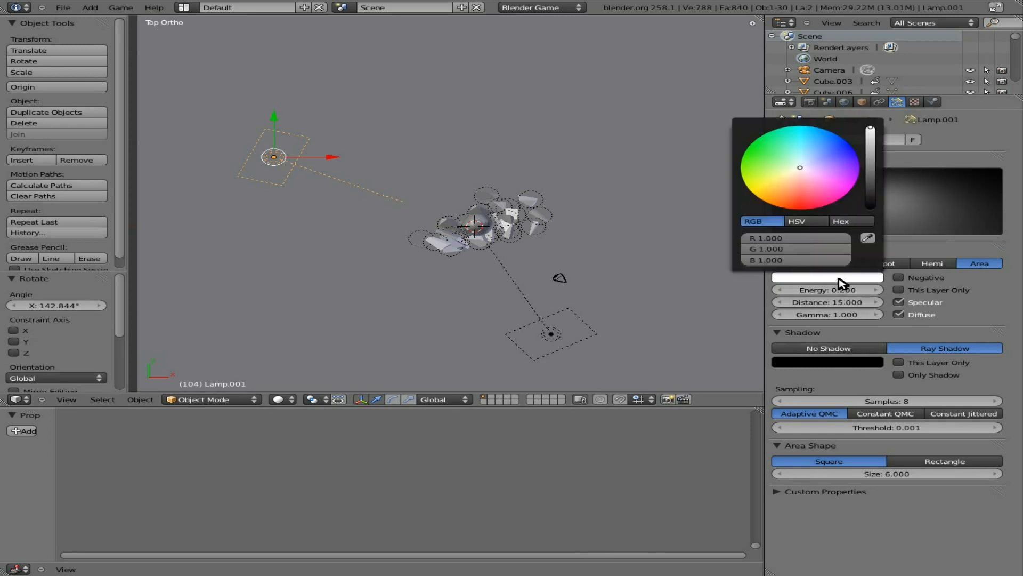
pyautogui.click(802, 160)
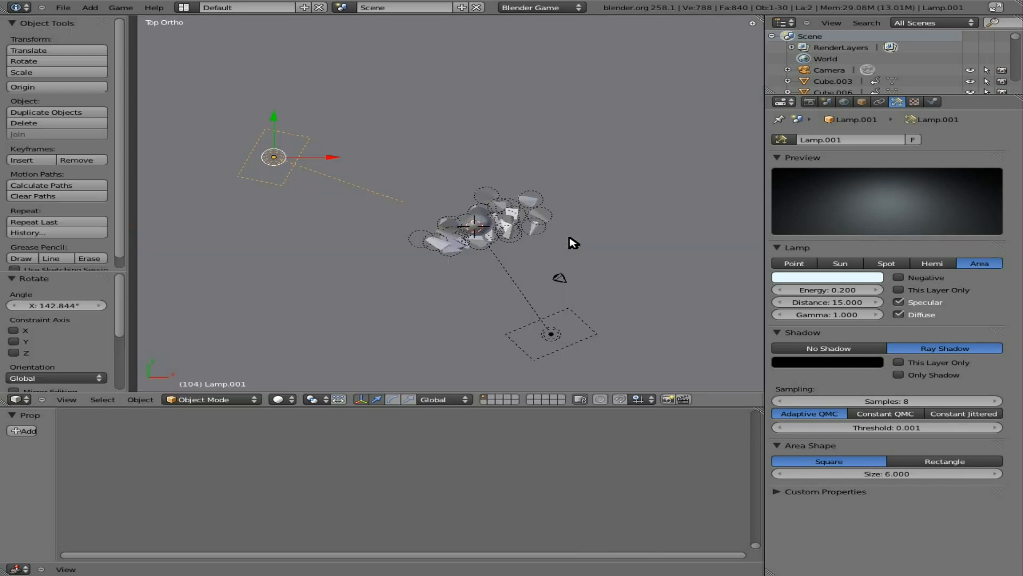
pyautogui.click(810, 101)
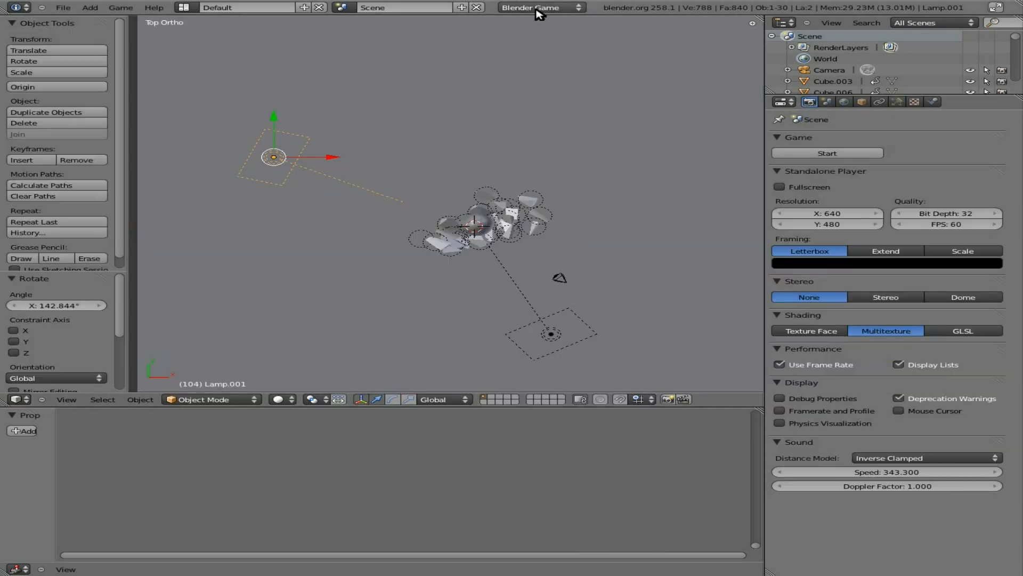
# Switch to Blender Render, view through the camera, and apply the DVCPRO HD 720p preset.
pyautogui.click(537, 7)
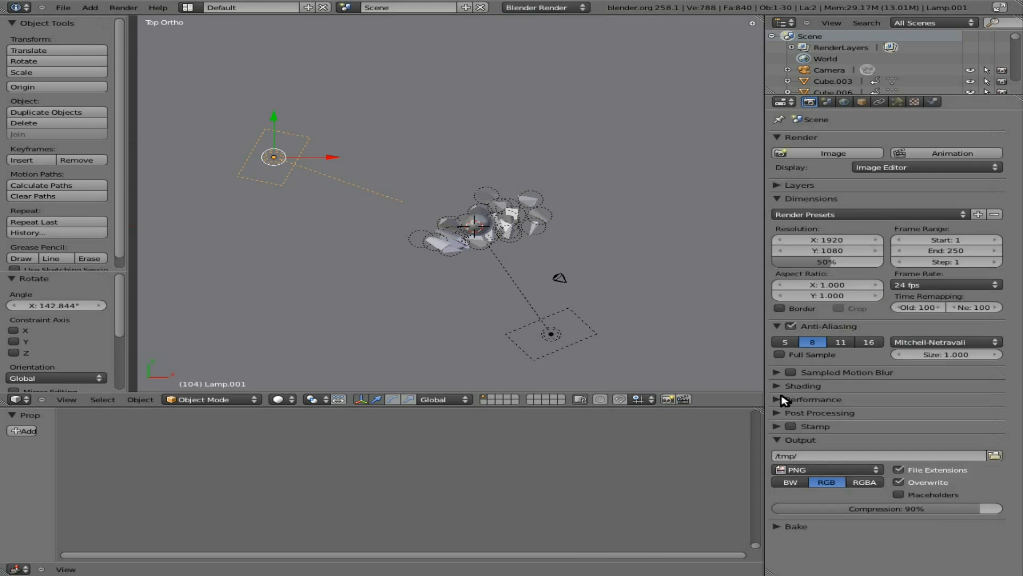
pyautogui.moveTo(563, 289)
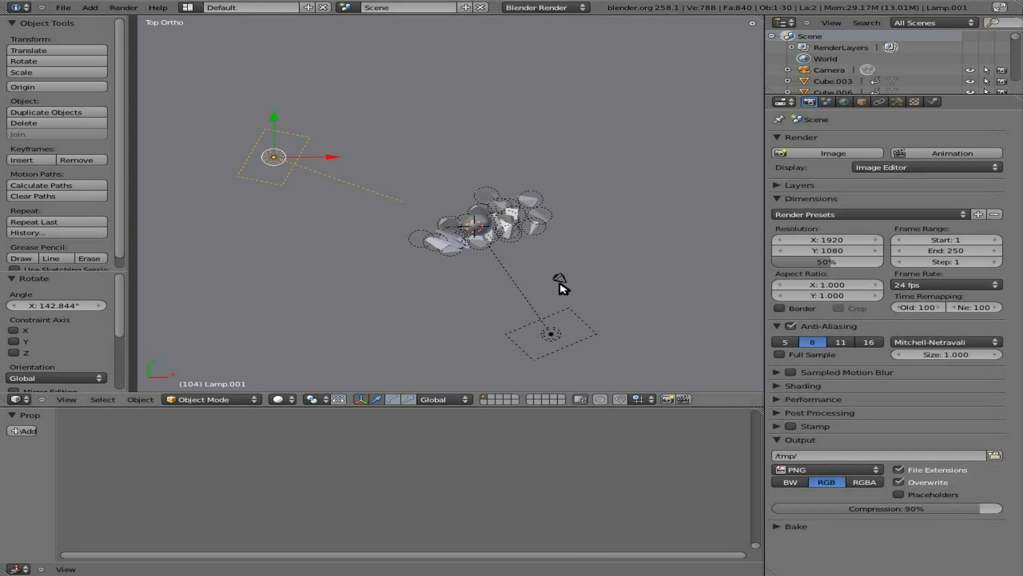
pyautogui.press('KP_0')
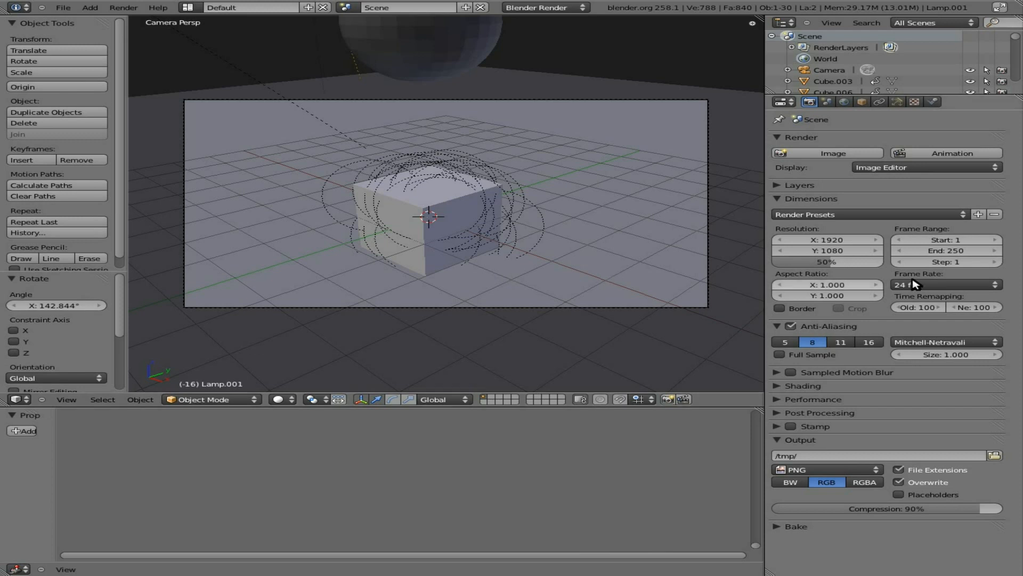
pyautogui.moveTo(945, 250)
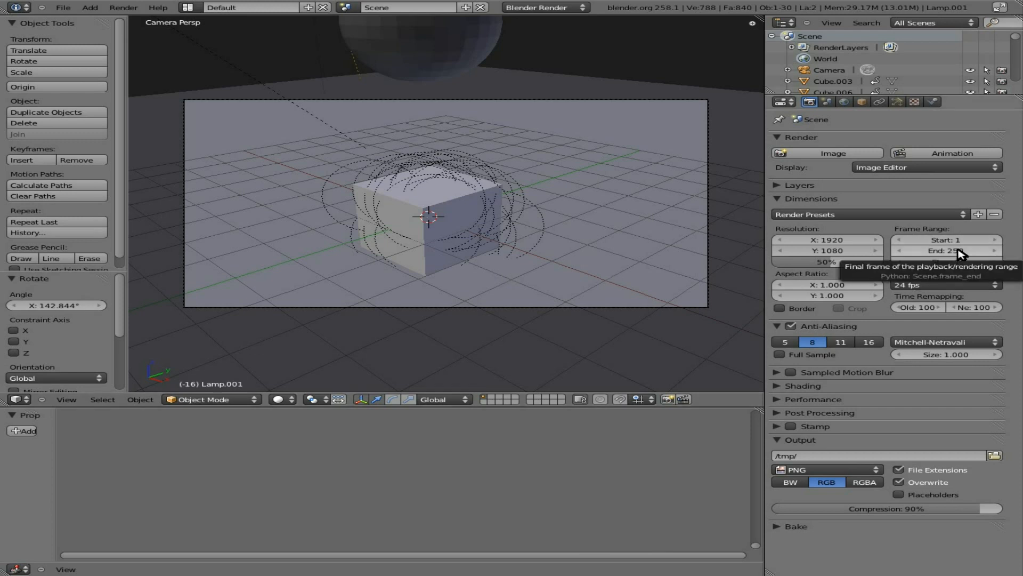
pyautogui.click(870, 214)
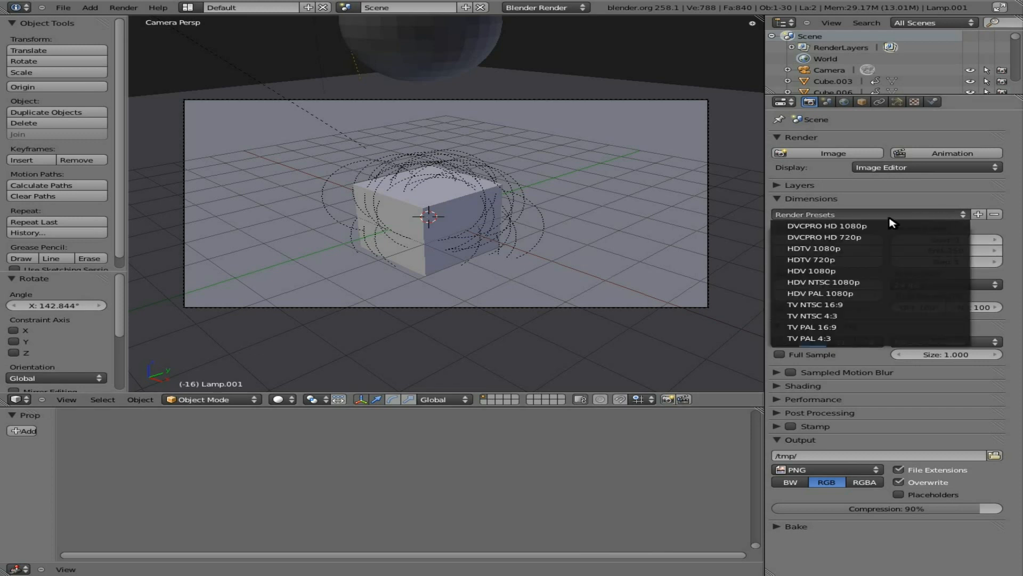
pyautogui.moveTo(843, 236)
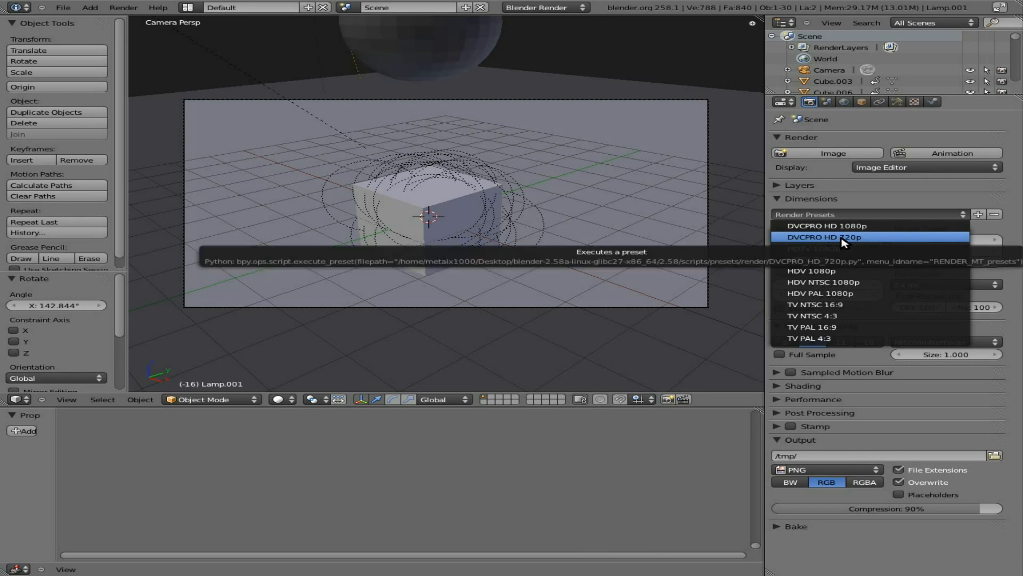
pyautogui.click(829, 236)
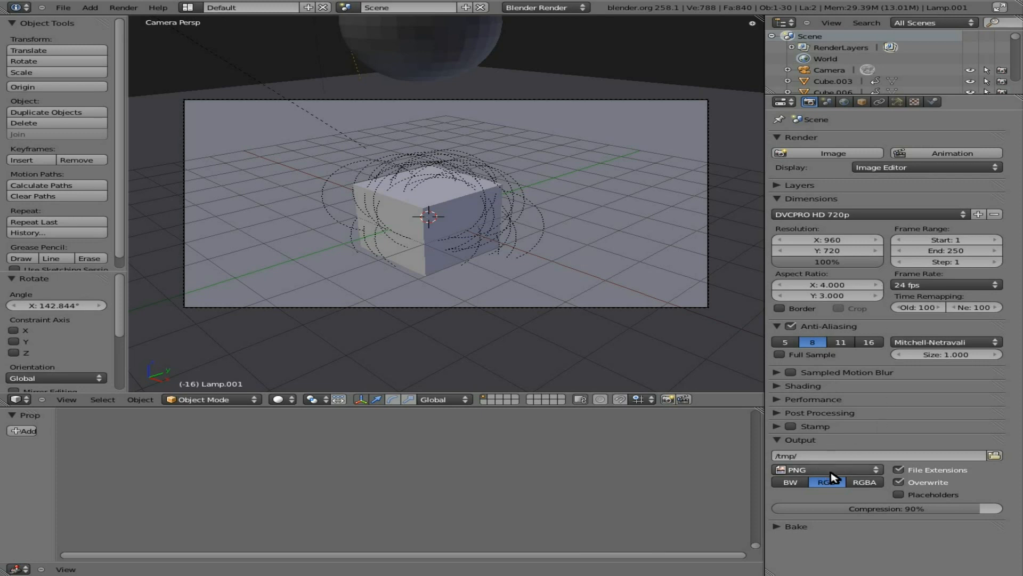
# Set the output format to Xvid with the path /tmp/smash1000.avi.
pyautogui.click(825, 469)
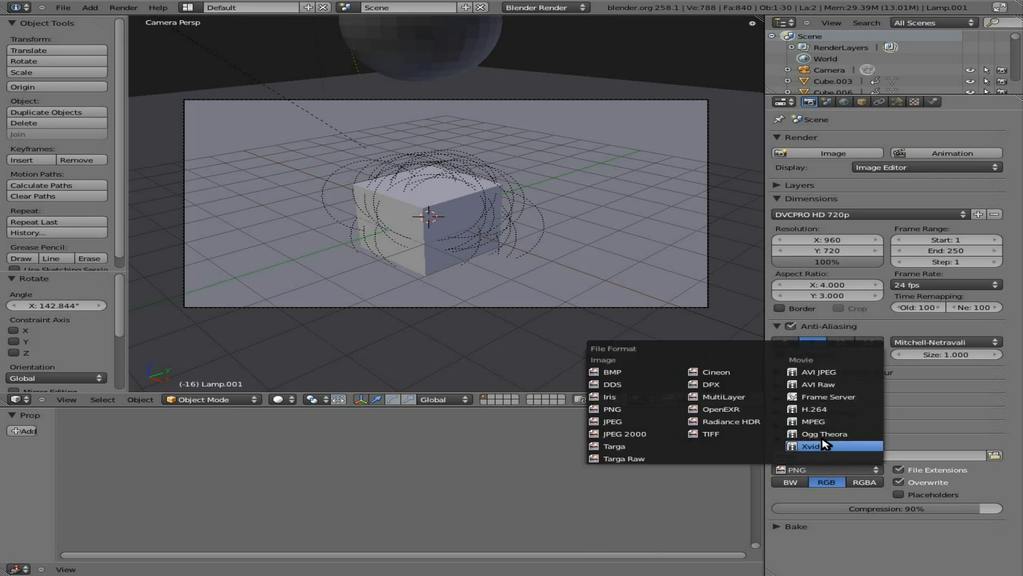
pyautogui.click(811, 445)
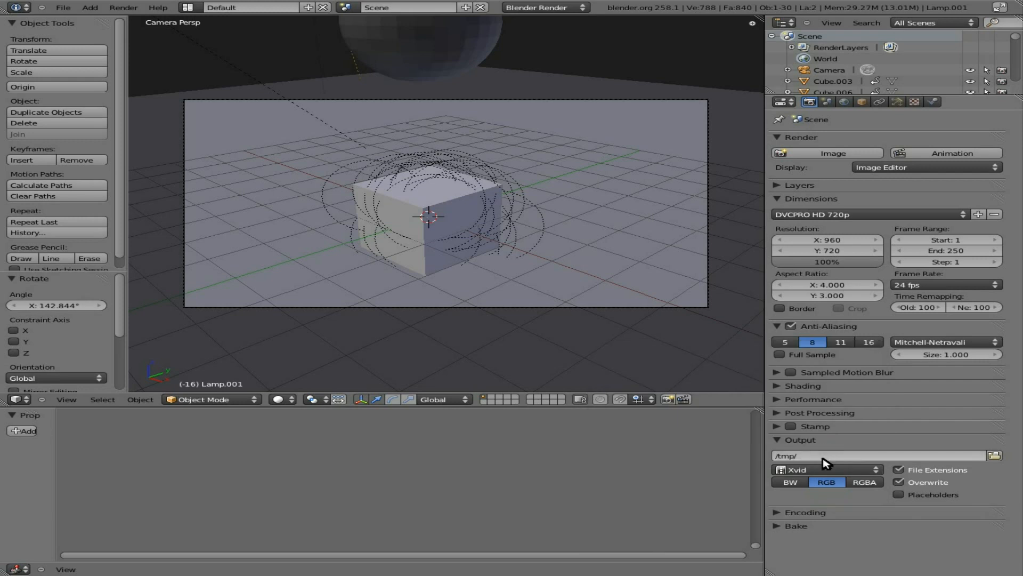
pyautogui.click(812, 455)
pyautogui.write('smash1000.avi')
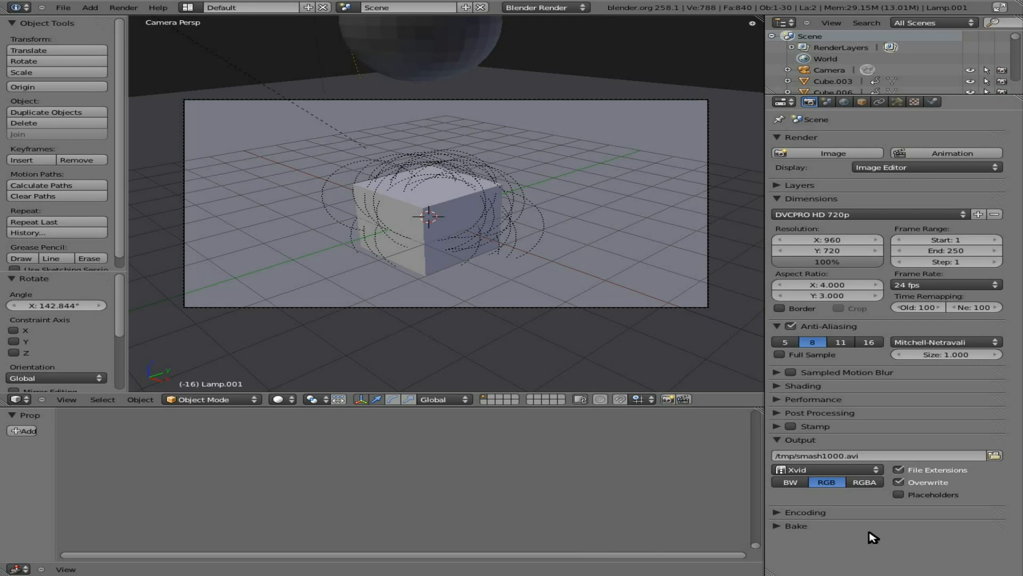
pyautogui.moveTo(863, 521)
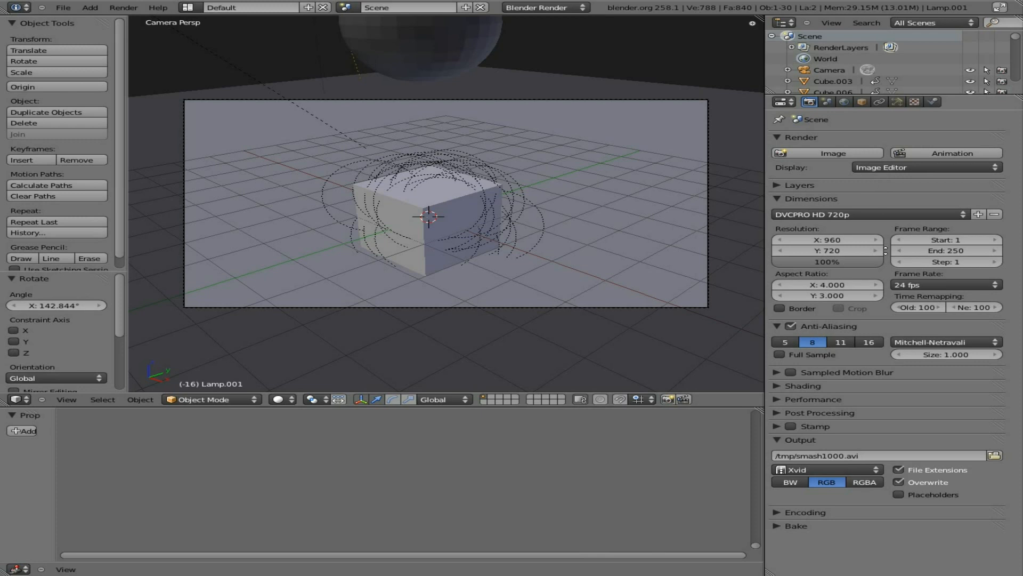
pyautogui.moveTo(947, 250)
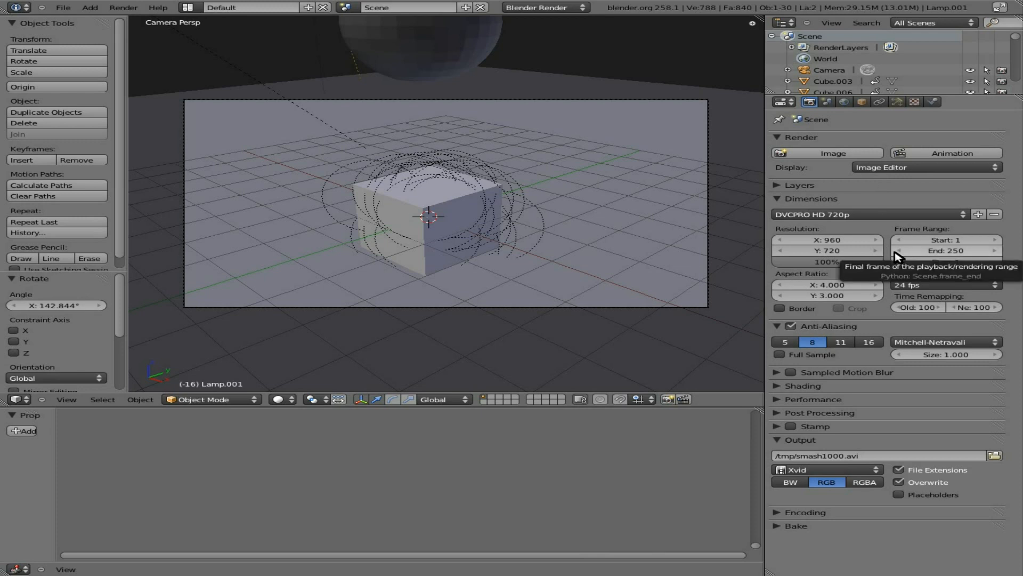
# Cancel a test still render, apply the HDTV 720p (1280×720) preset, and render the animation.
pyautogui.click(826, 152)
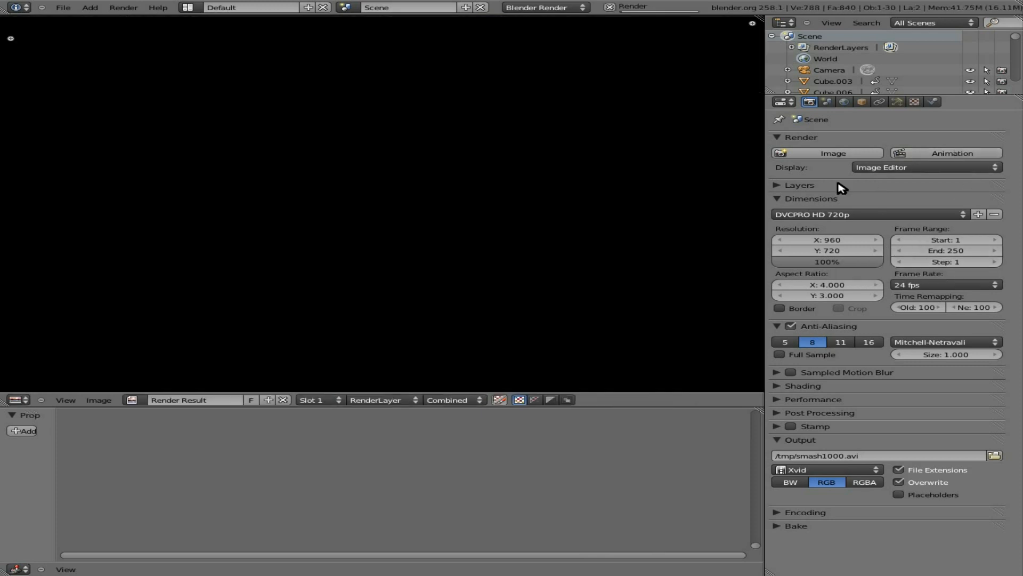
pyautogui.click(832, 153)
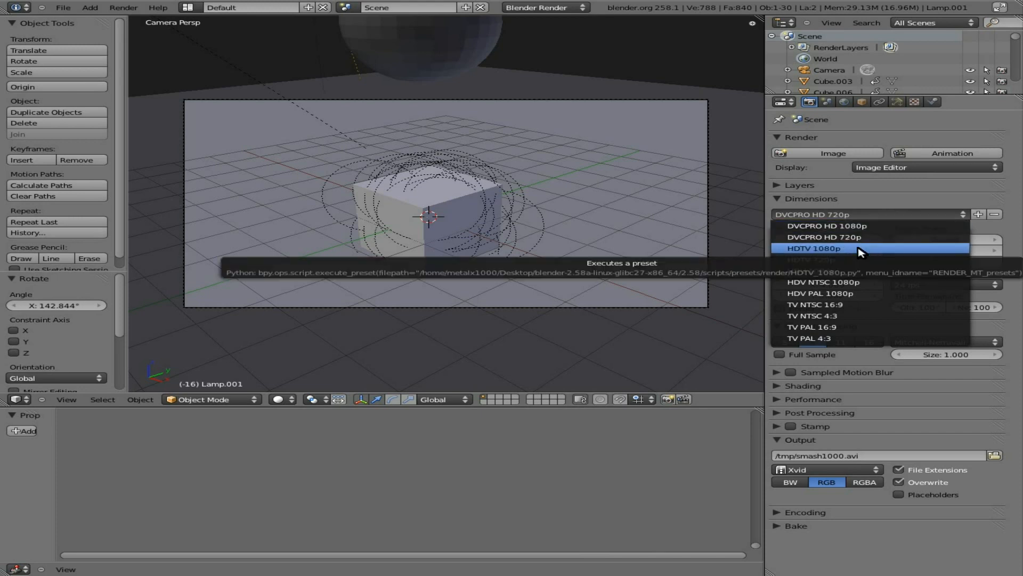
pyautogui.click(823, 237)
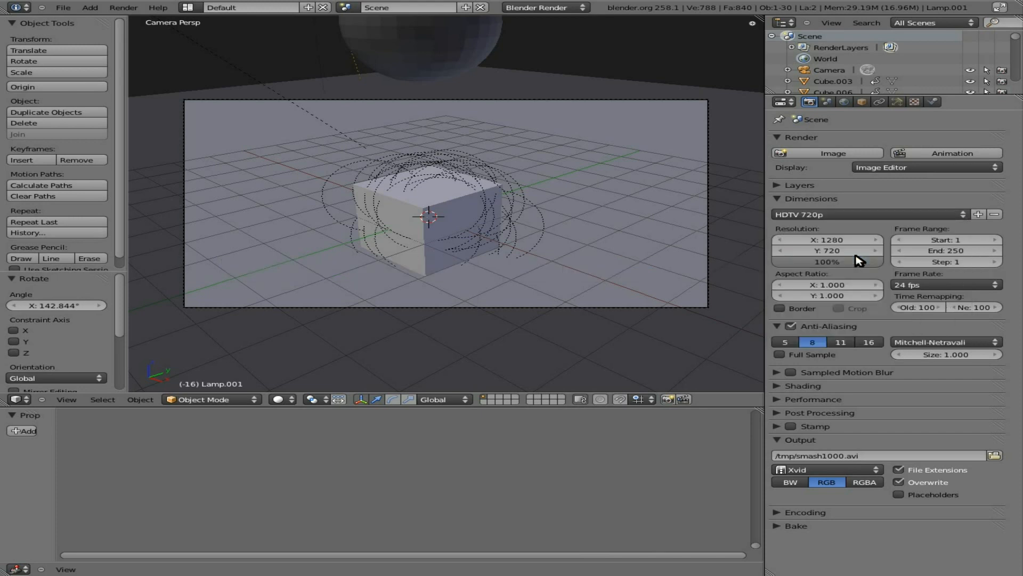
pyautogui.moveTo(901, 233)
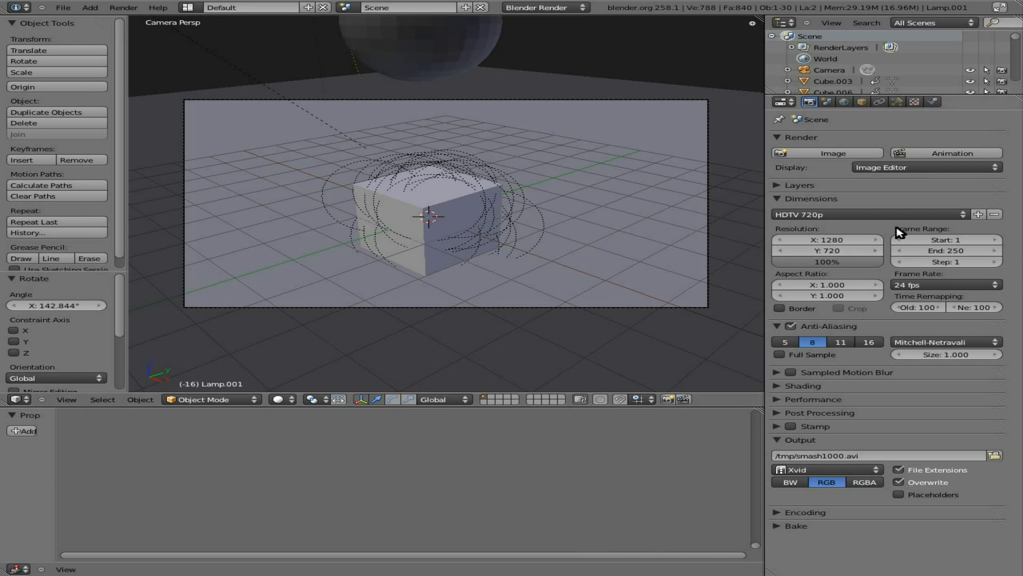
pyautogui.moveTo(831, 230)
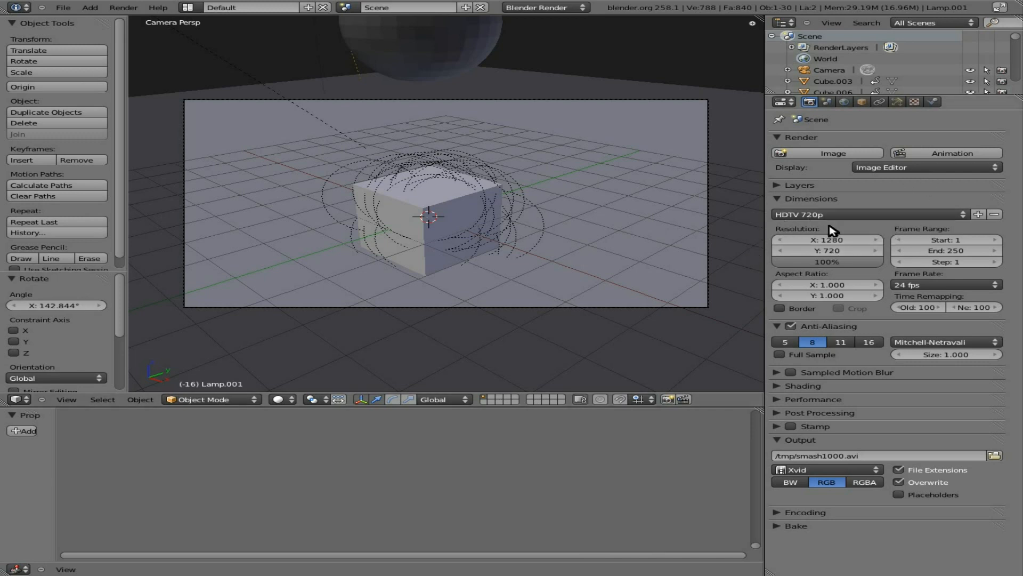
pyautogui.click(952, 153)
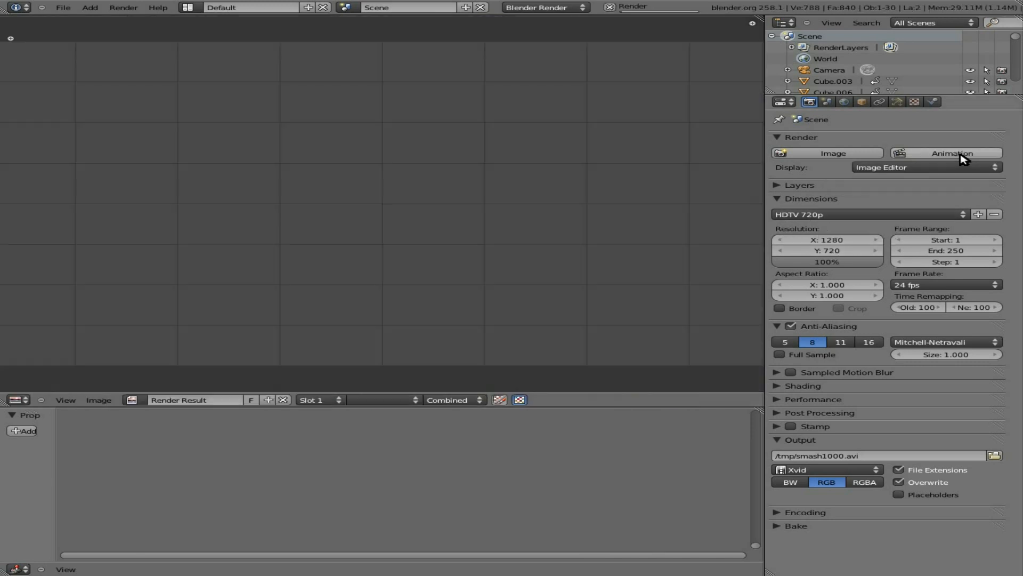